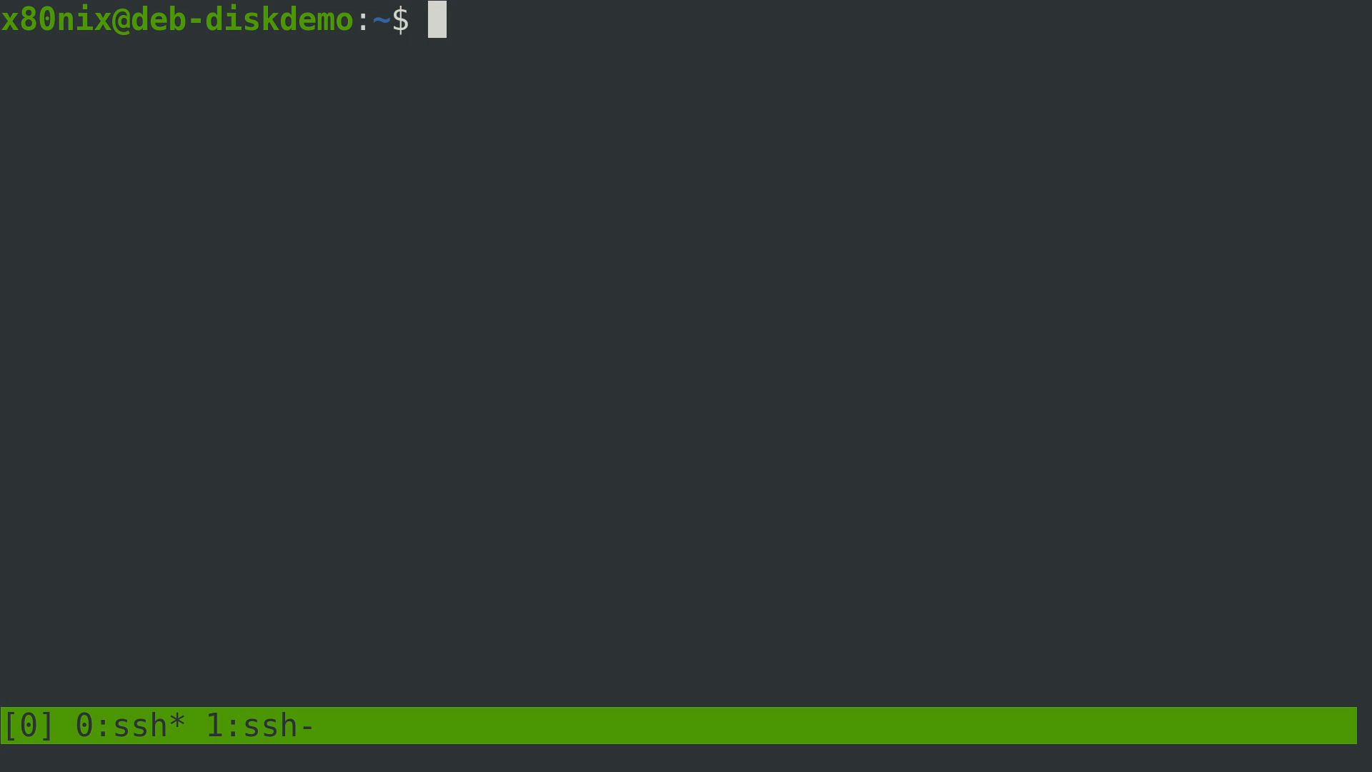
Run lsblk to list sda, the partitioned sdb system disk and the empty 2G vda disk
text(lsblk)
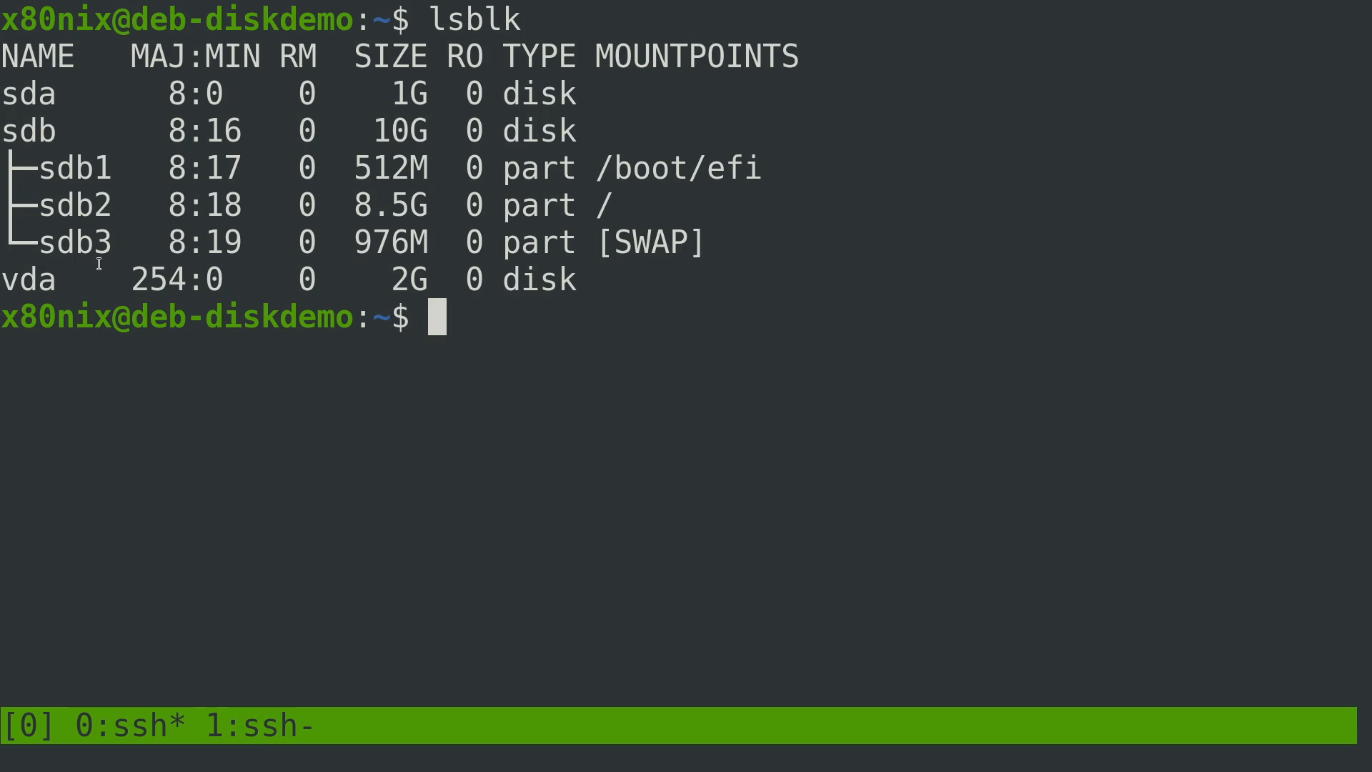
mouse_move(58, 207)
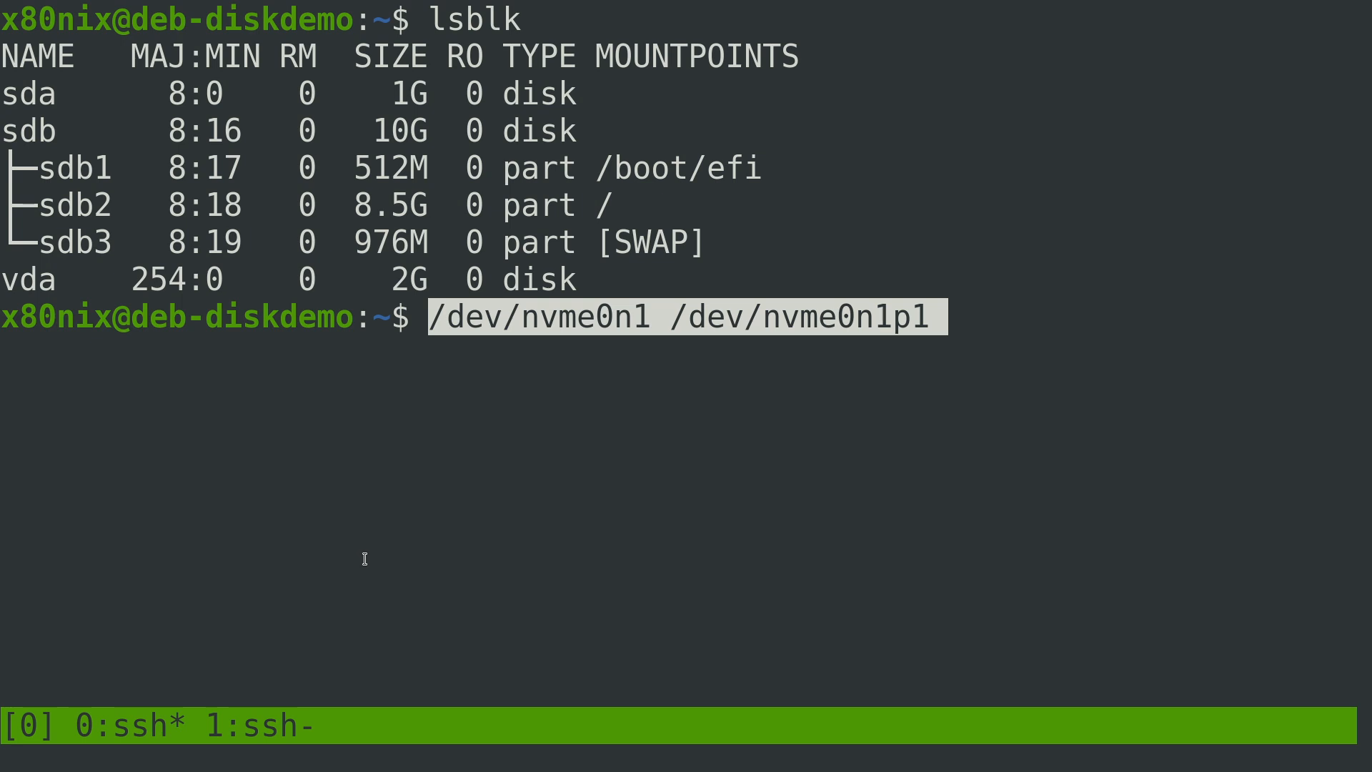
mouse_move(543, 364)
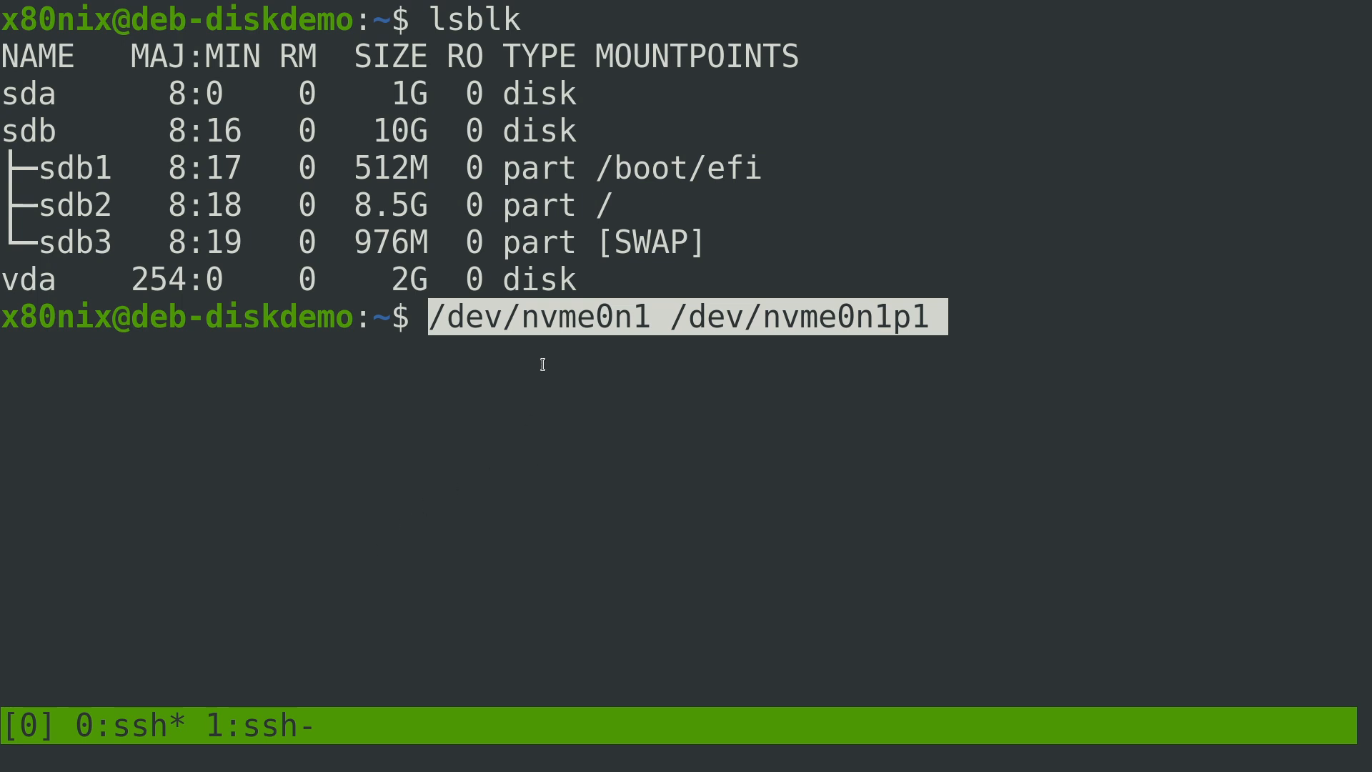
mouse_move(635, 354)
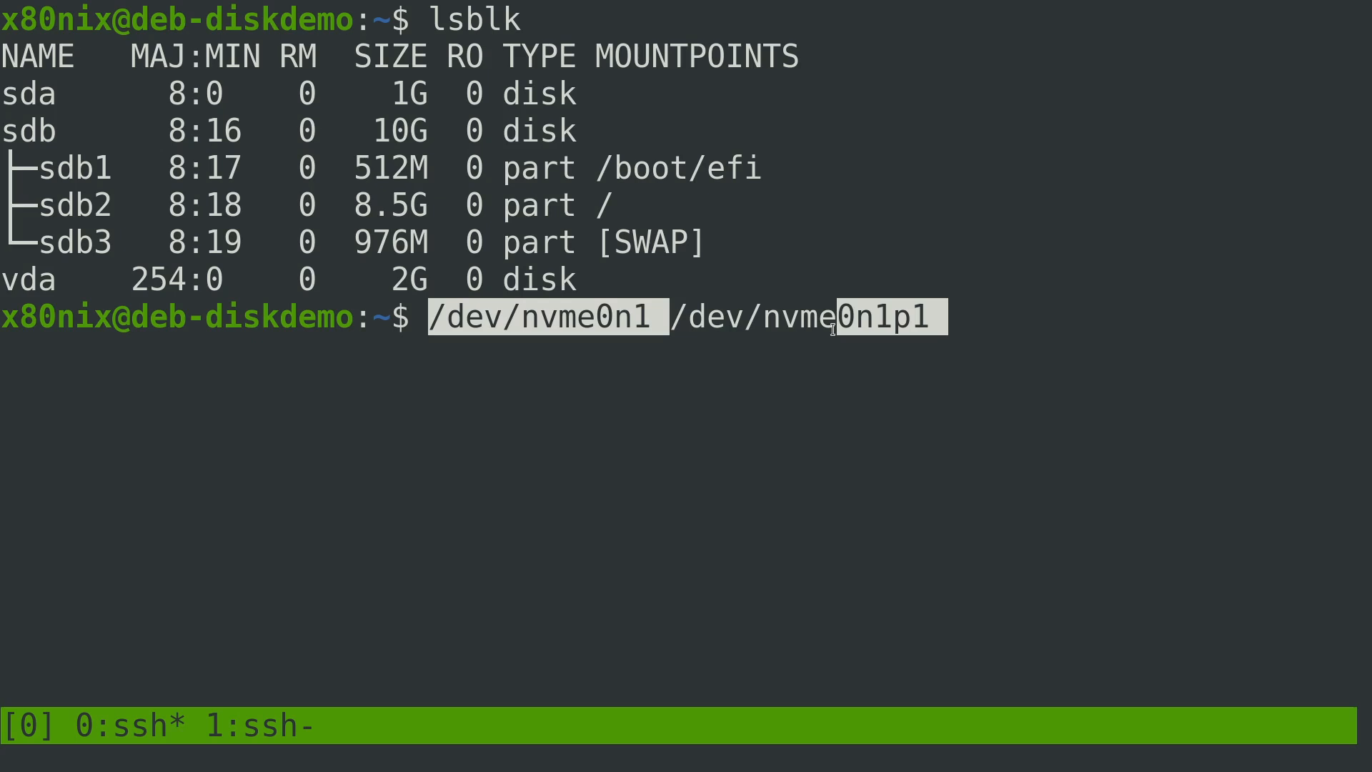
Discard the NVMe name example and type /dev/mmcblk0 /dev/mmcblk0p1 as another naming example
key(ctrl+c)
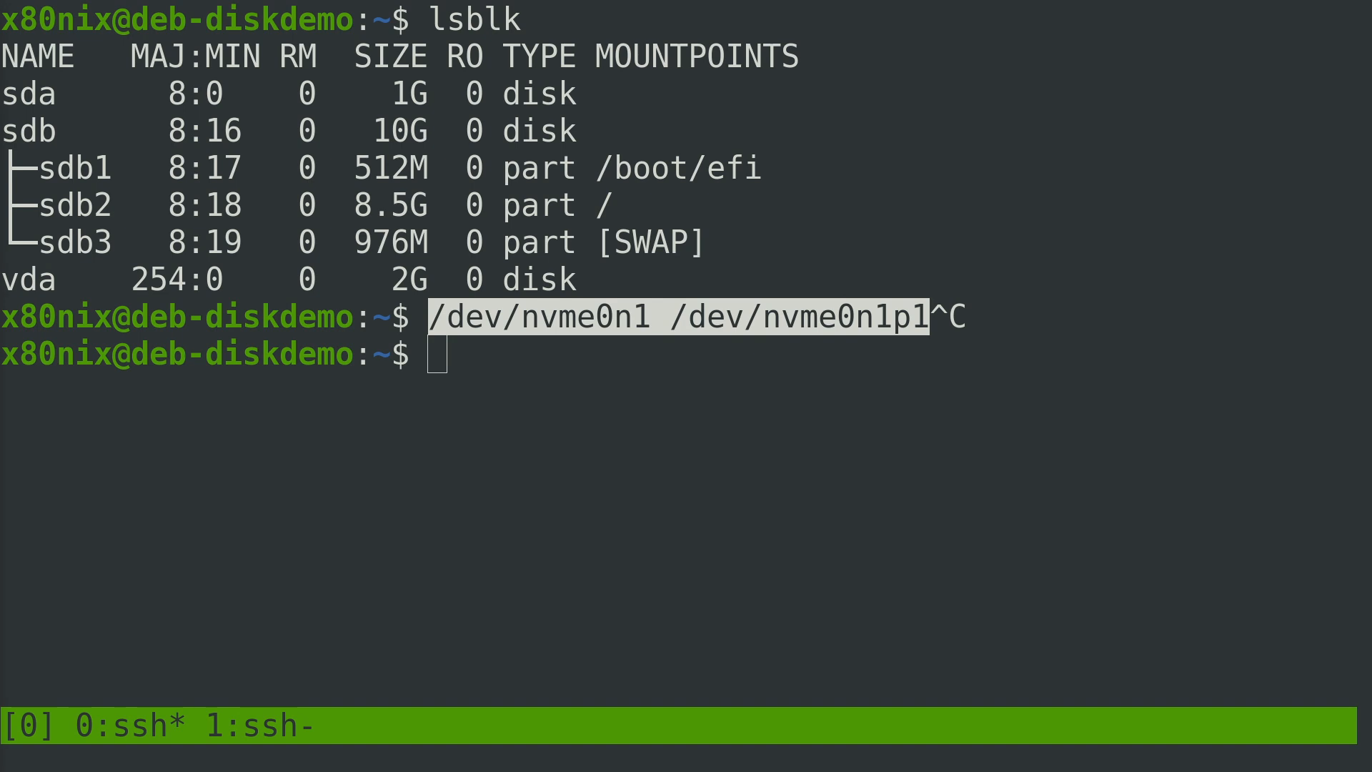
text(/dev/mmcblk0 /dev/mmcblk0p1)
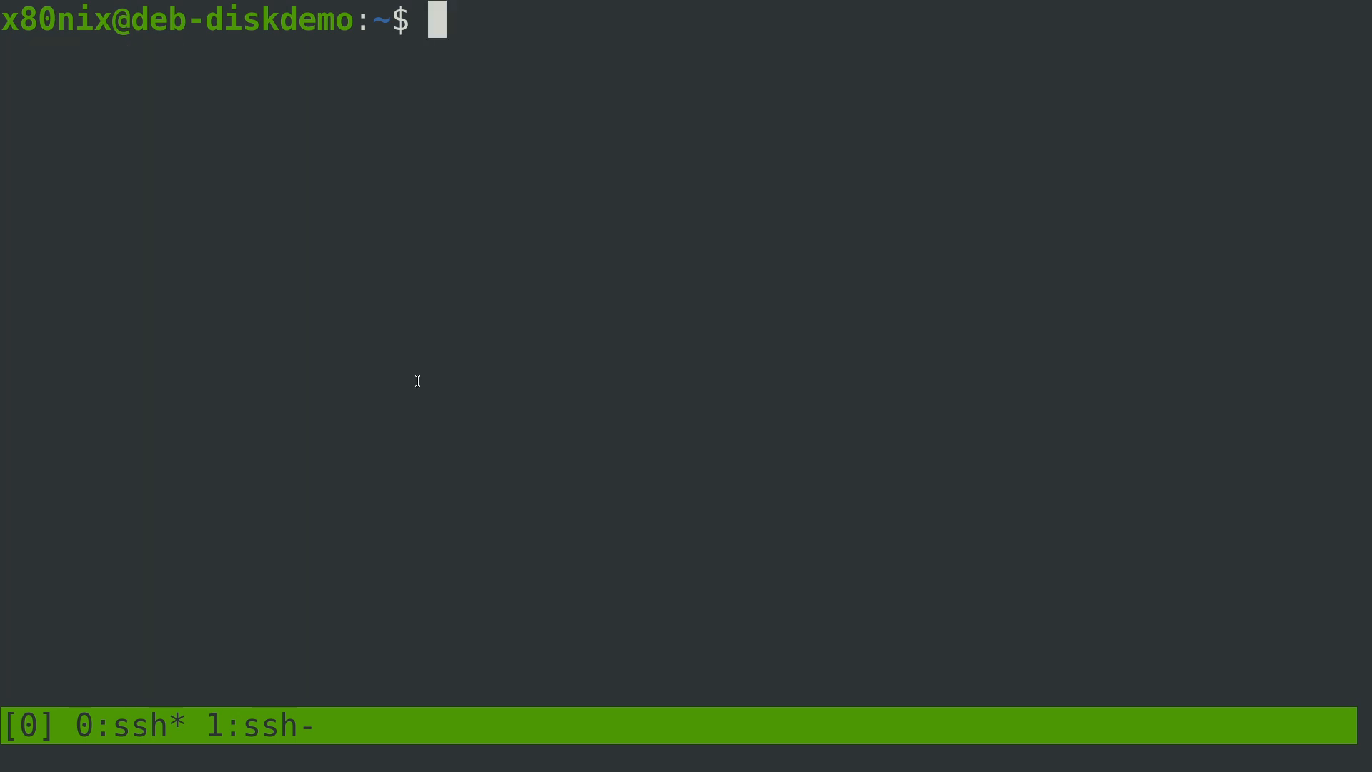
text(/dev/hda   /dev/hdb)
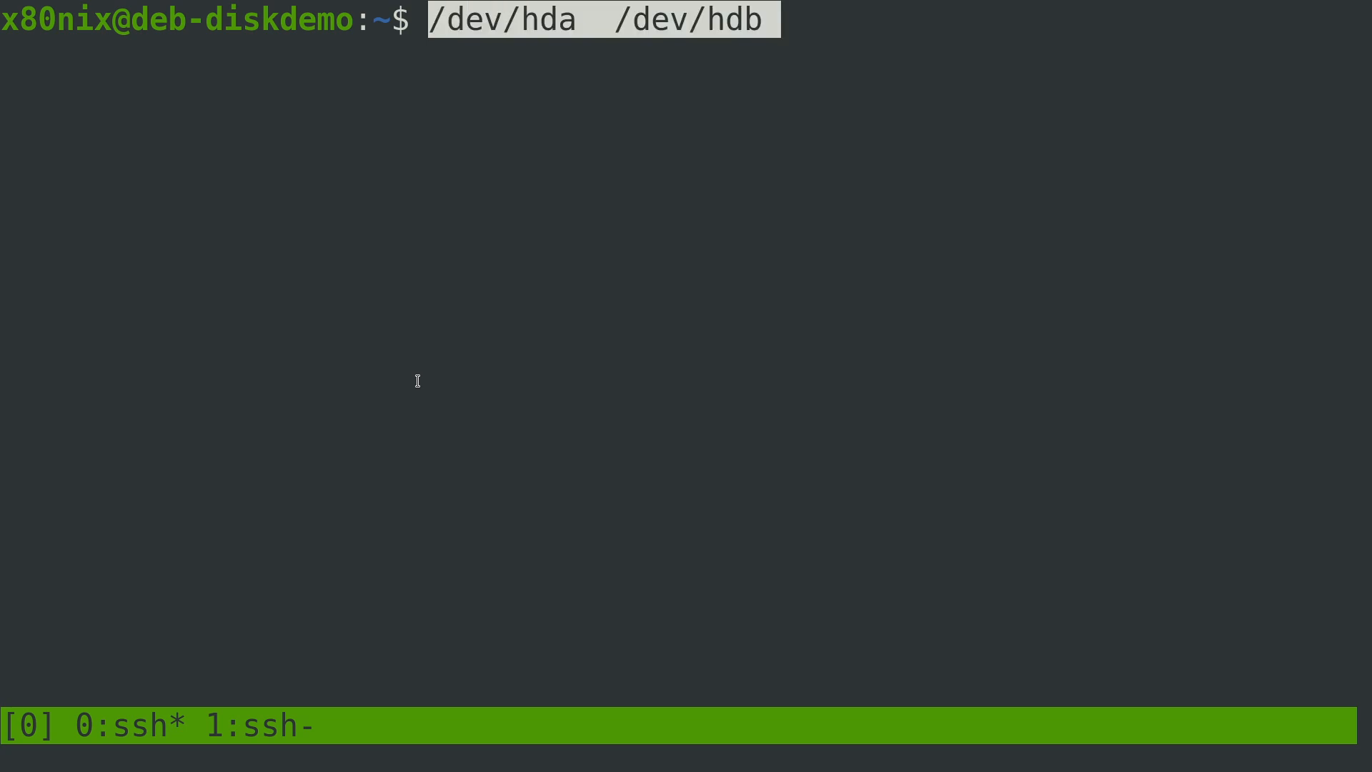
mouse_move(612, 37)
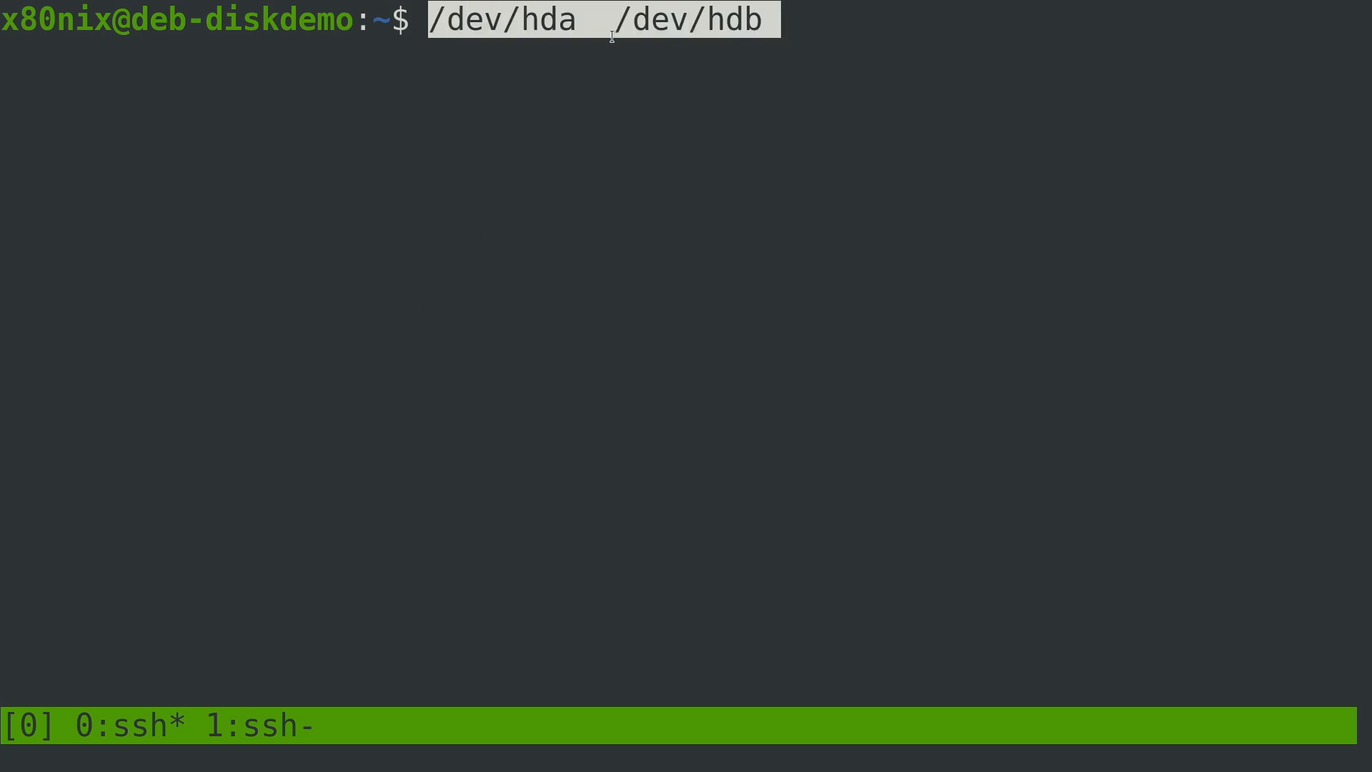
mouse_move(762, 61)
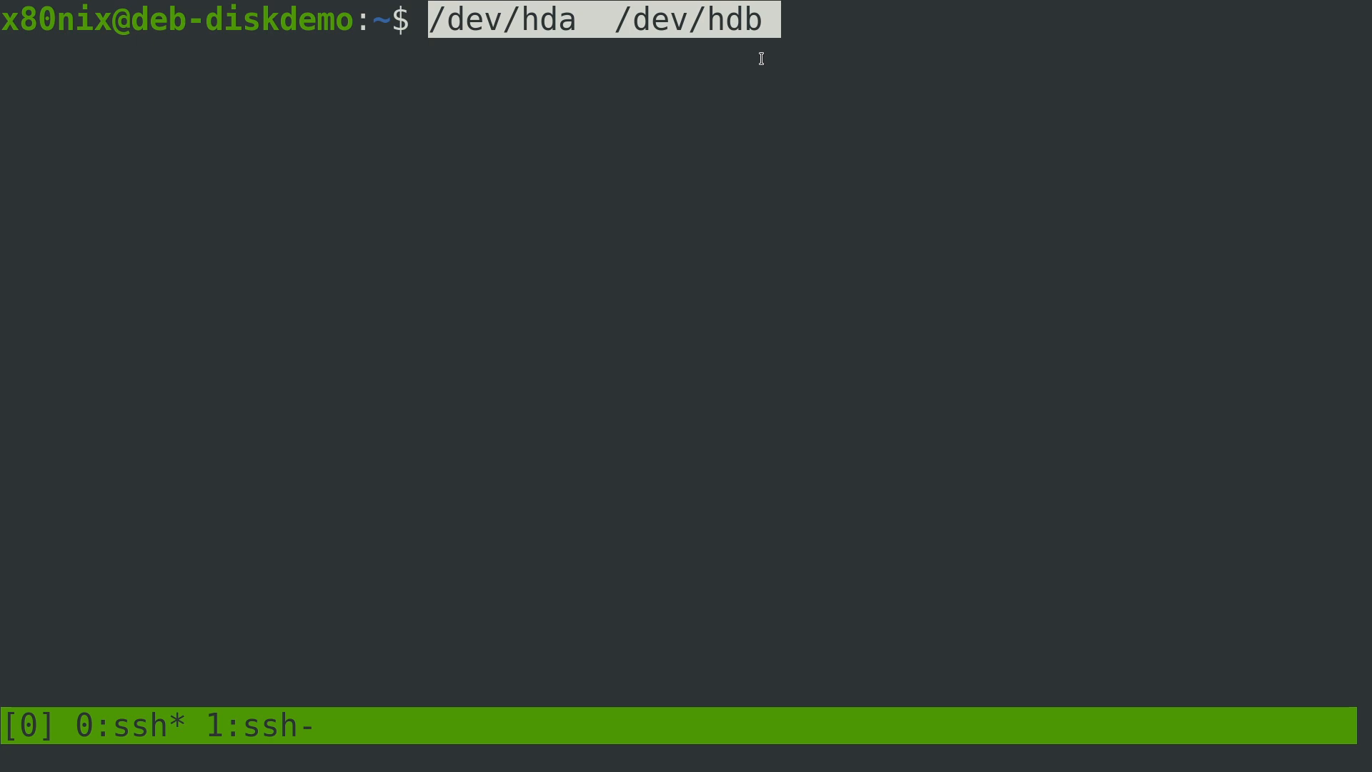
key(ctrl+c)
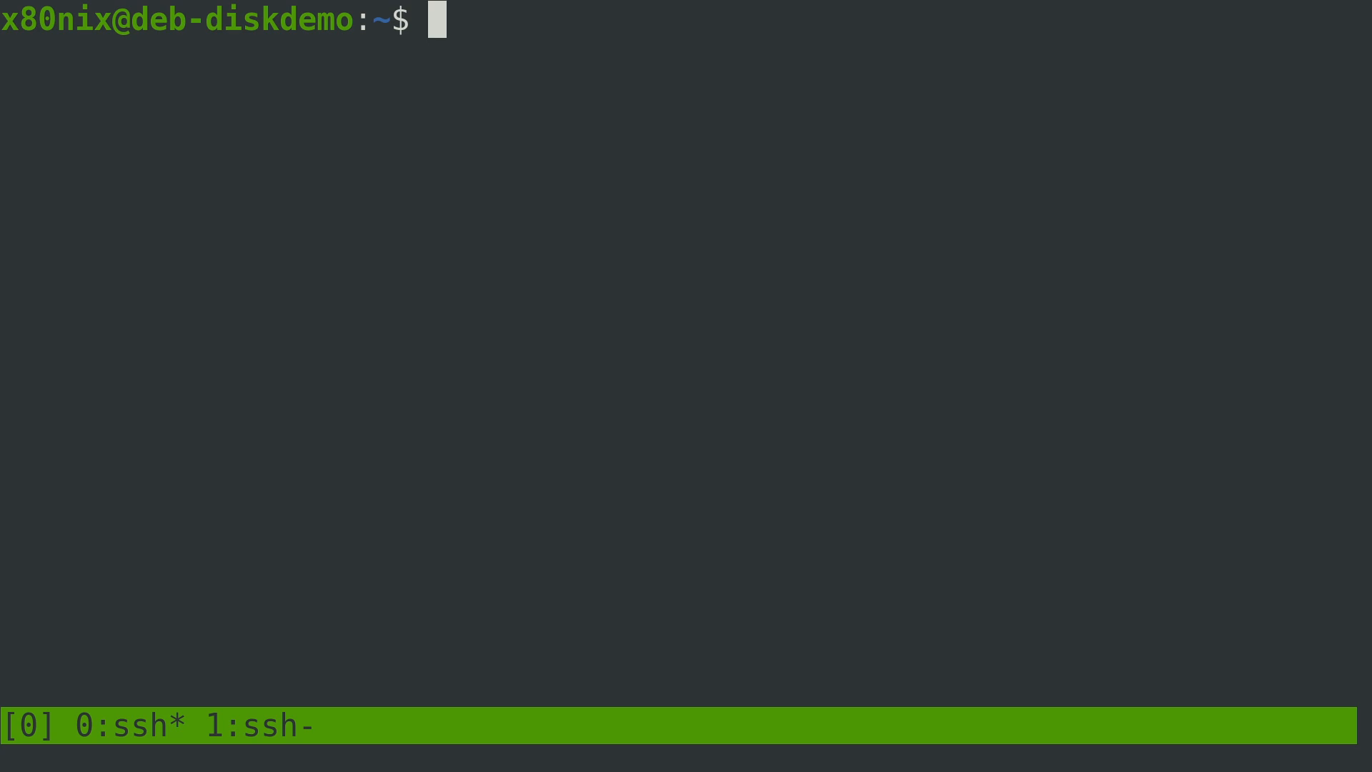
Rerun lsblk, then begin sudo fdisk -l to show /dev/sdb's GPT partition table
text(l)
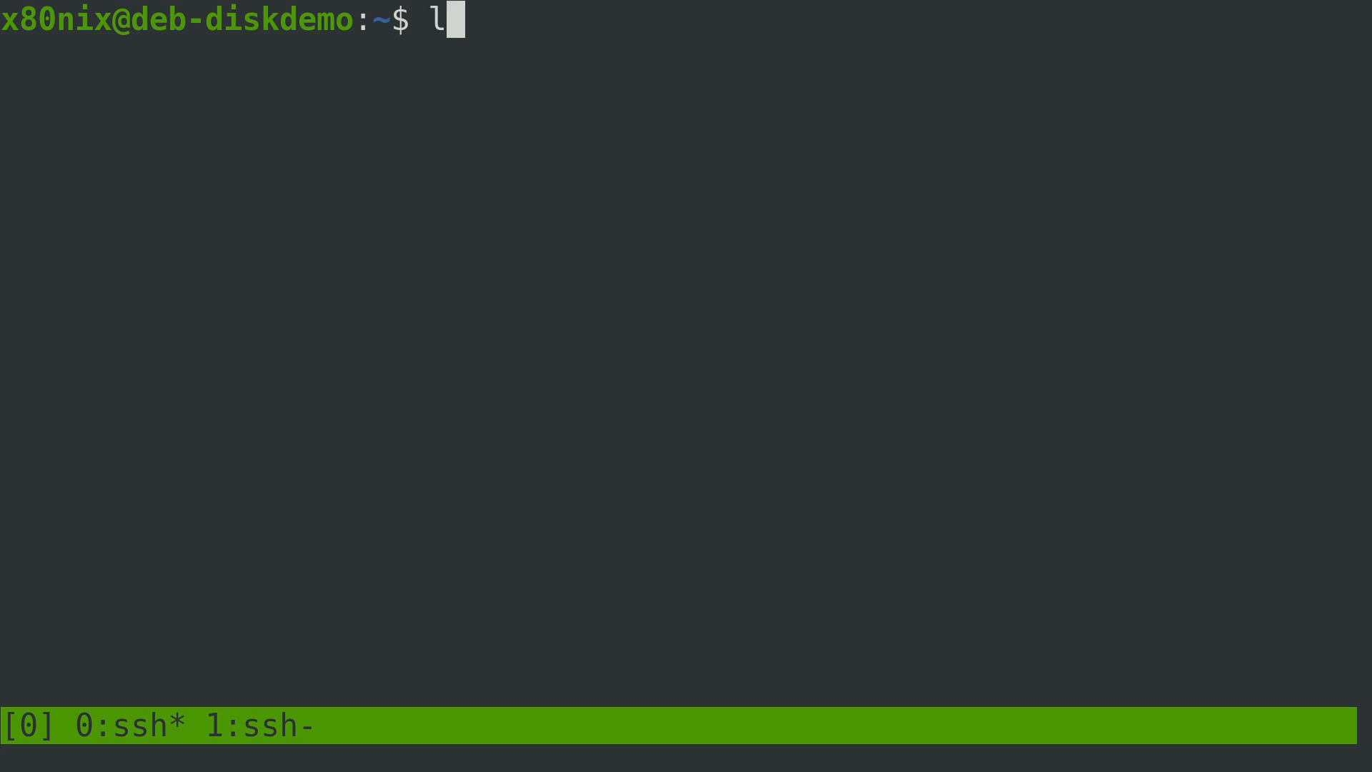
key(Return)
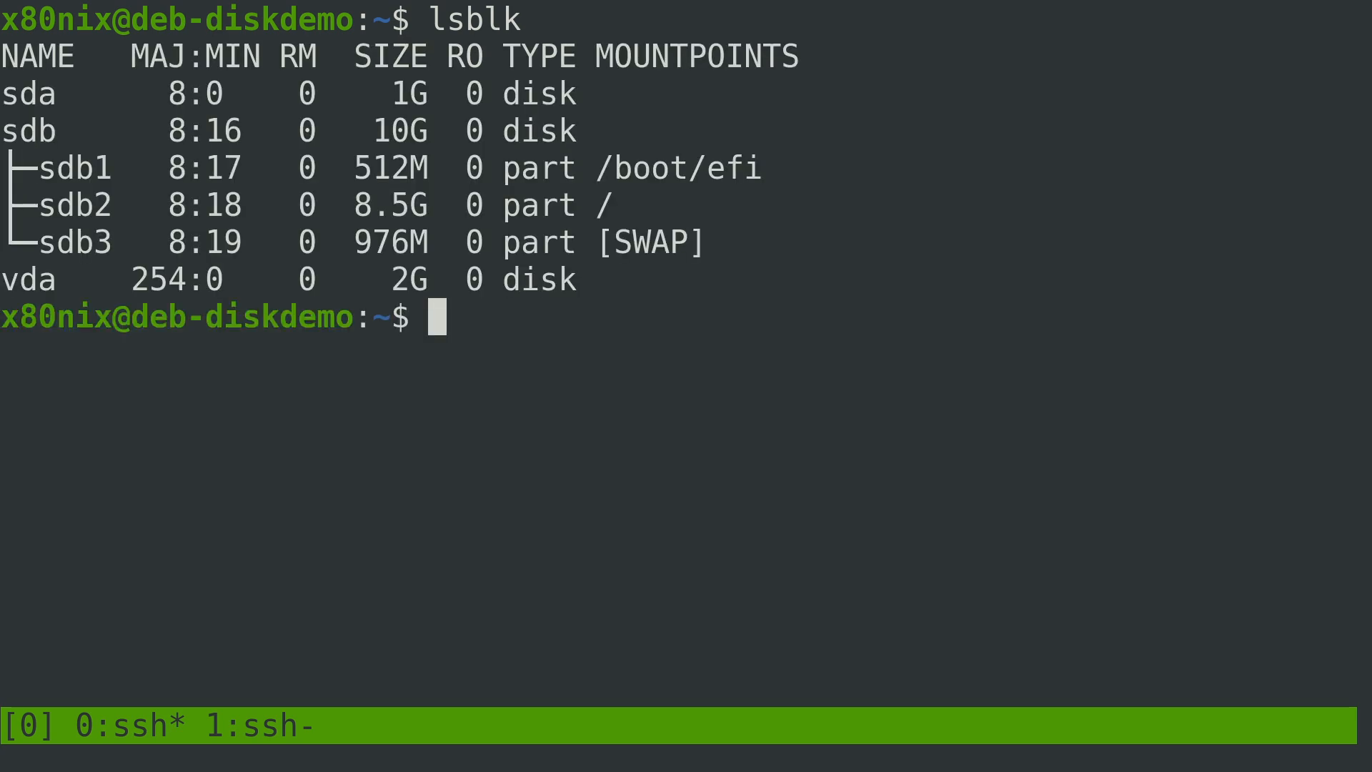
text(sudo fdisk -l /dev/sdb)
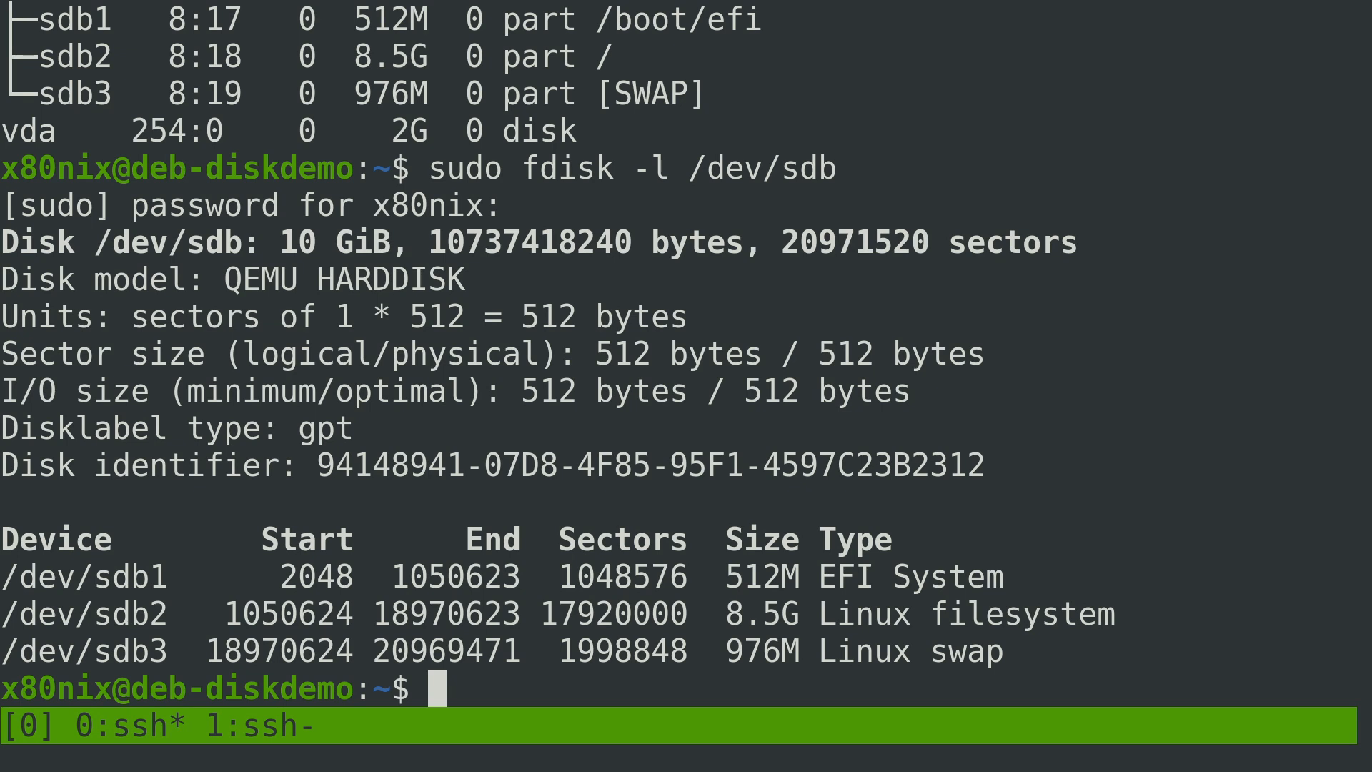
mouse_move(821, 57)
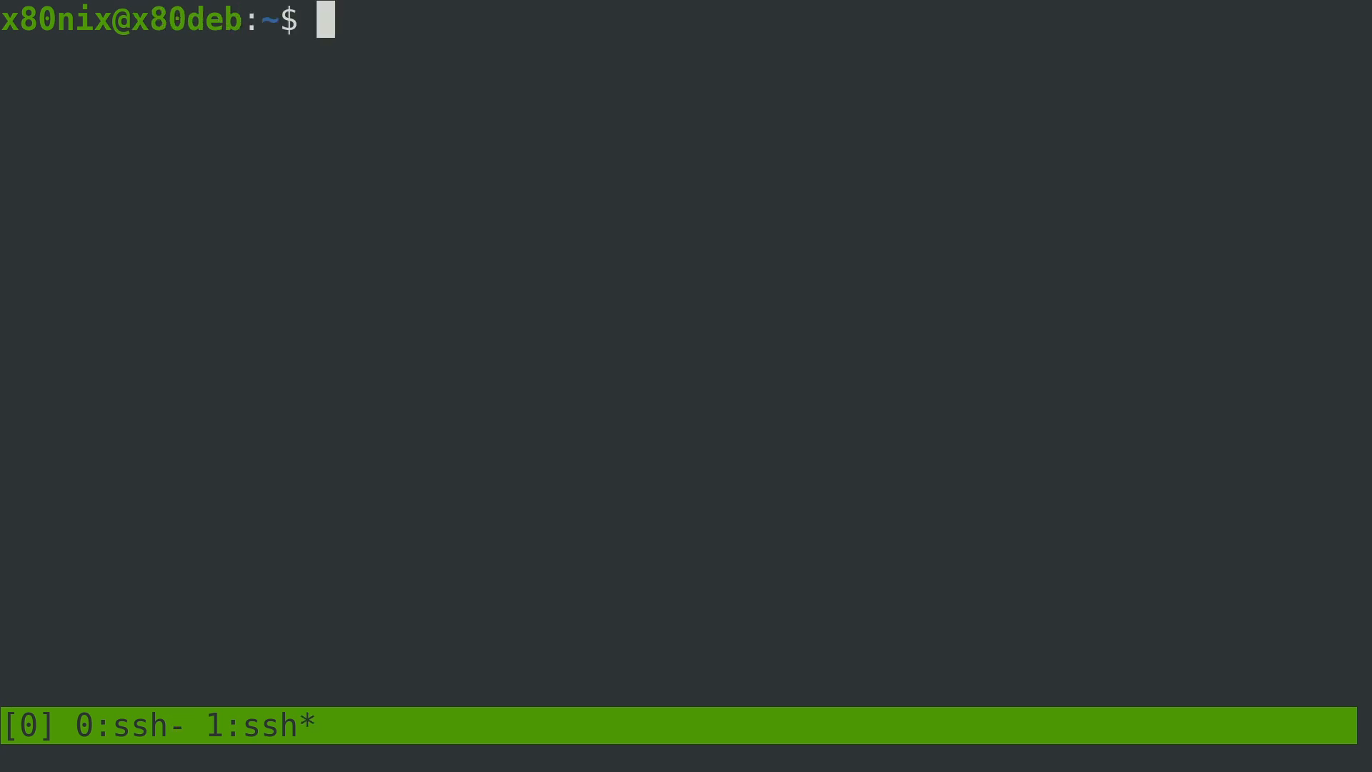
Run lsblk and sudo fdisk -l /dev/sda to show its dos-label partitions sda1, sda2 and swap sda5
text(lsblk)
text(sudo fdisk -l /dev/sda)
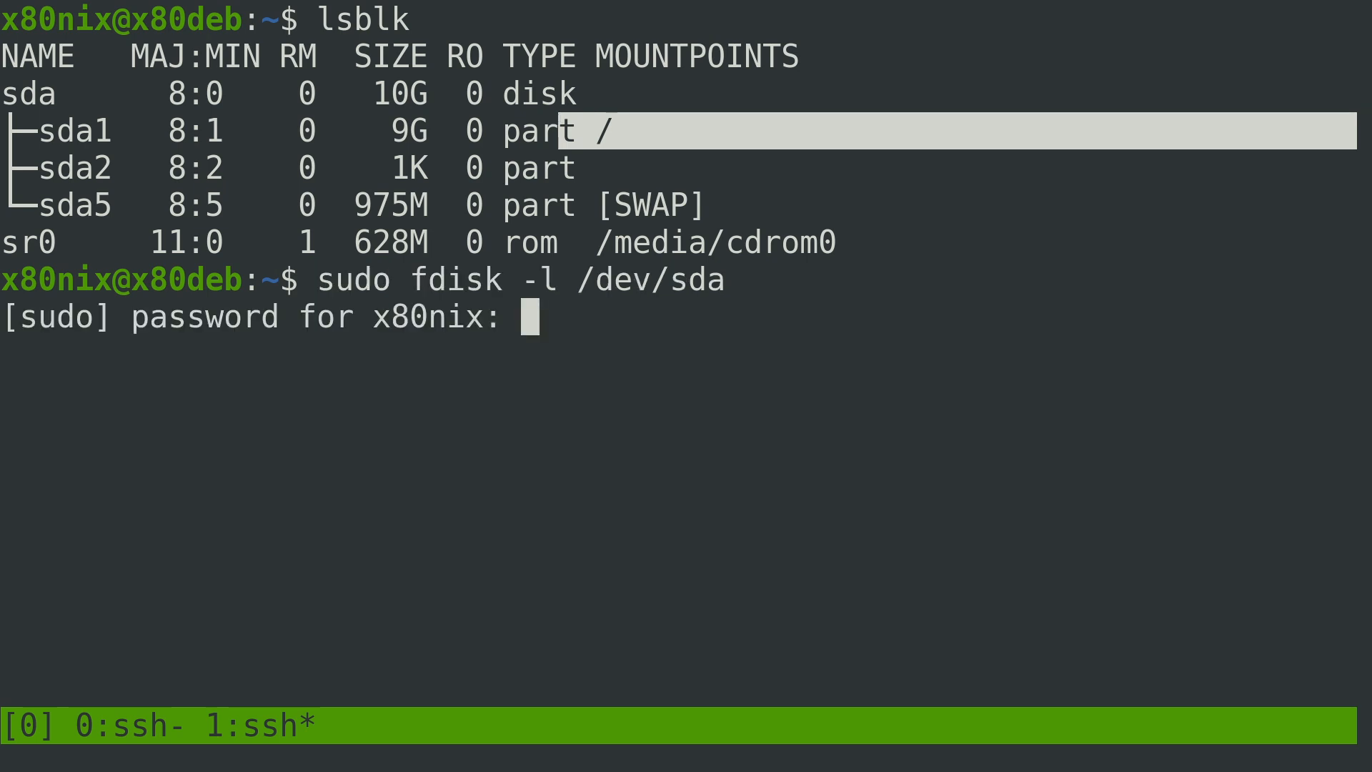
key(Return)
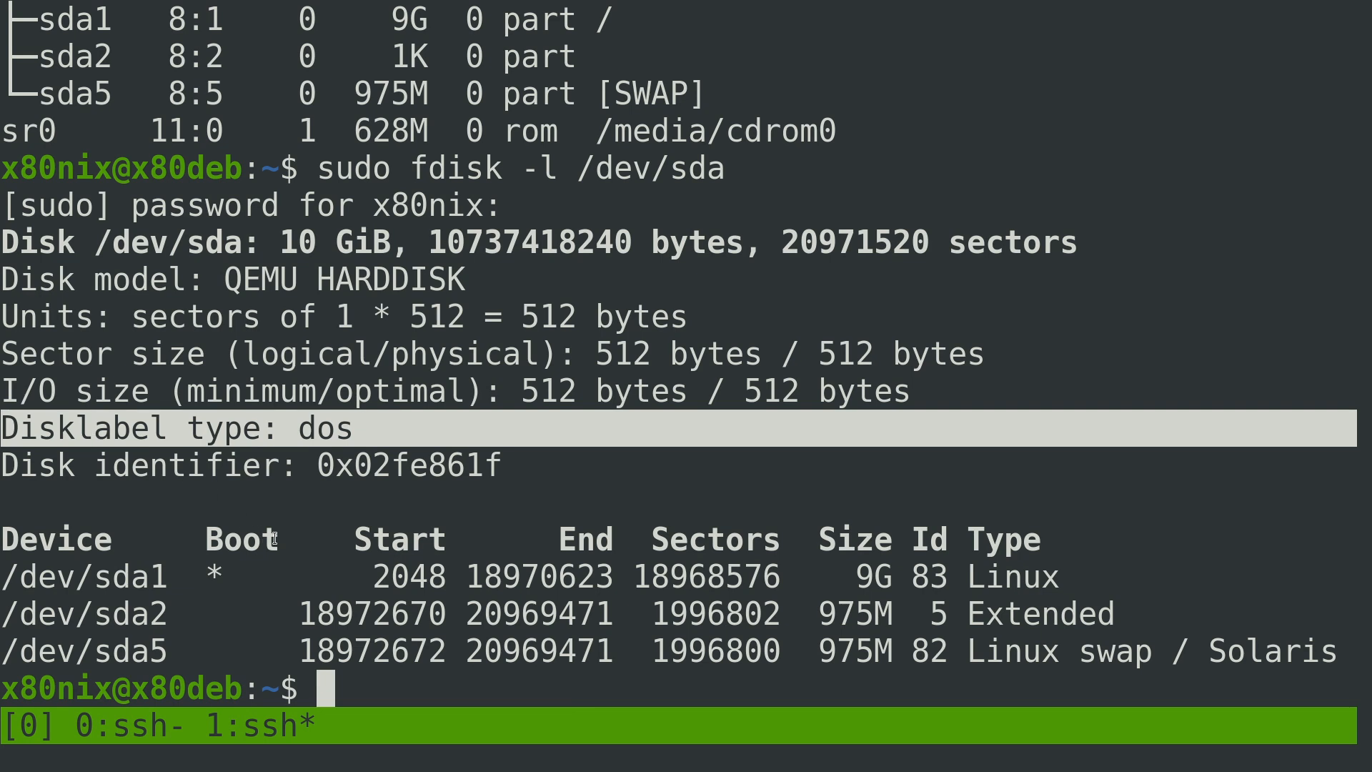
mouse_move(1093, 599)
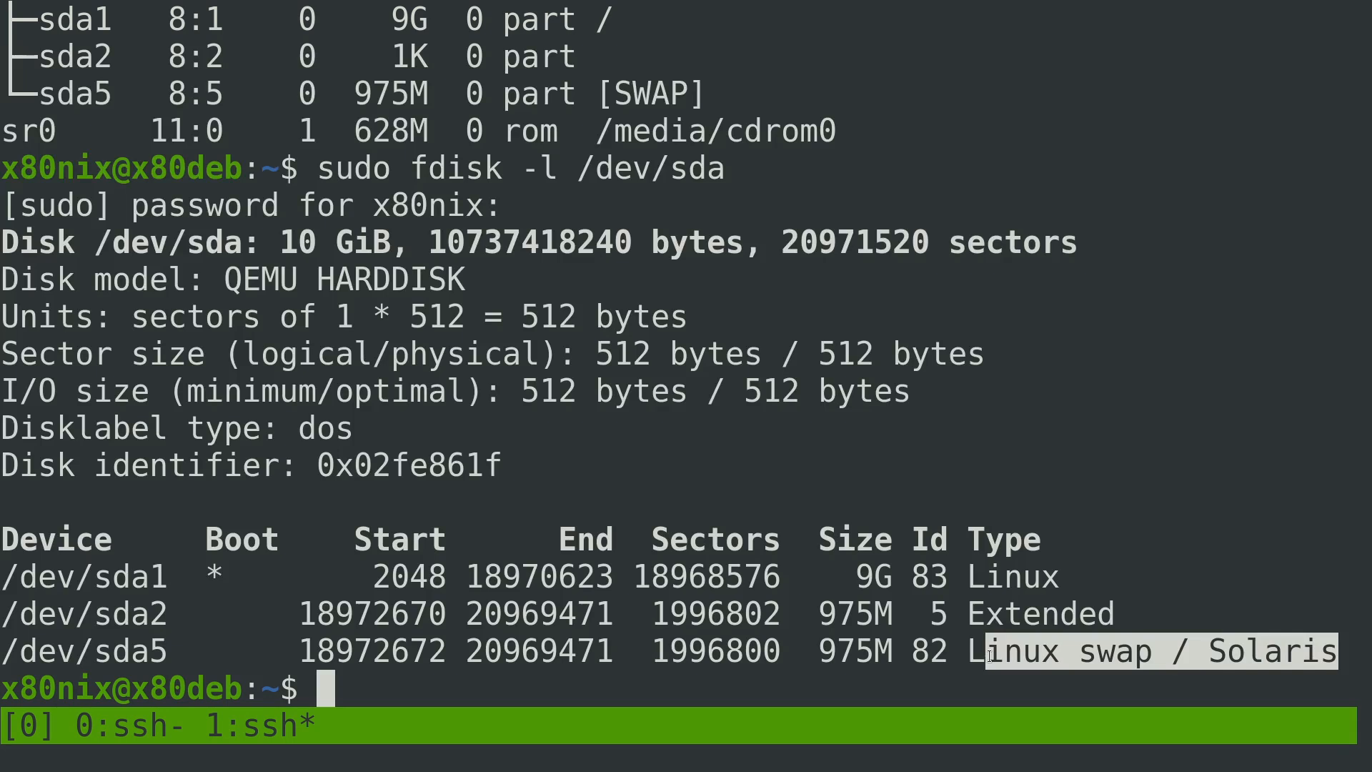
List block devices showing the CD-ROM sr0, abandon a mount command, check ls /media/cdrom and clear the screen
text(lsblk)
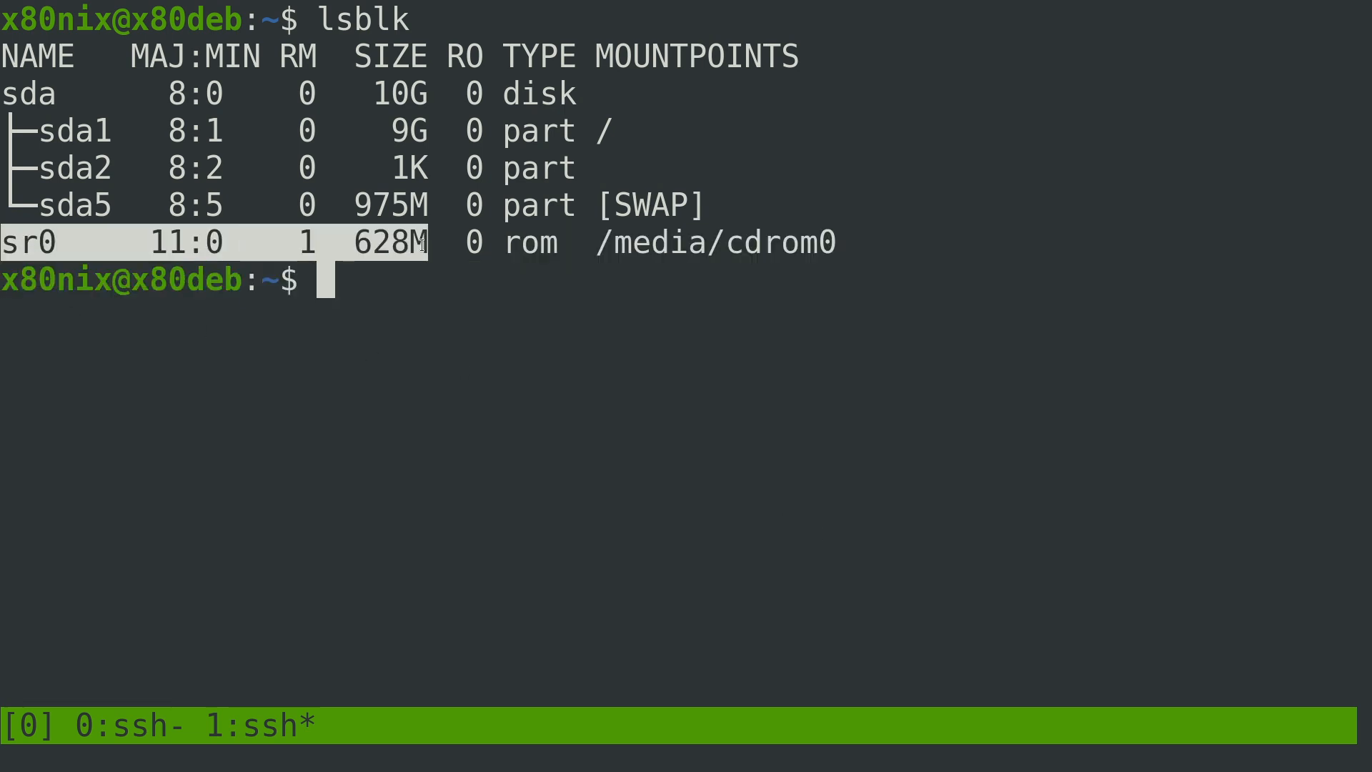
mouse_move(485, 303)
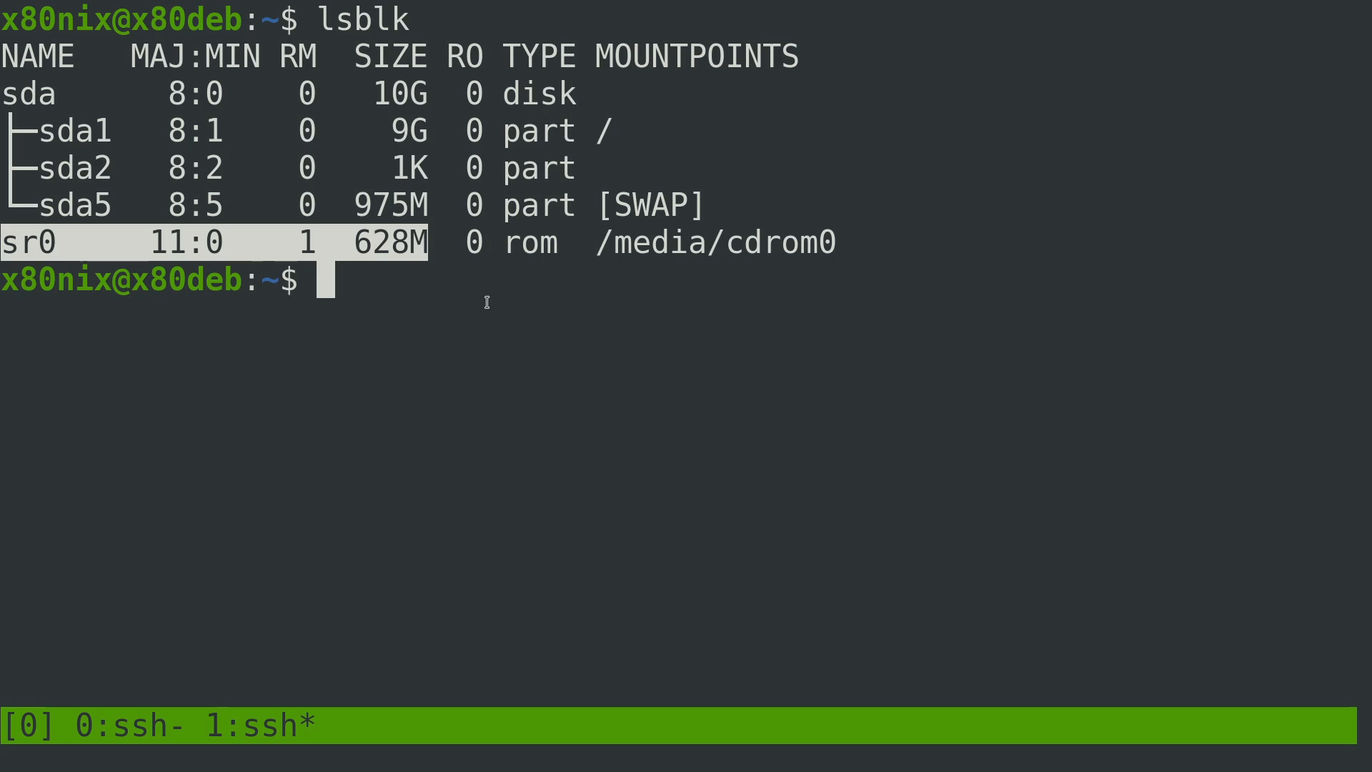
text(mou)
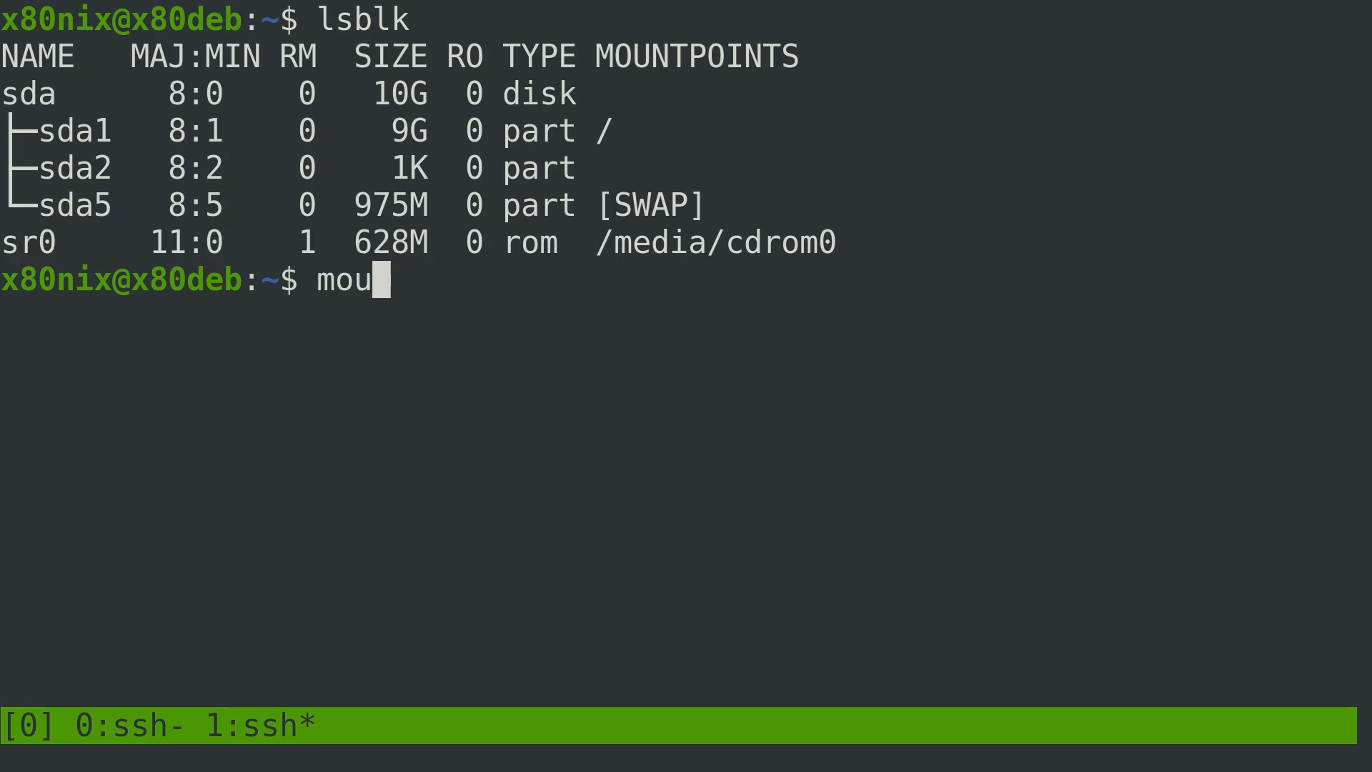
key(Return)
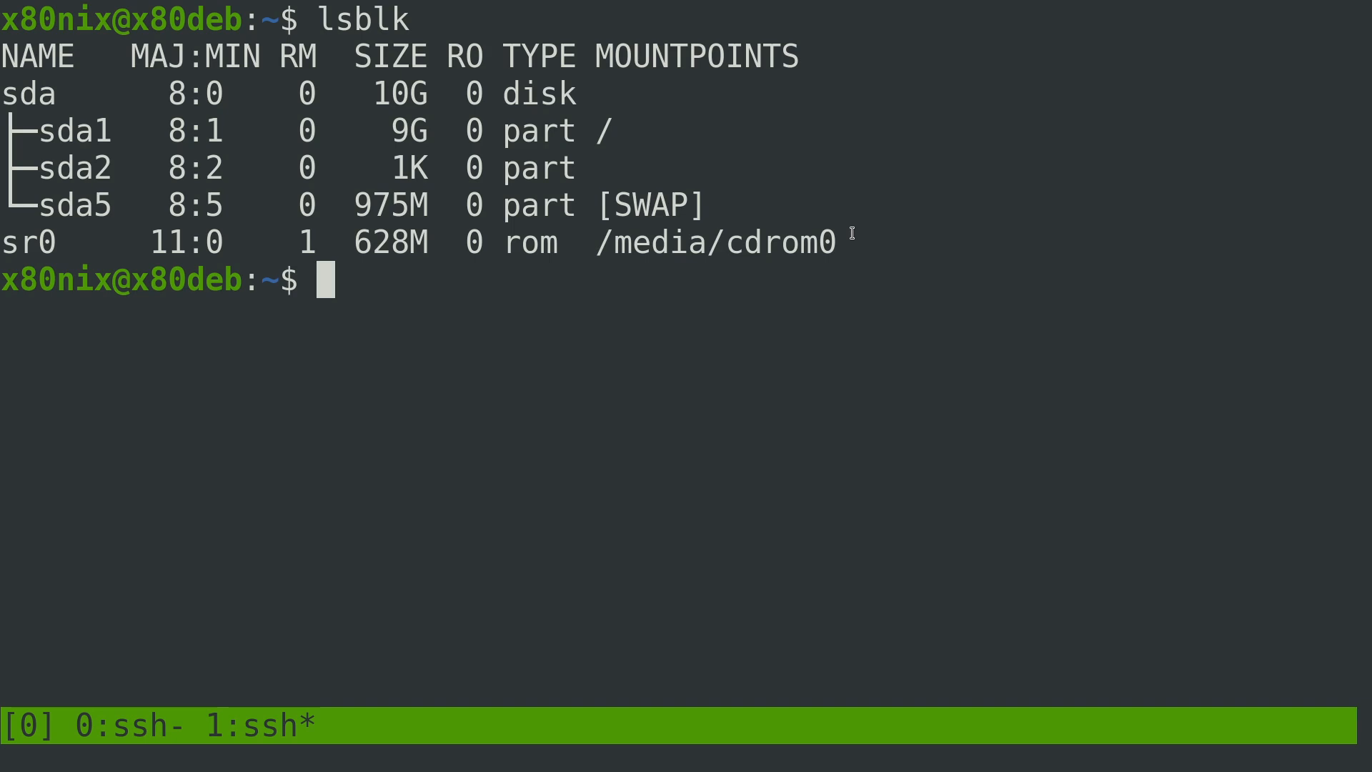
text(ls /)
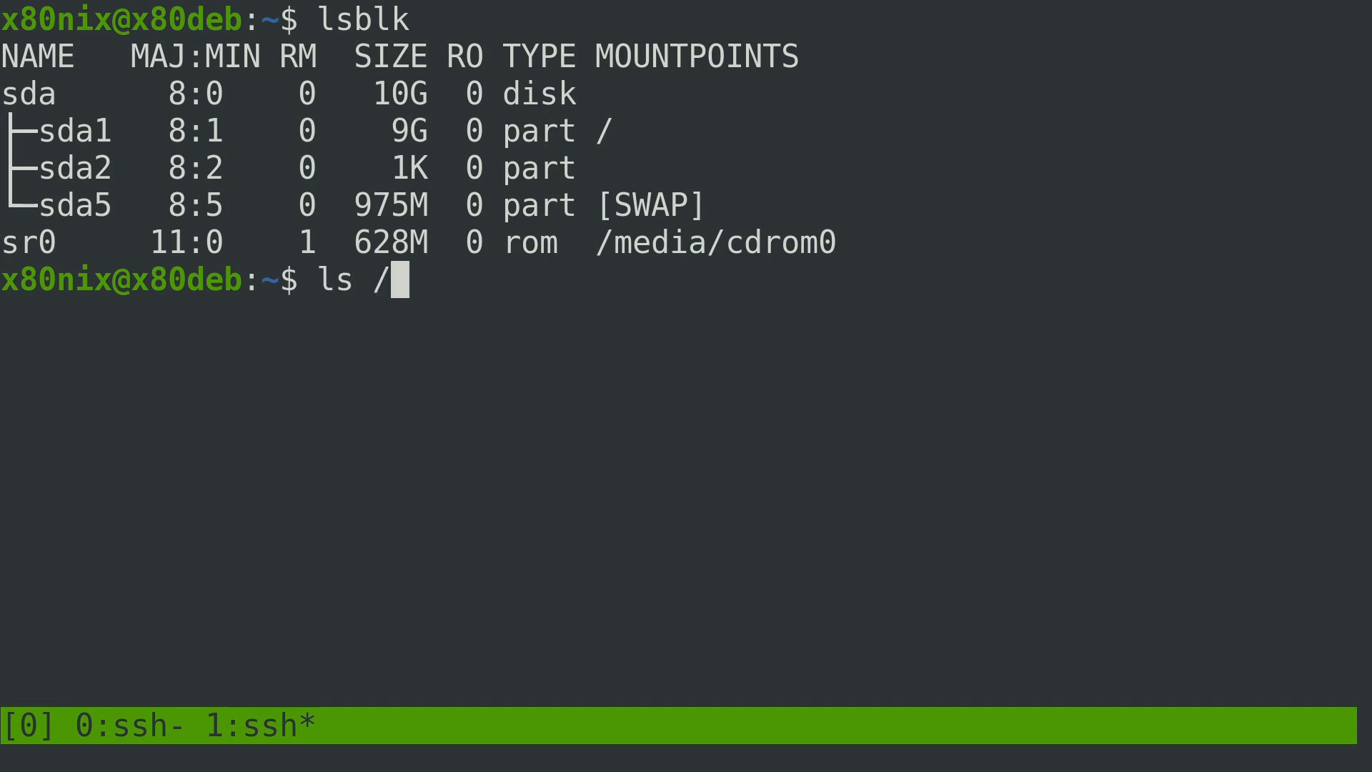
text(media/c)
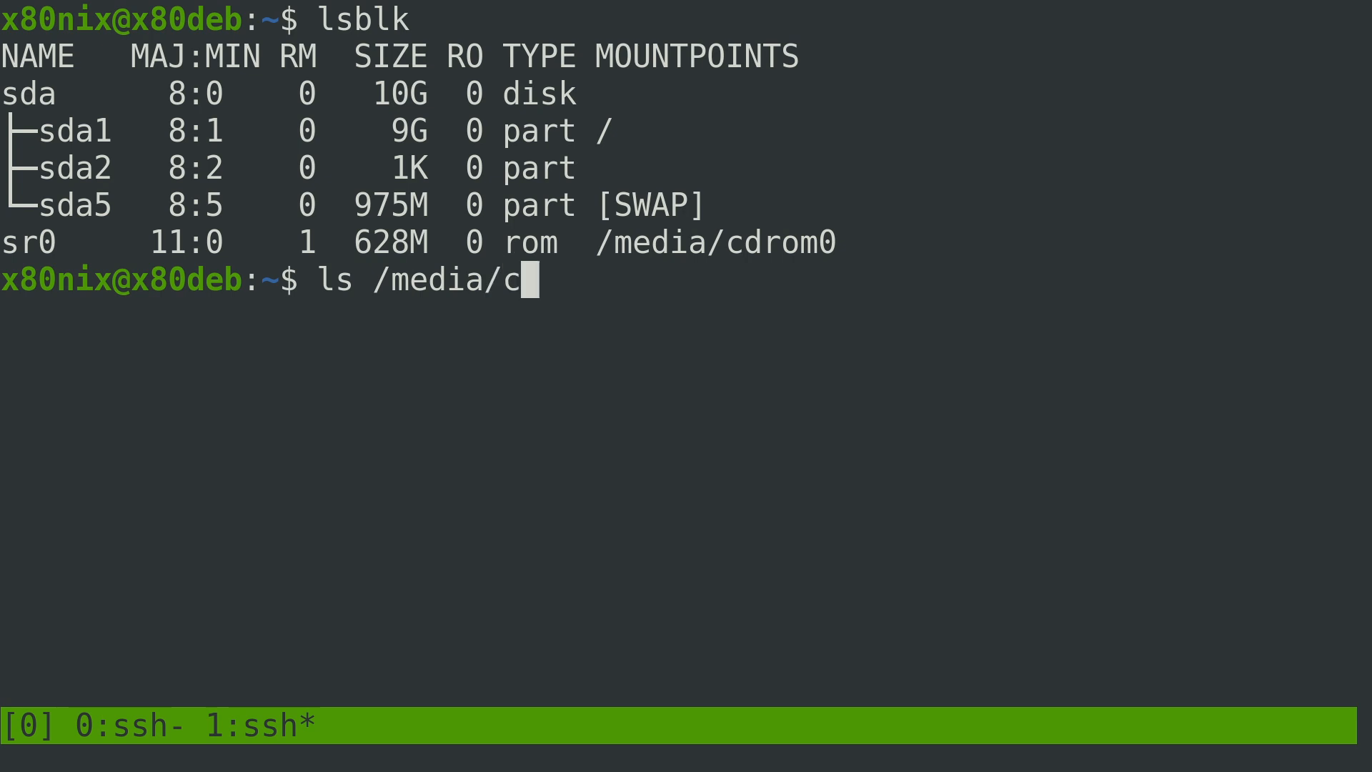
text(drom)
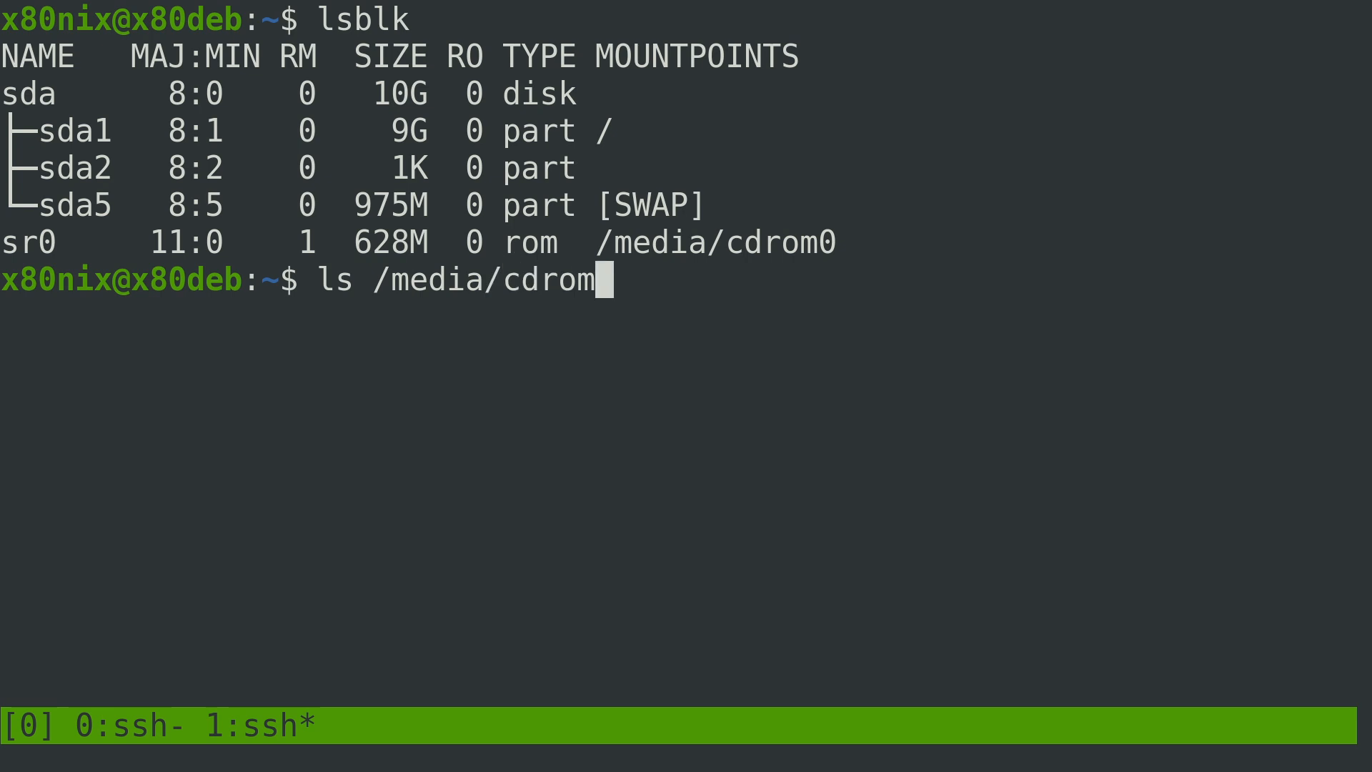
key(Return)
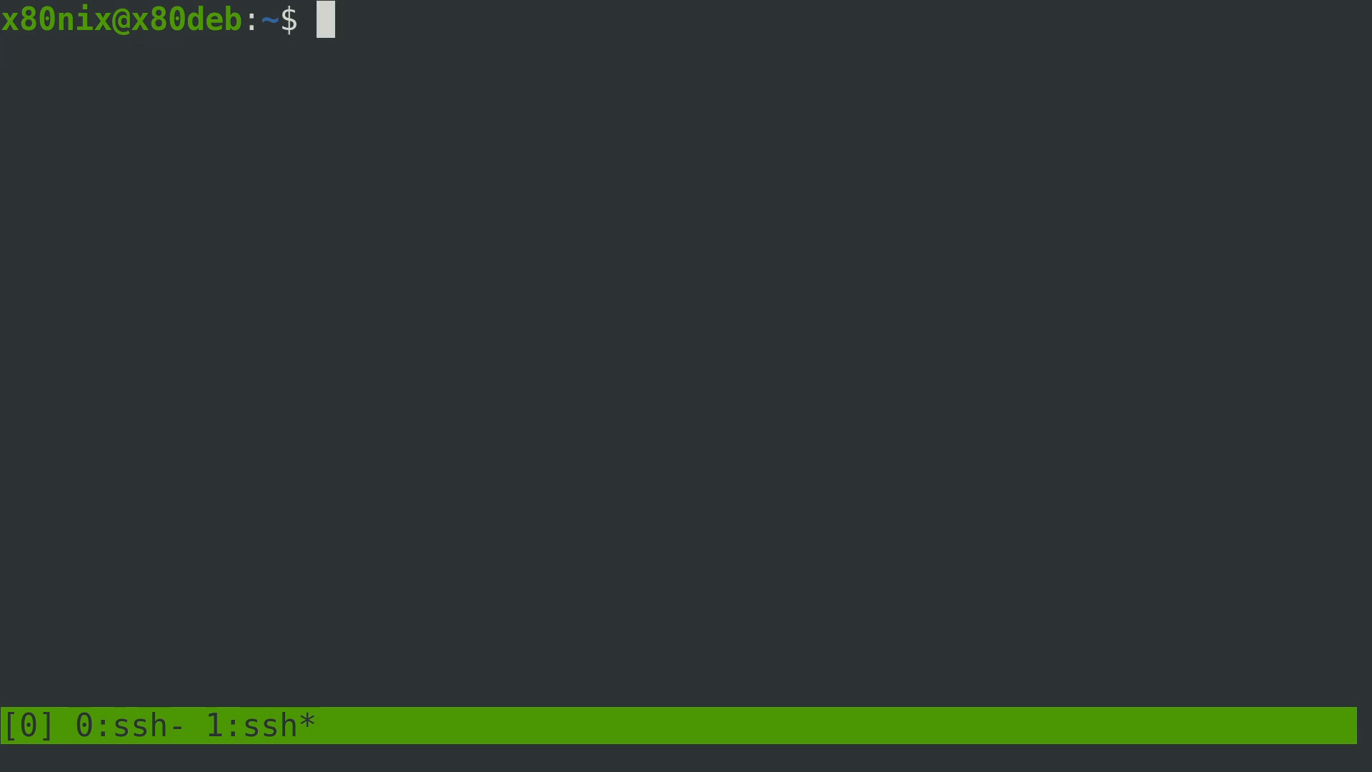
Run lsblk -f and highlight sda1's ext4 filesystem type, then start a cat command
text(lsblk -)
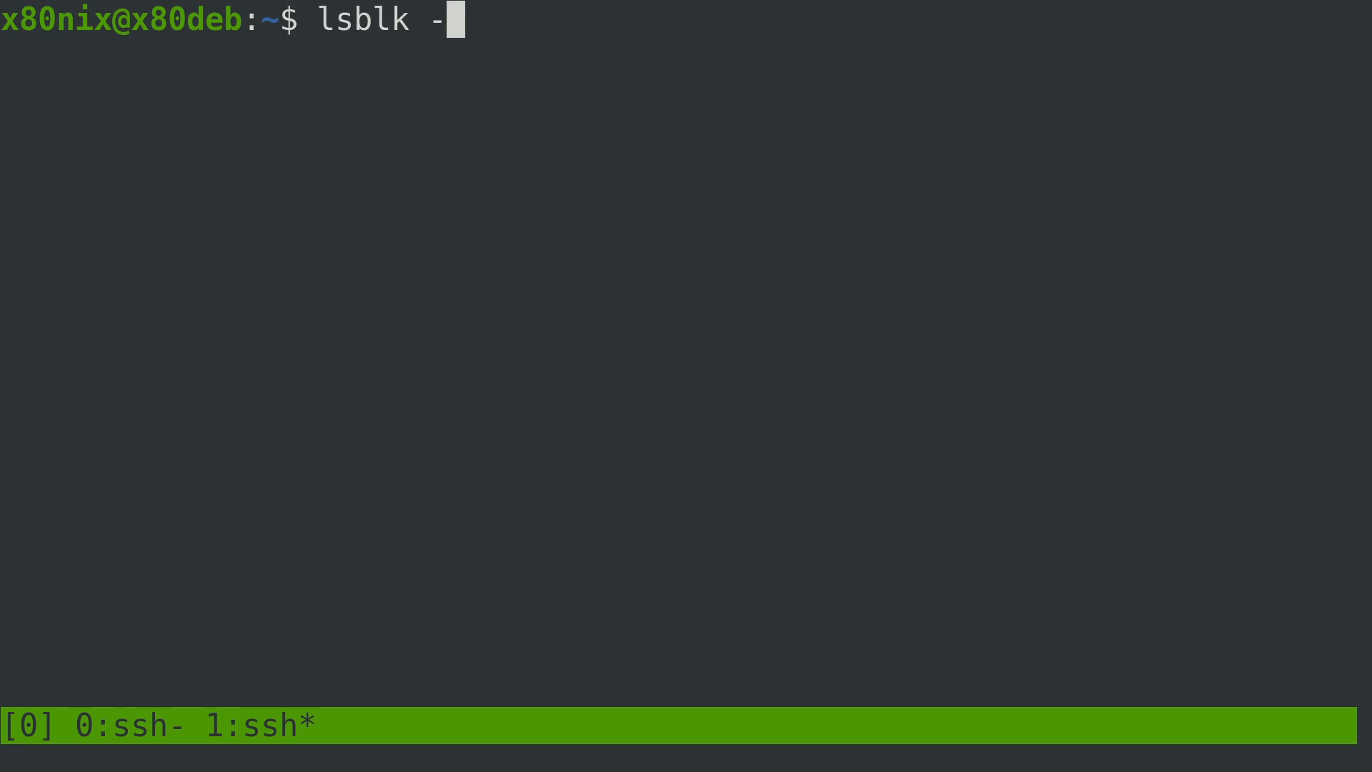
key(Return)
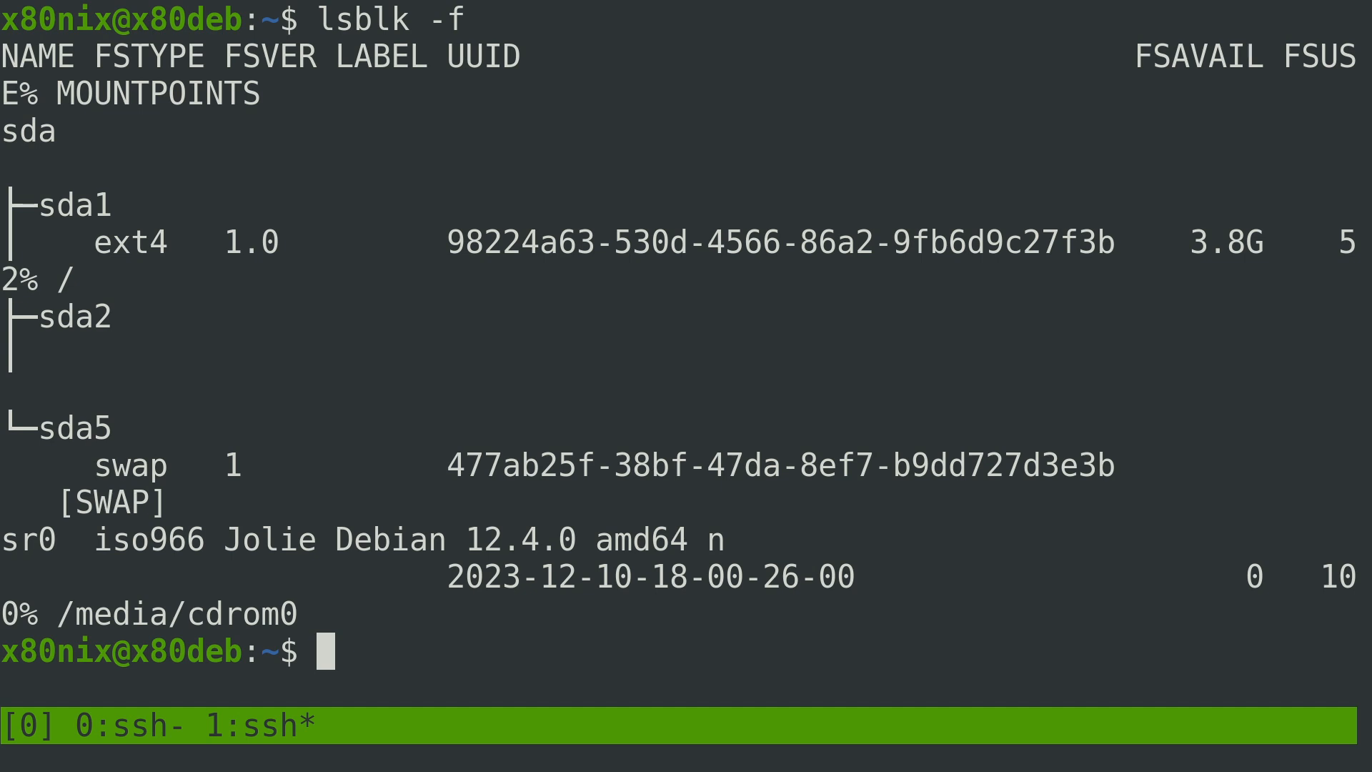
double_click(184, 243)
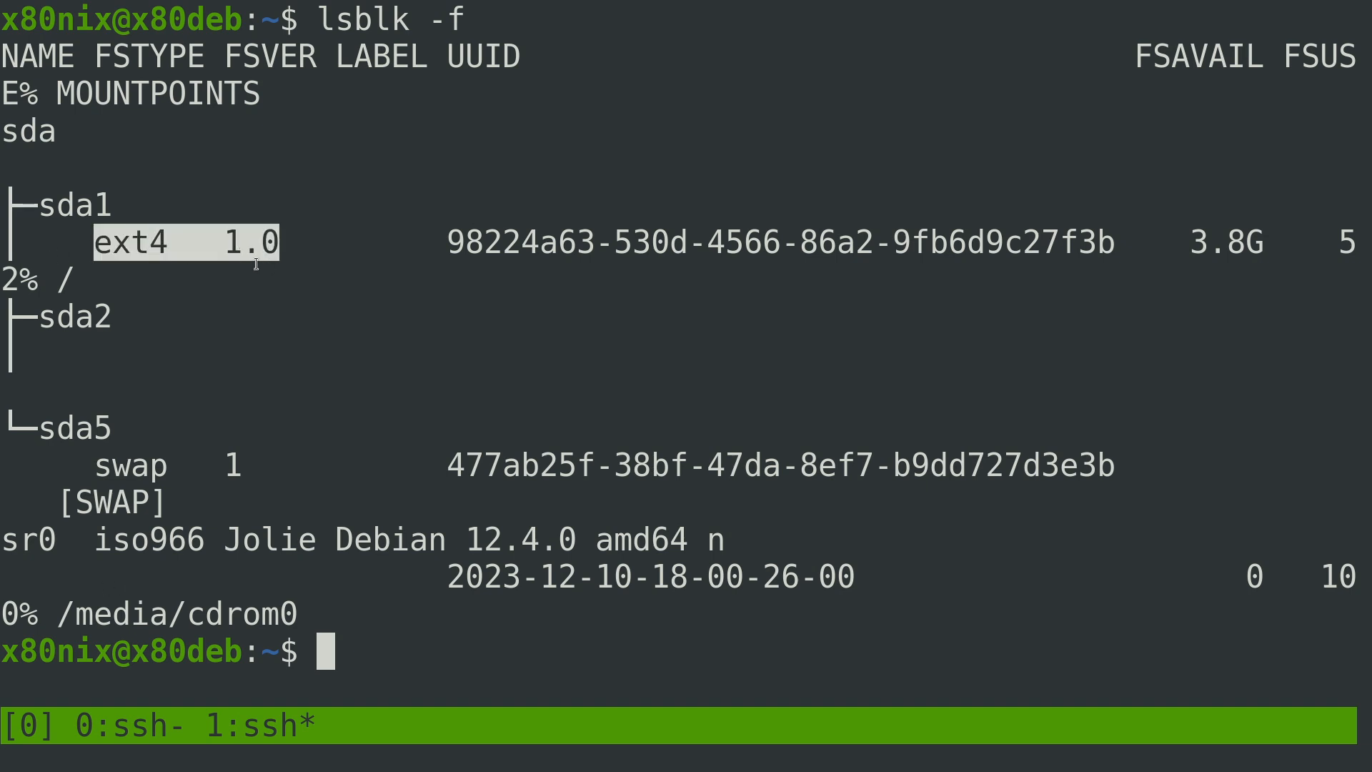
text(cat)
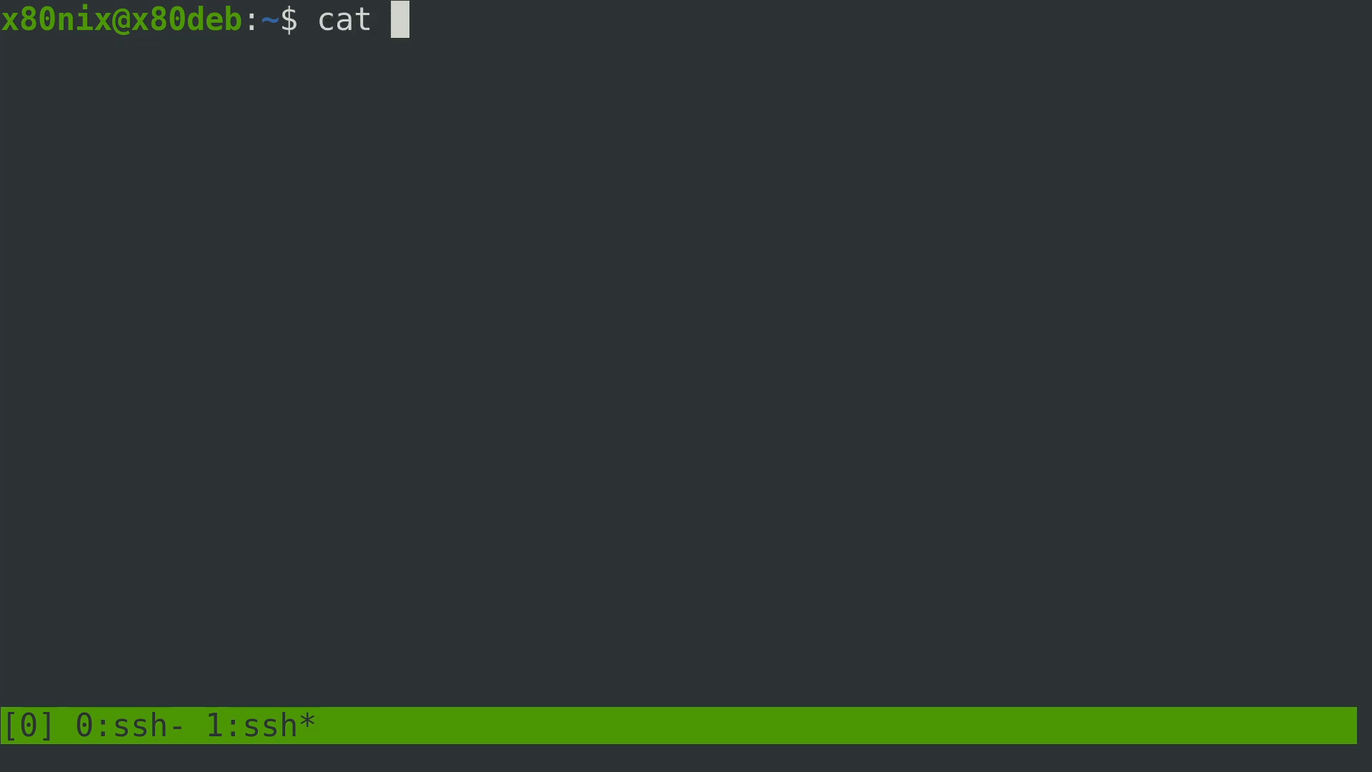
Print /etc/fstab to review the root and swap UUID entries and the /dev/sr0 line
text(/etc/fsta)
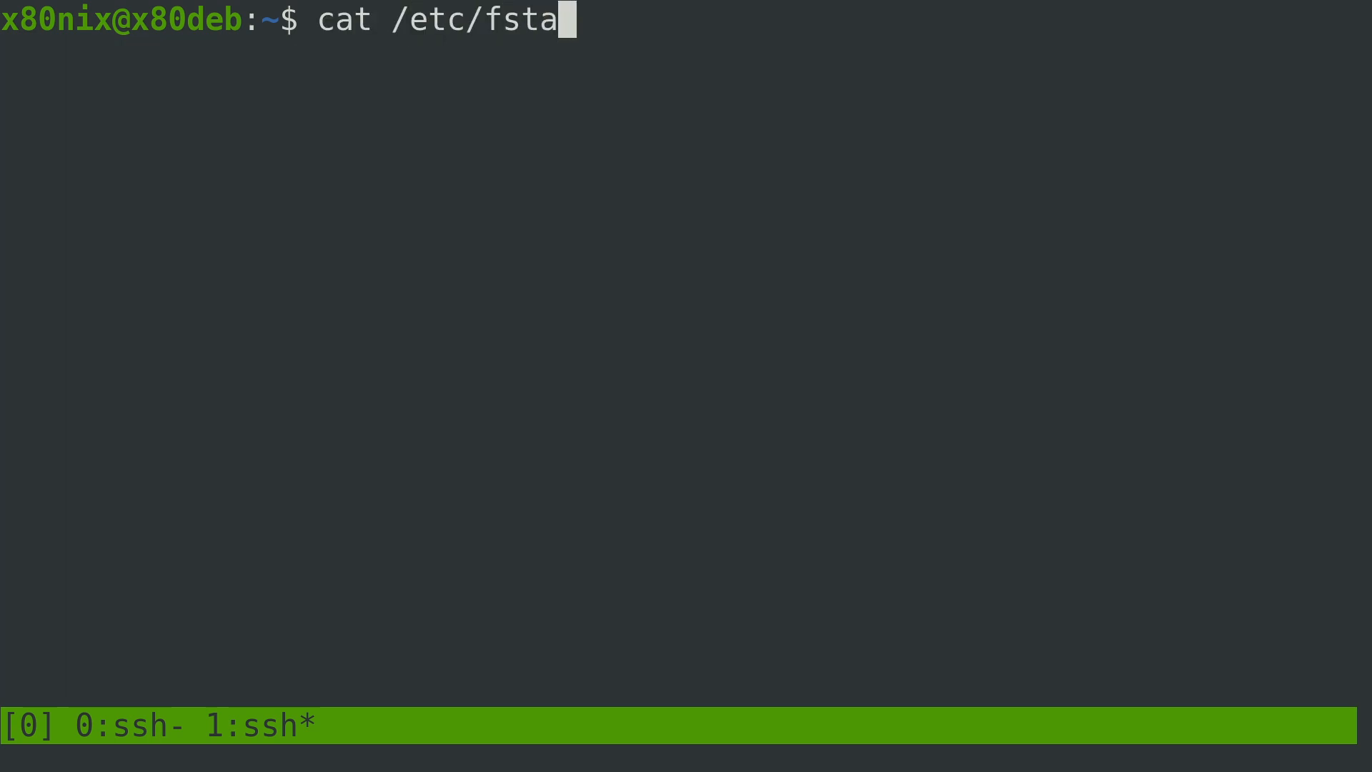
key(Return)
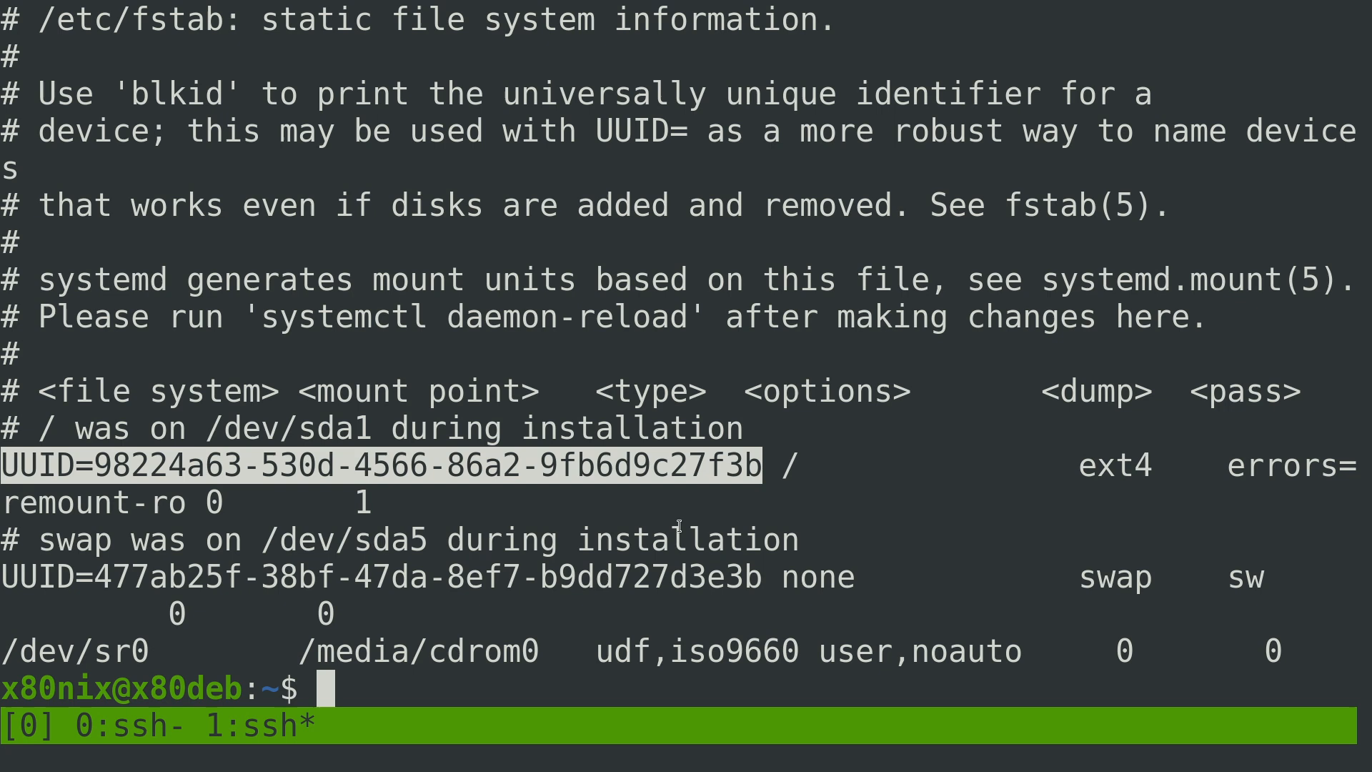
mouse_move(263, 642)
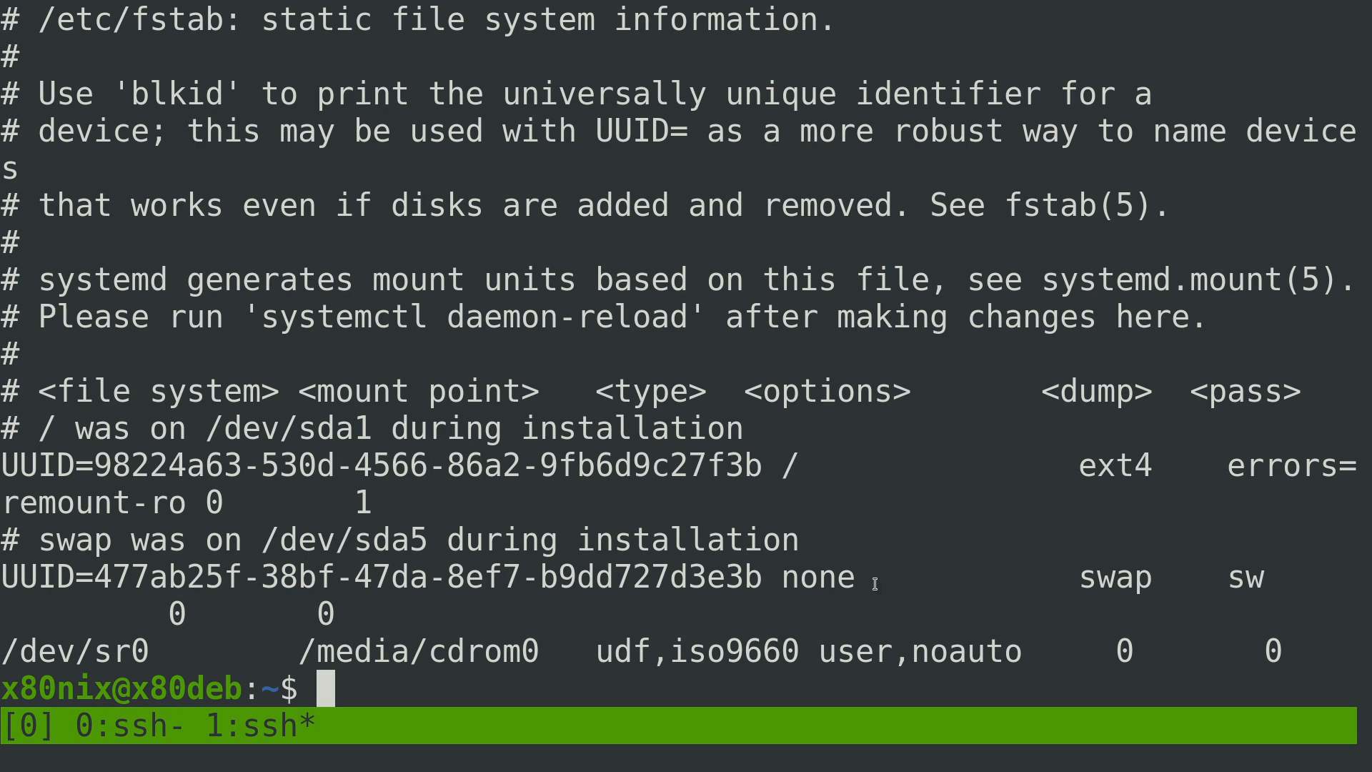
mouse_move(1102, 473)
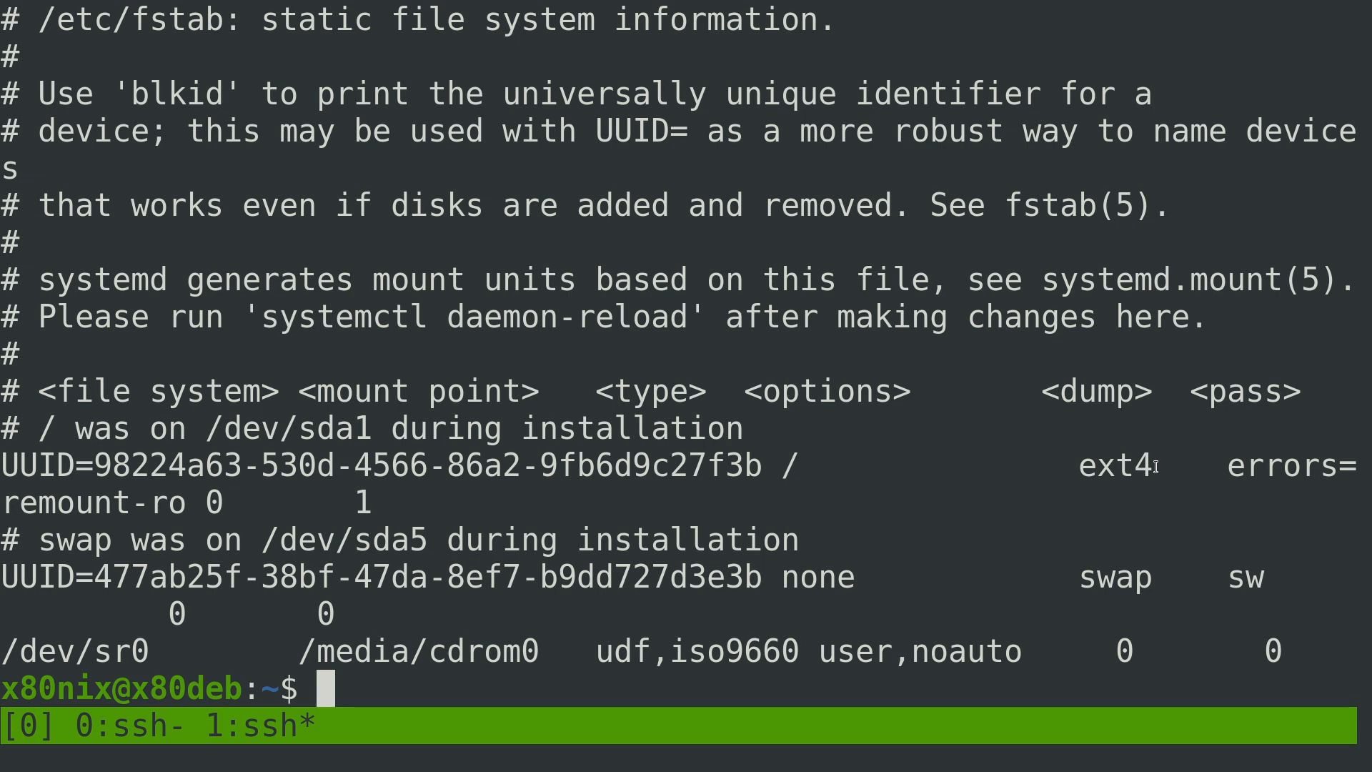
mouse_move(1159, 567)
text(less /e)
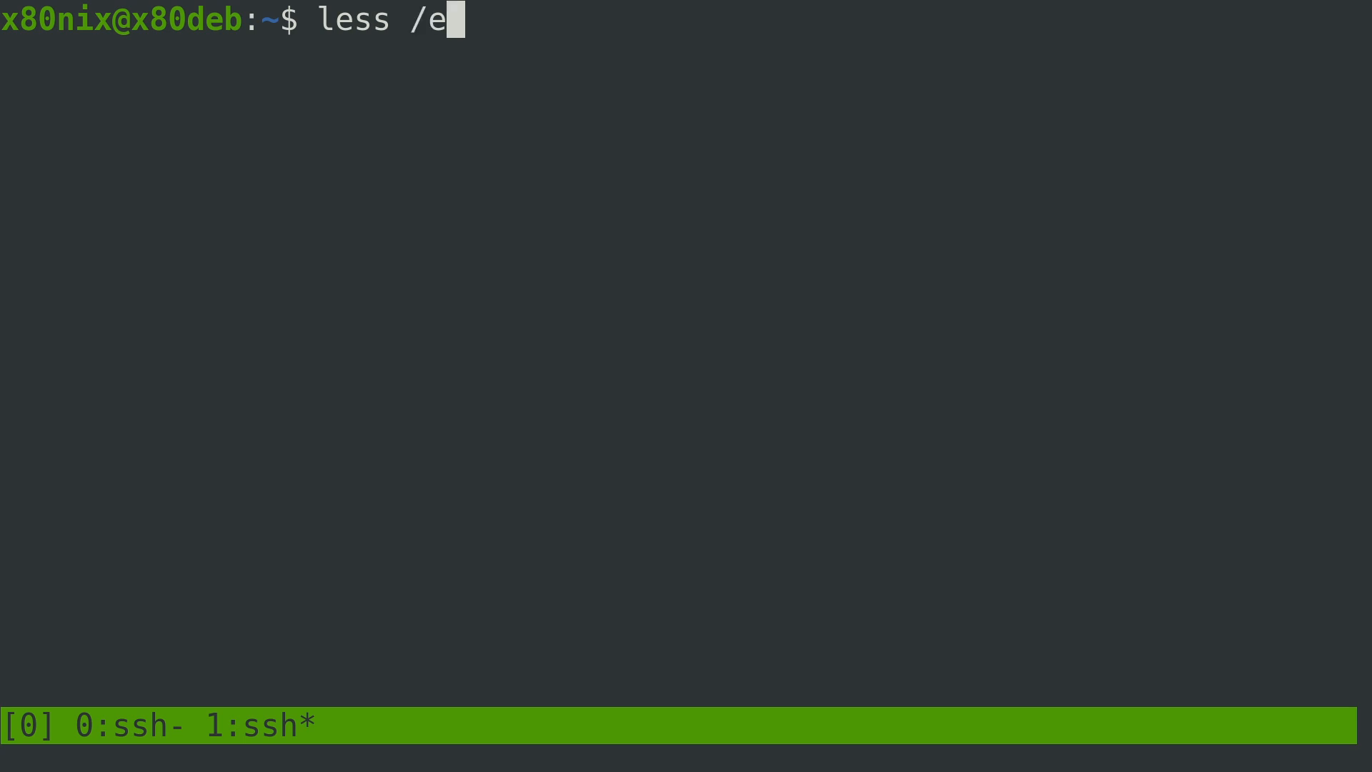
View /etc/fstab in less, scrolling right to read the full root entry, then quit the pager
key(Return)
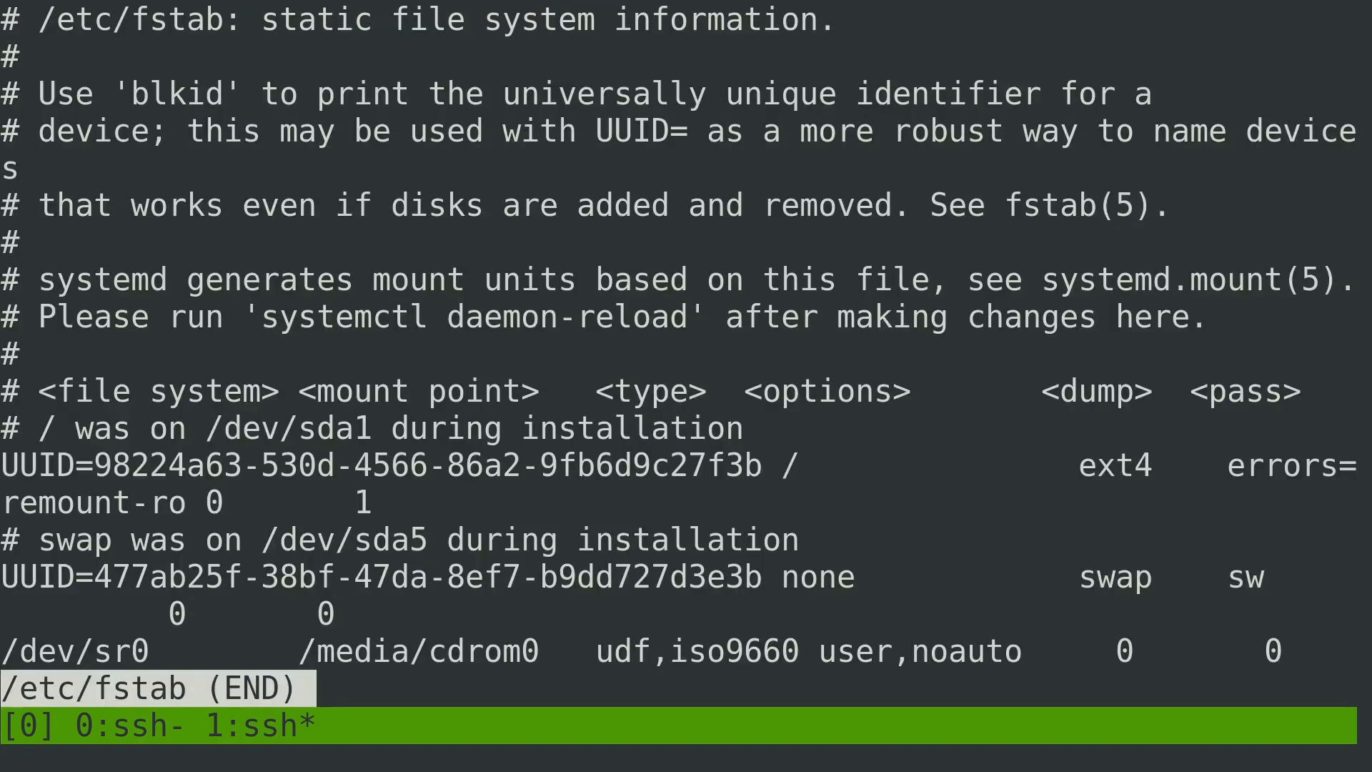
scroll(right, 3)
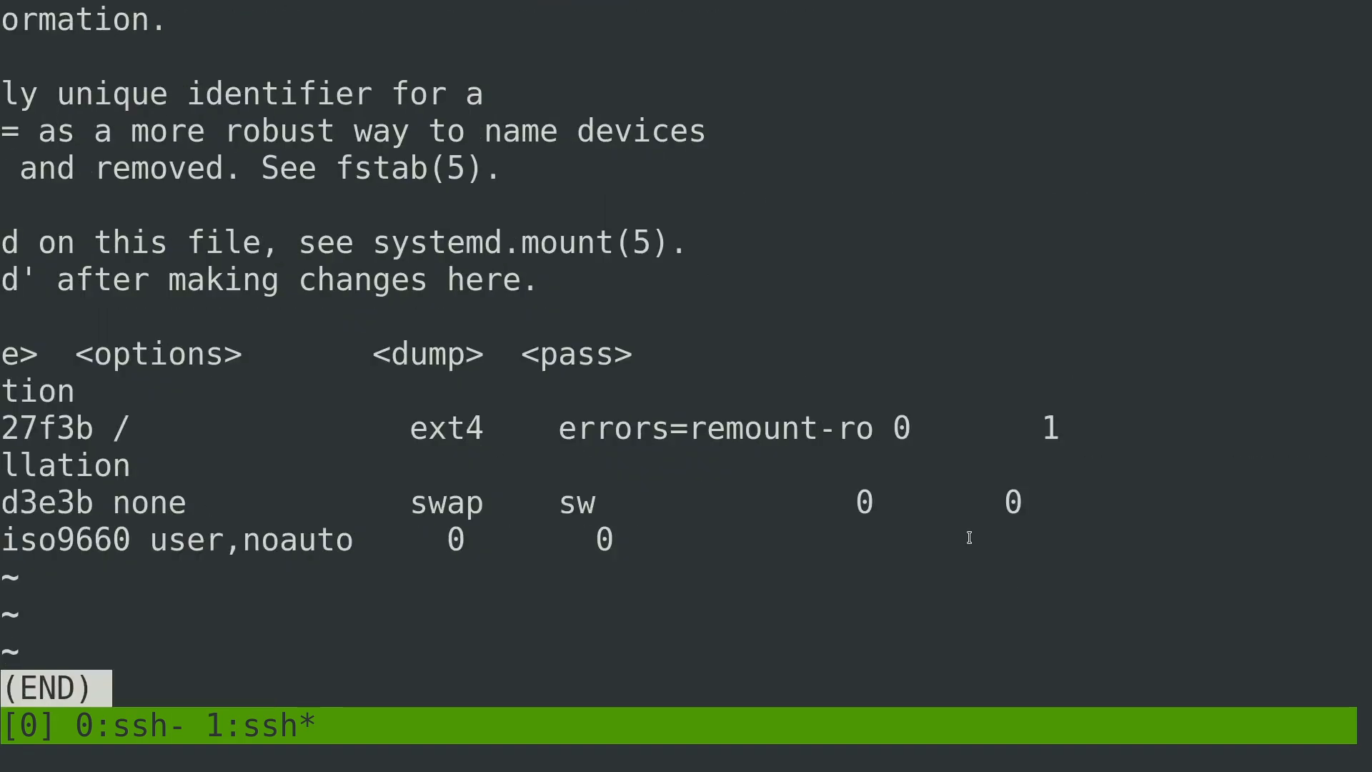
mouse_move(571, 394)
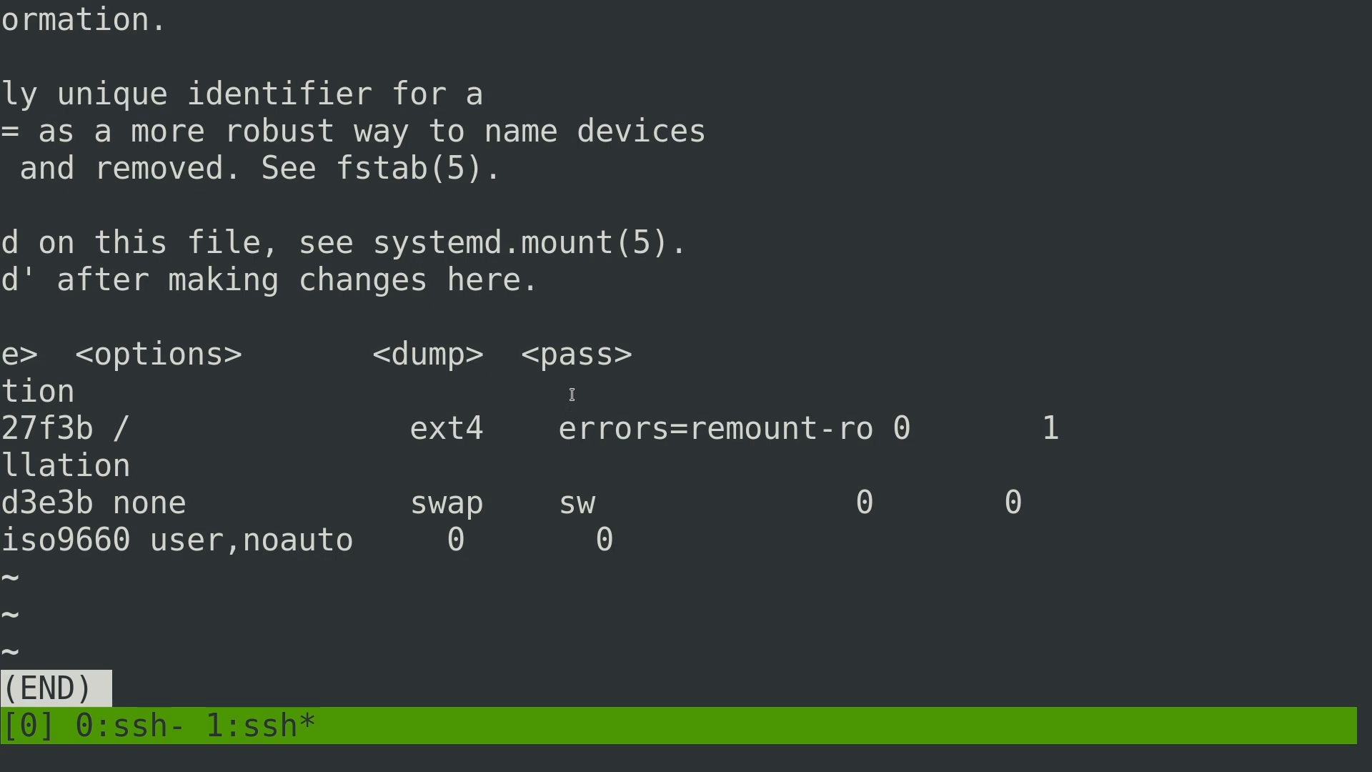
mouse_move(613, 505)
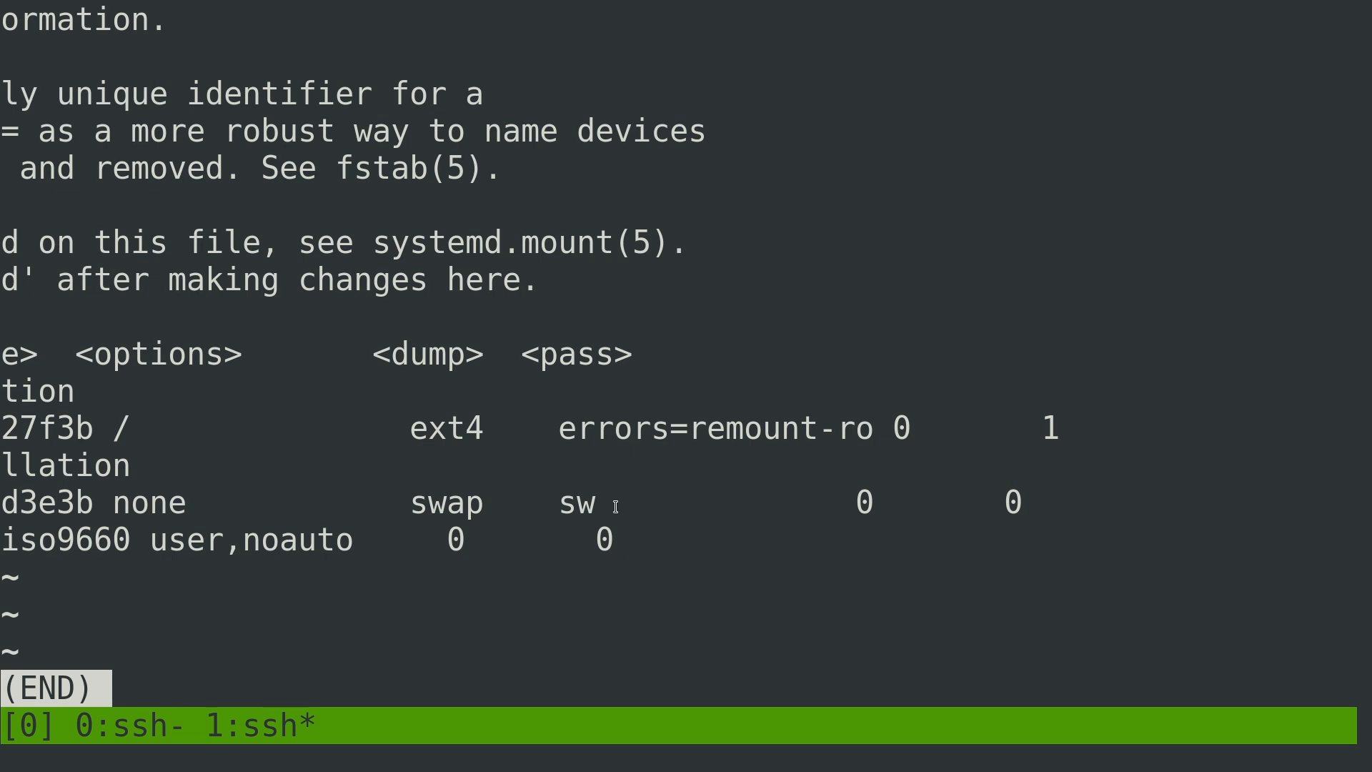
mouse_move(886, 450)
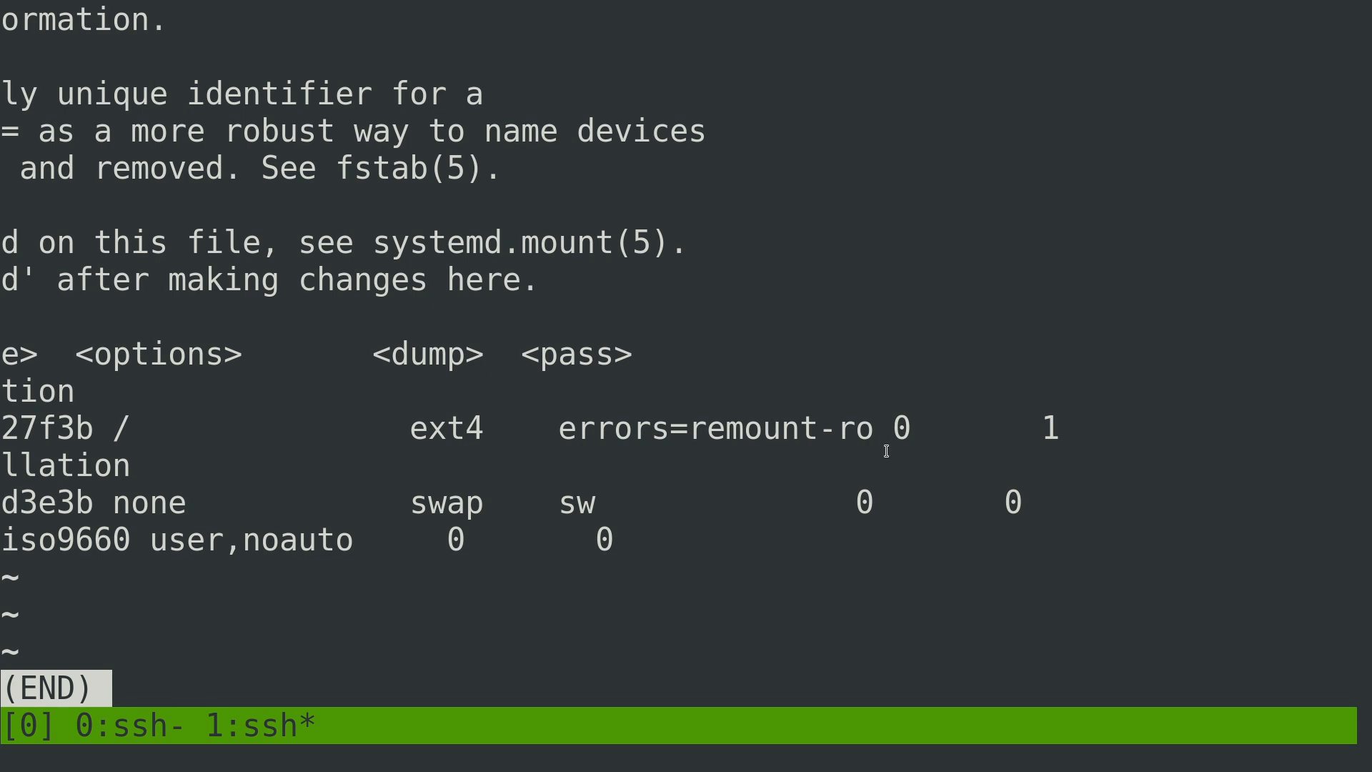
mouse_move(506, 562)
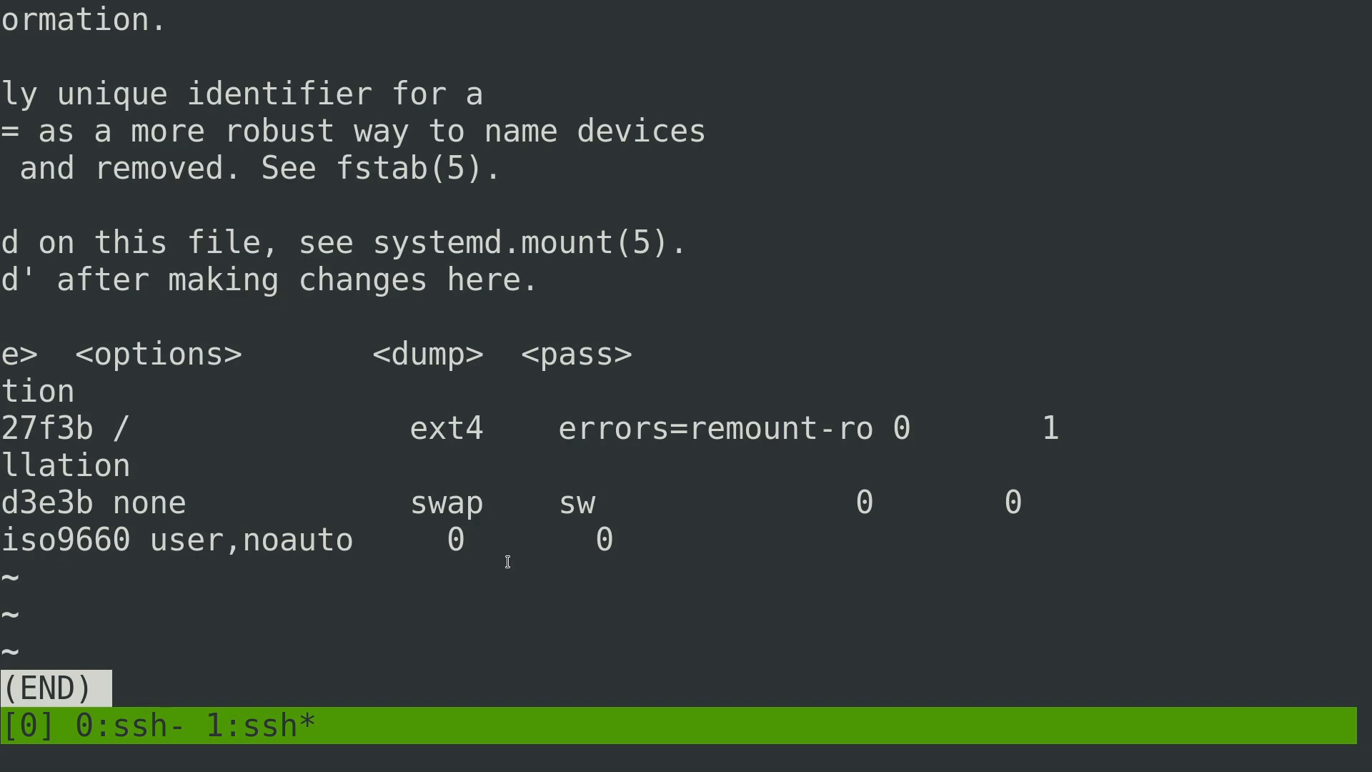
key(q)
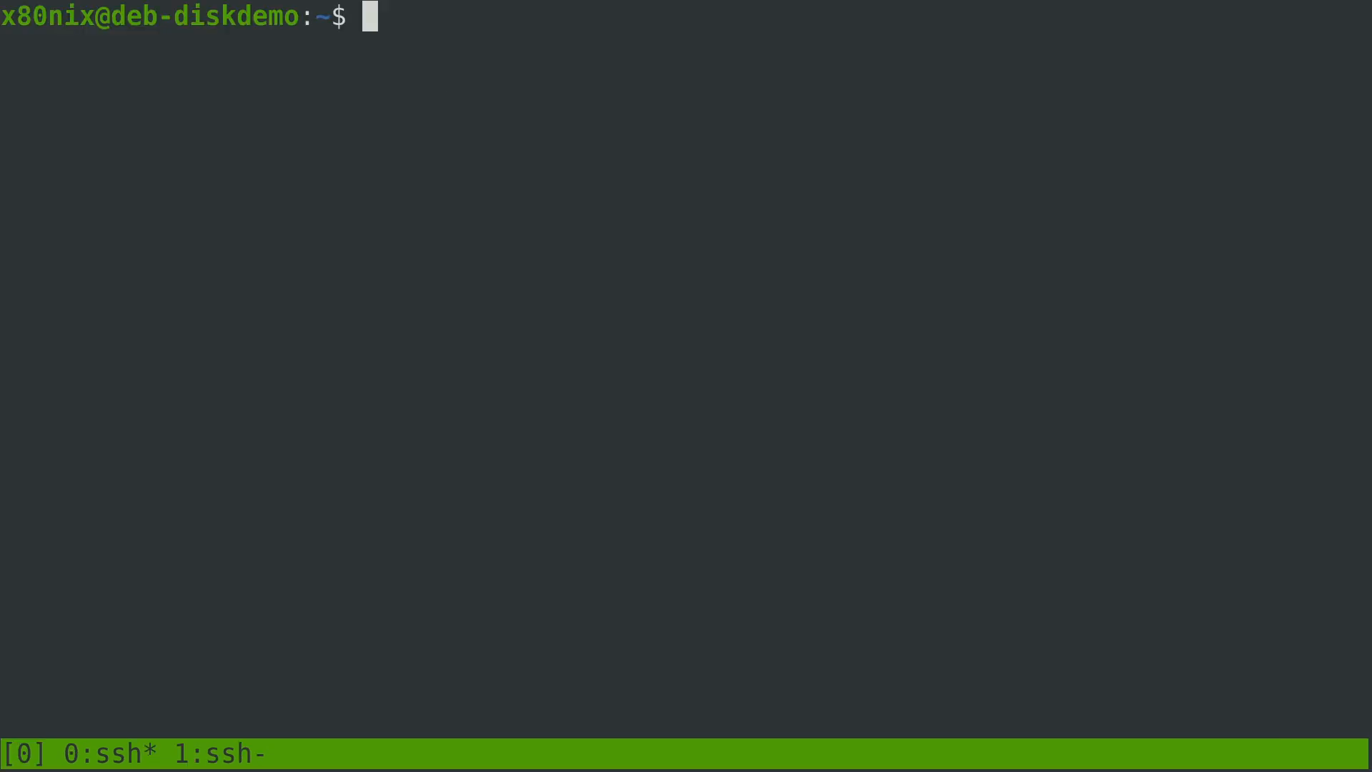
Turn swap off on /dev/sdb3 with sudo swapoff and recheck memory totals
text(s)
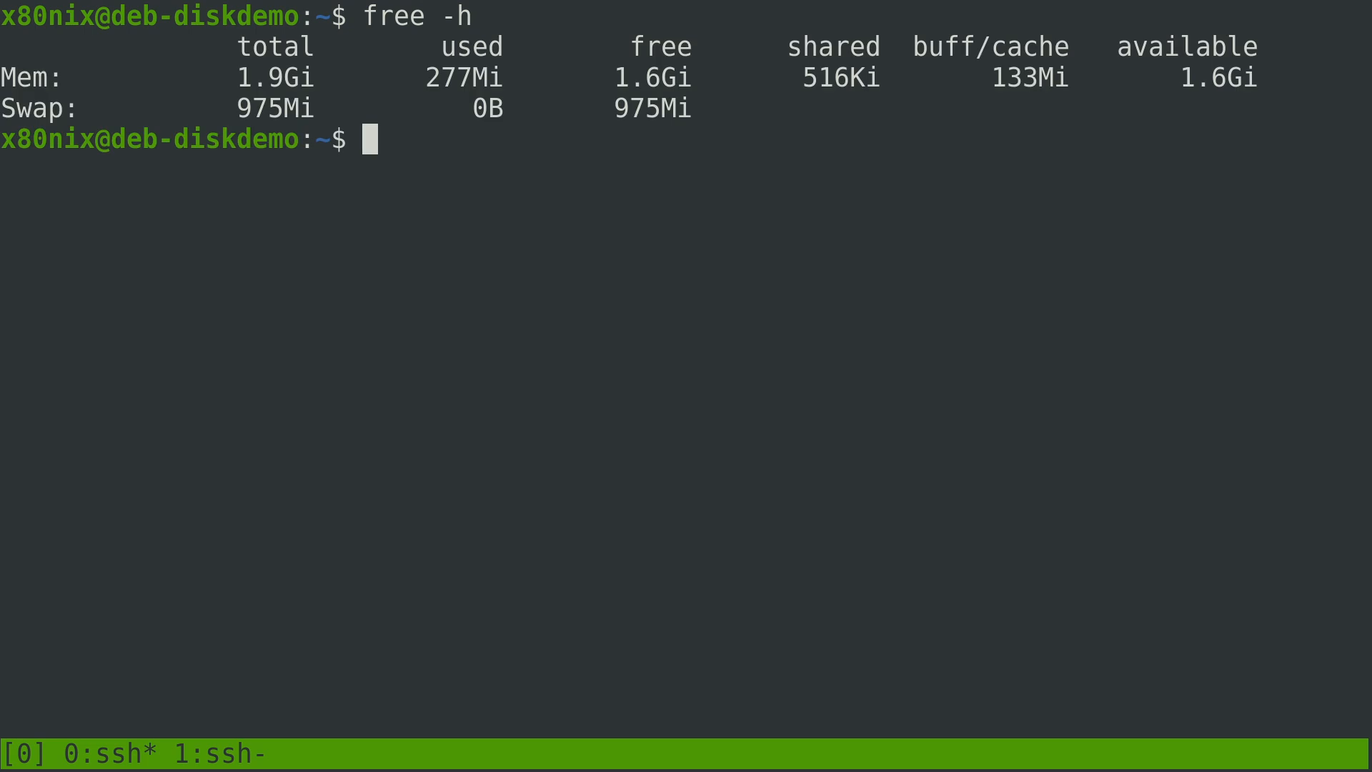
text(su)
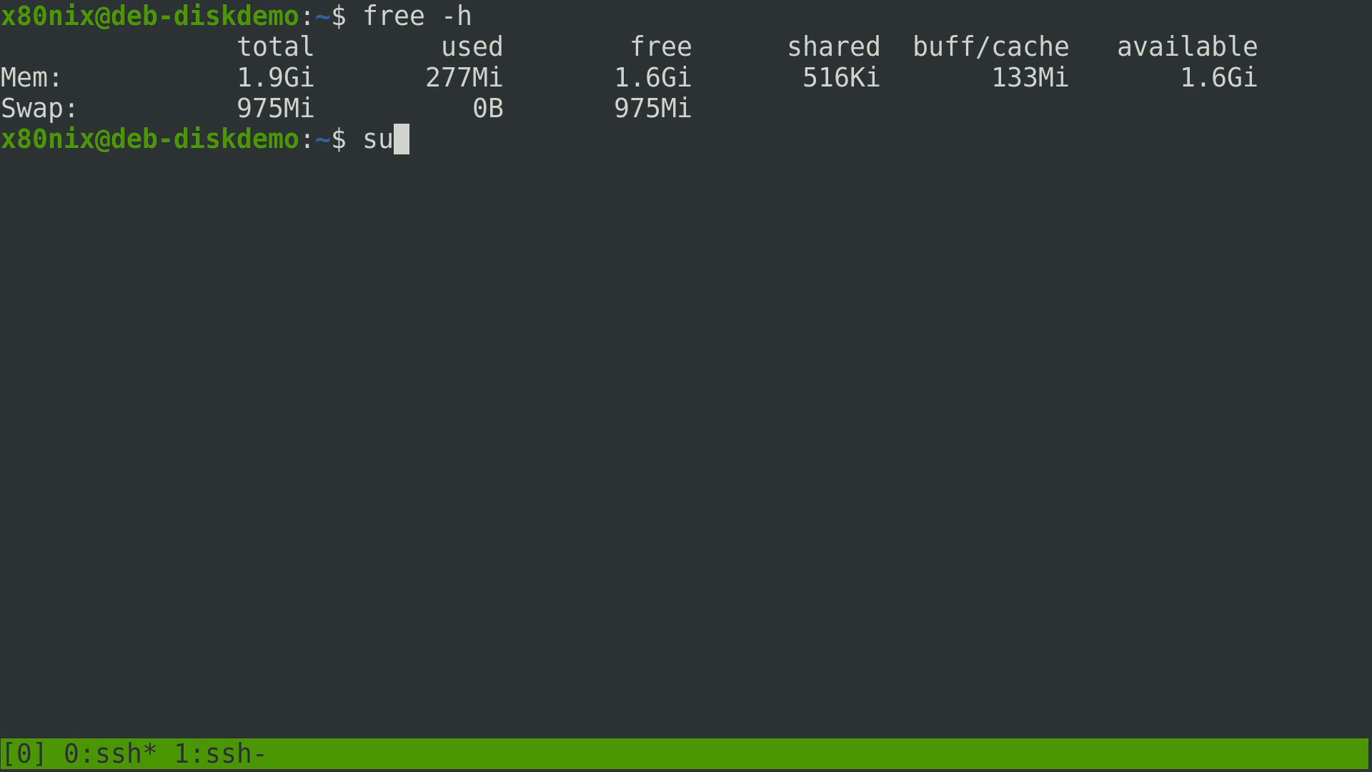
text(do swapoff /d)
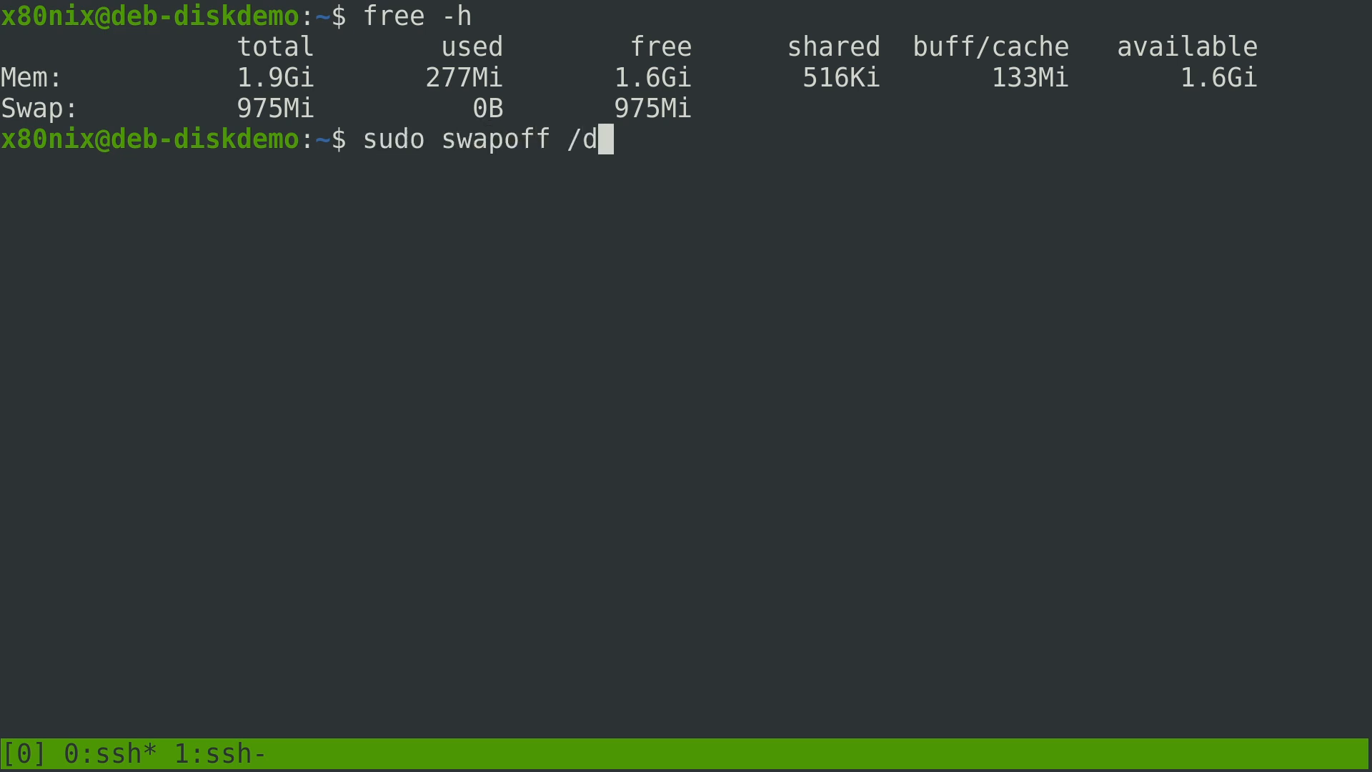
text(ev/sdb3)
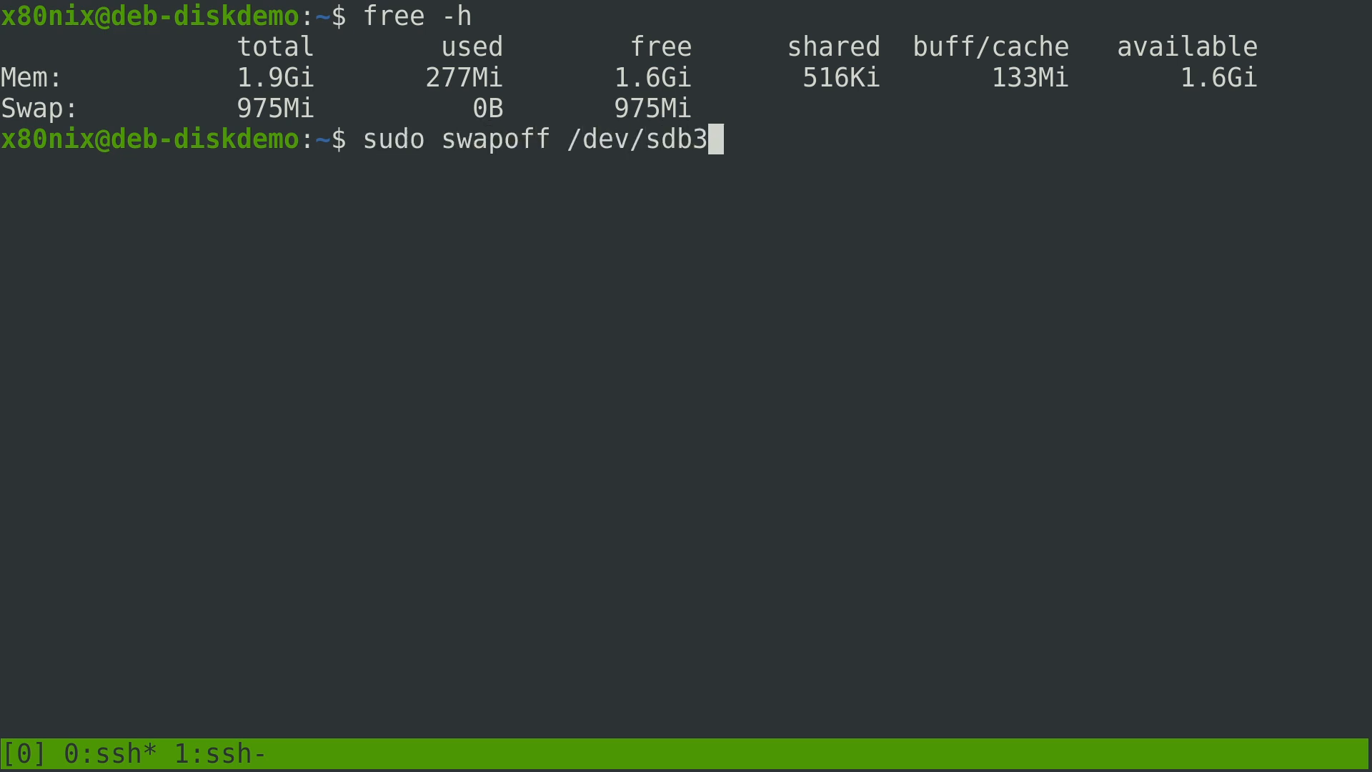
key(Return)
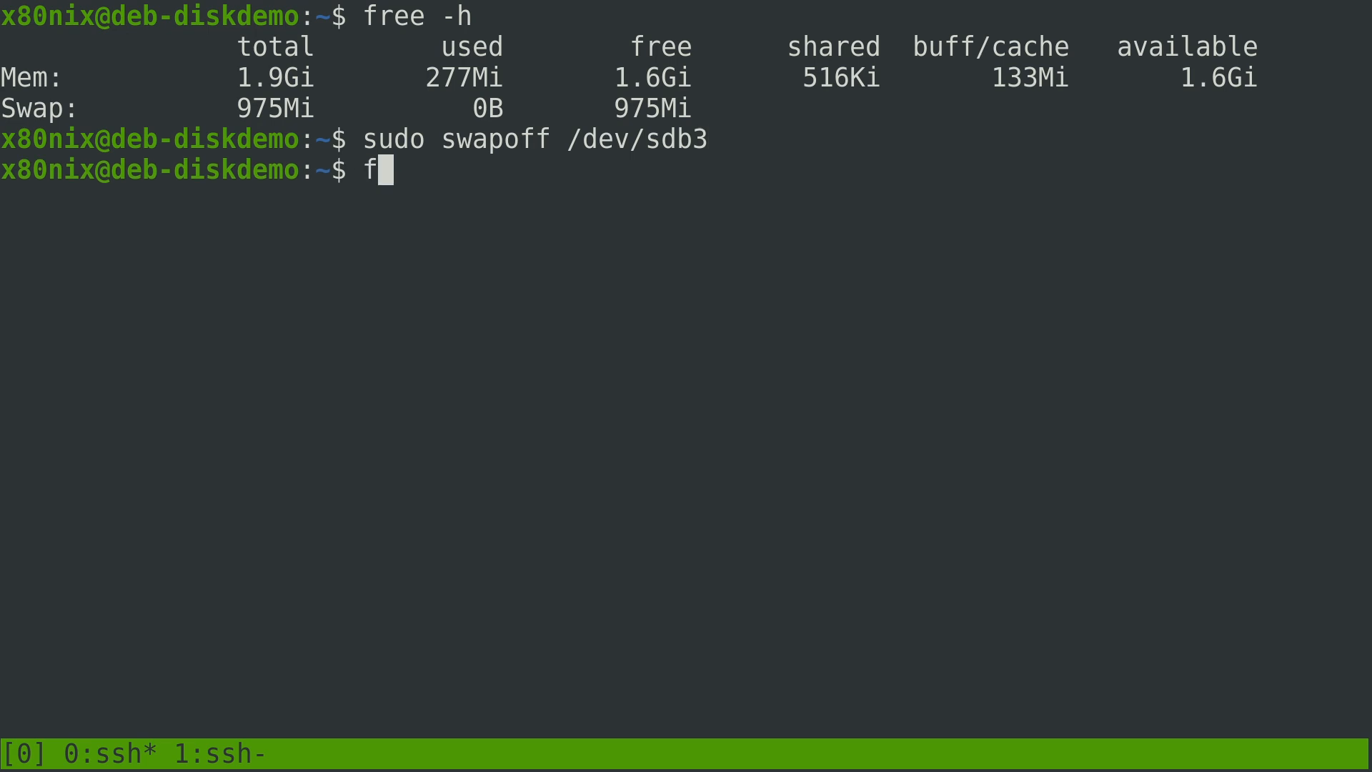
key(Return)
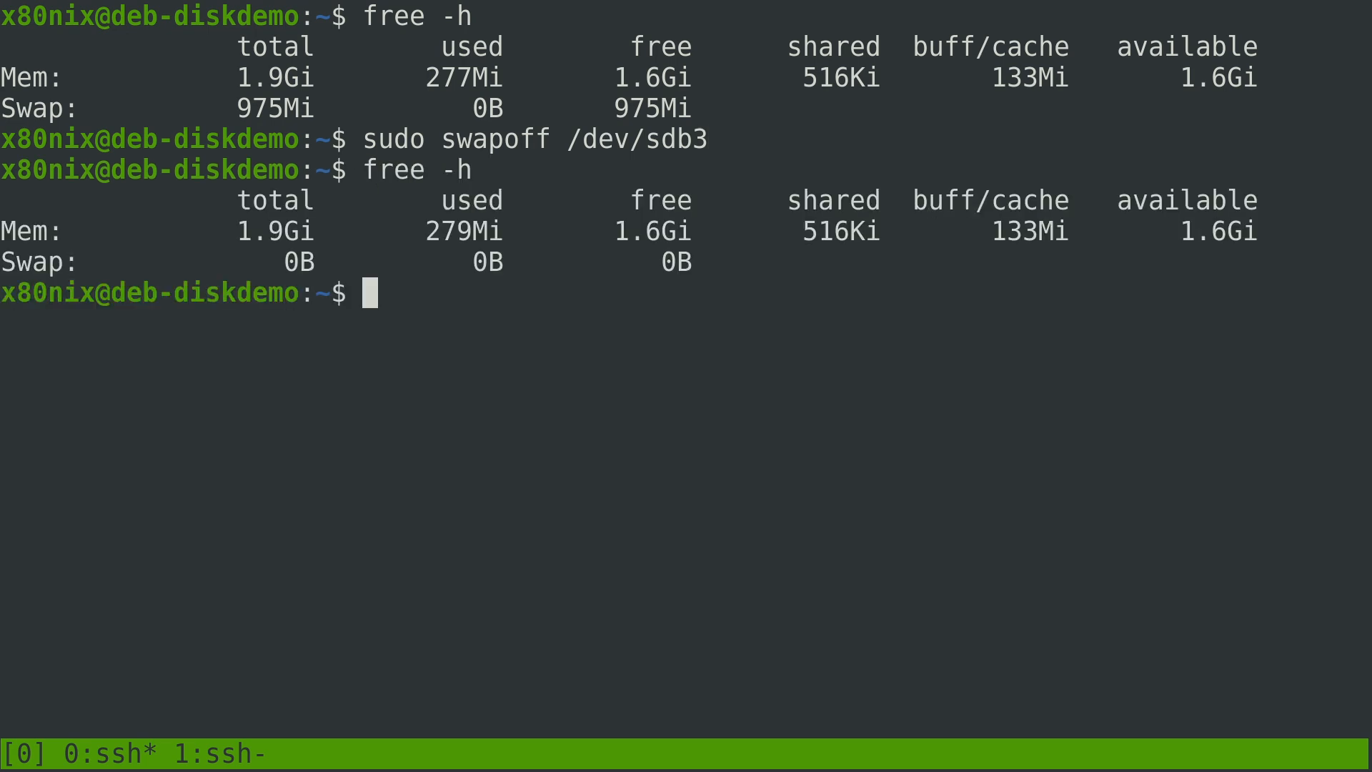
Recreate the swap area on /dev/sdb3 with sudo mkswap and re-enable it with sudo swapon
text(sudo mks)
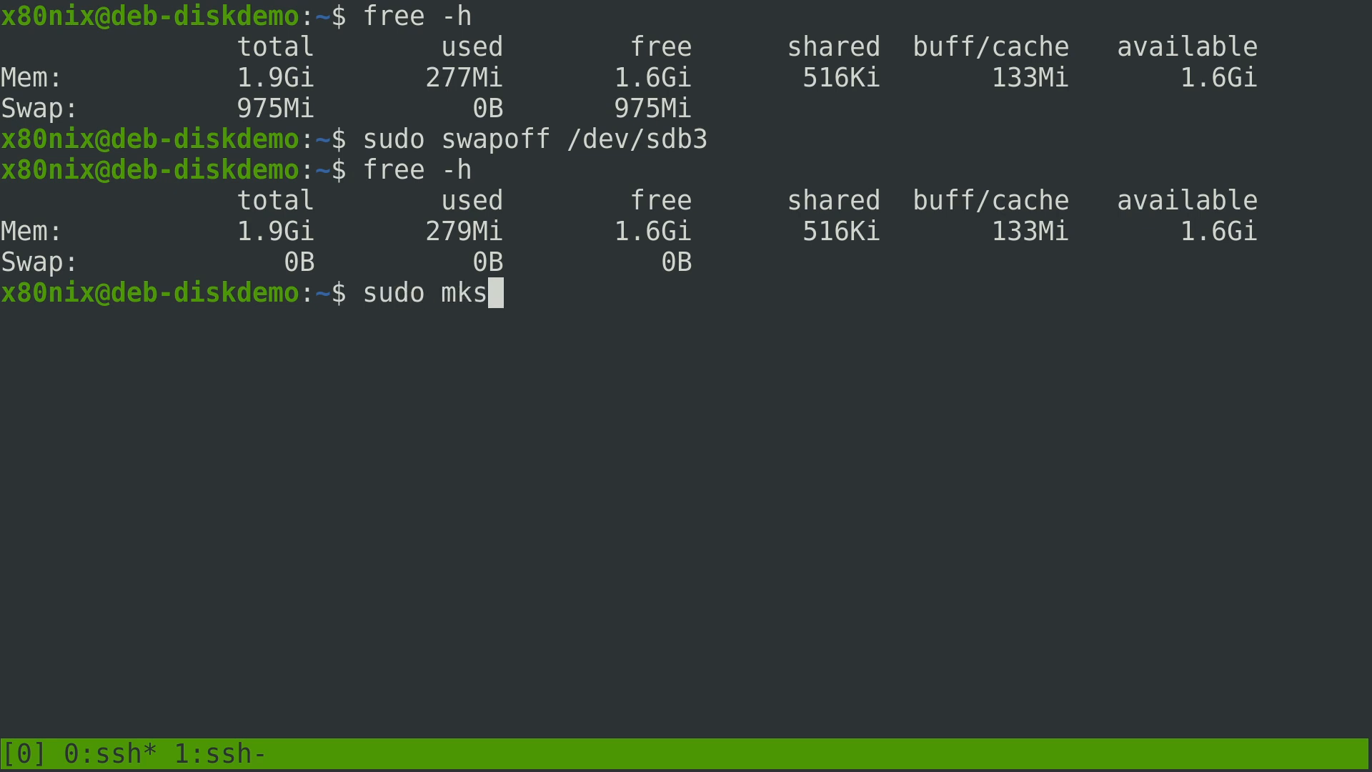
text(wap /dev/s)
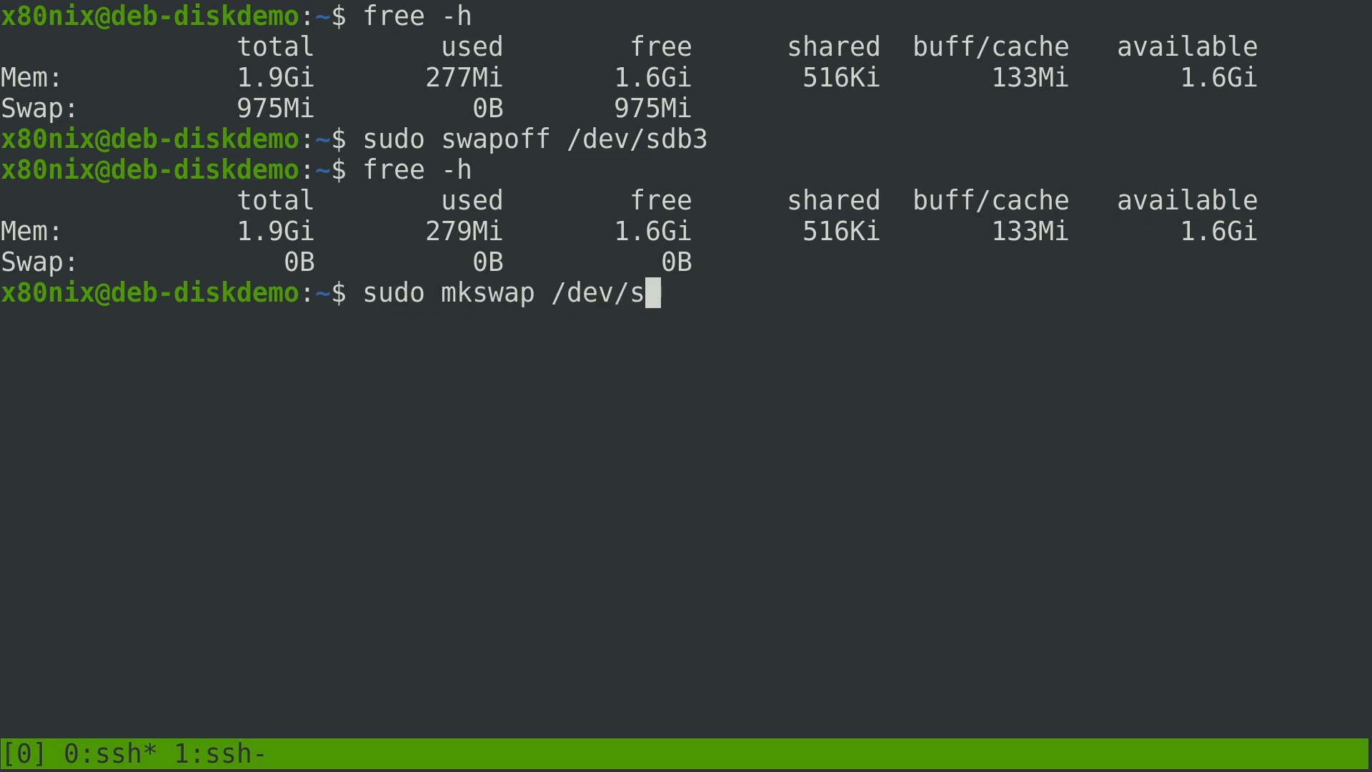
text(db3)
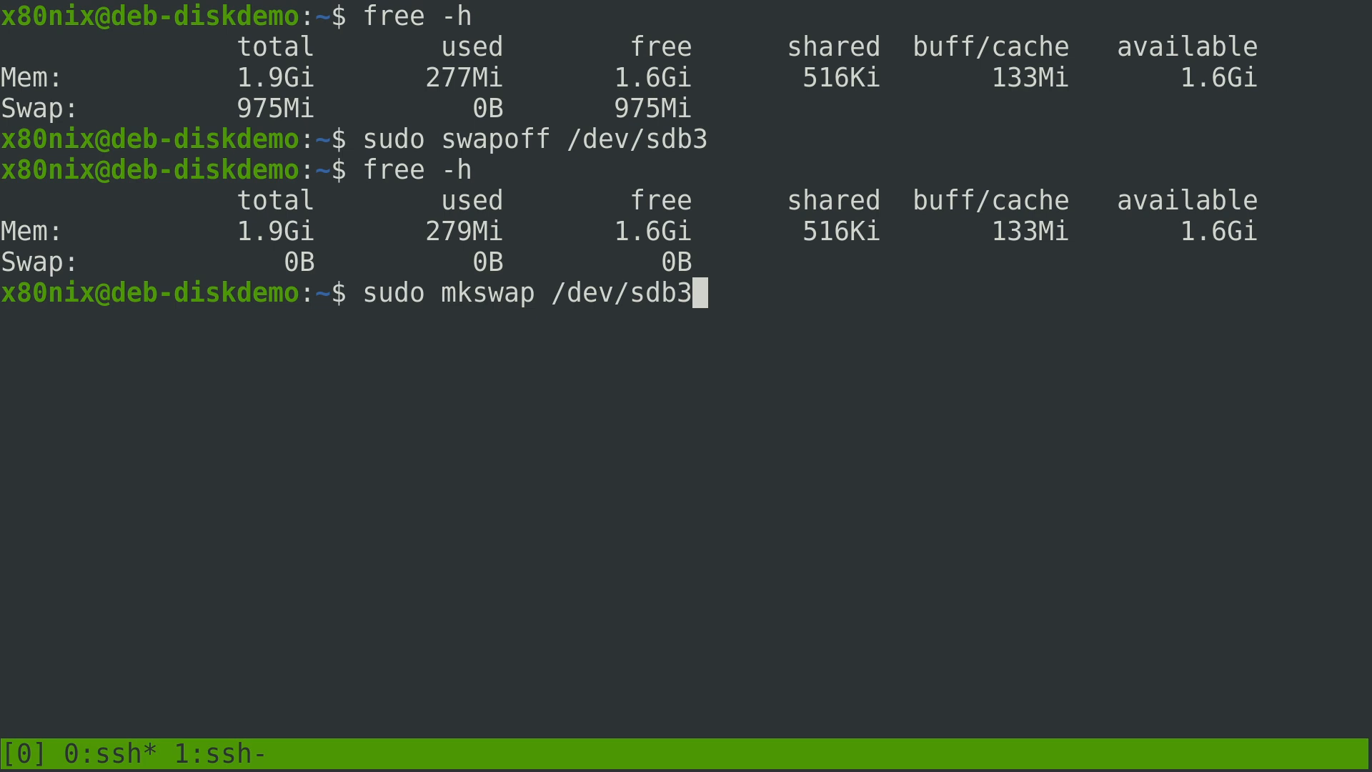
key(Return)
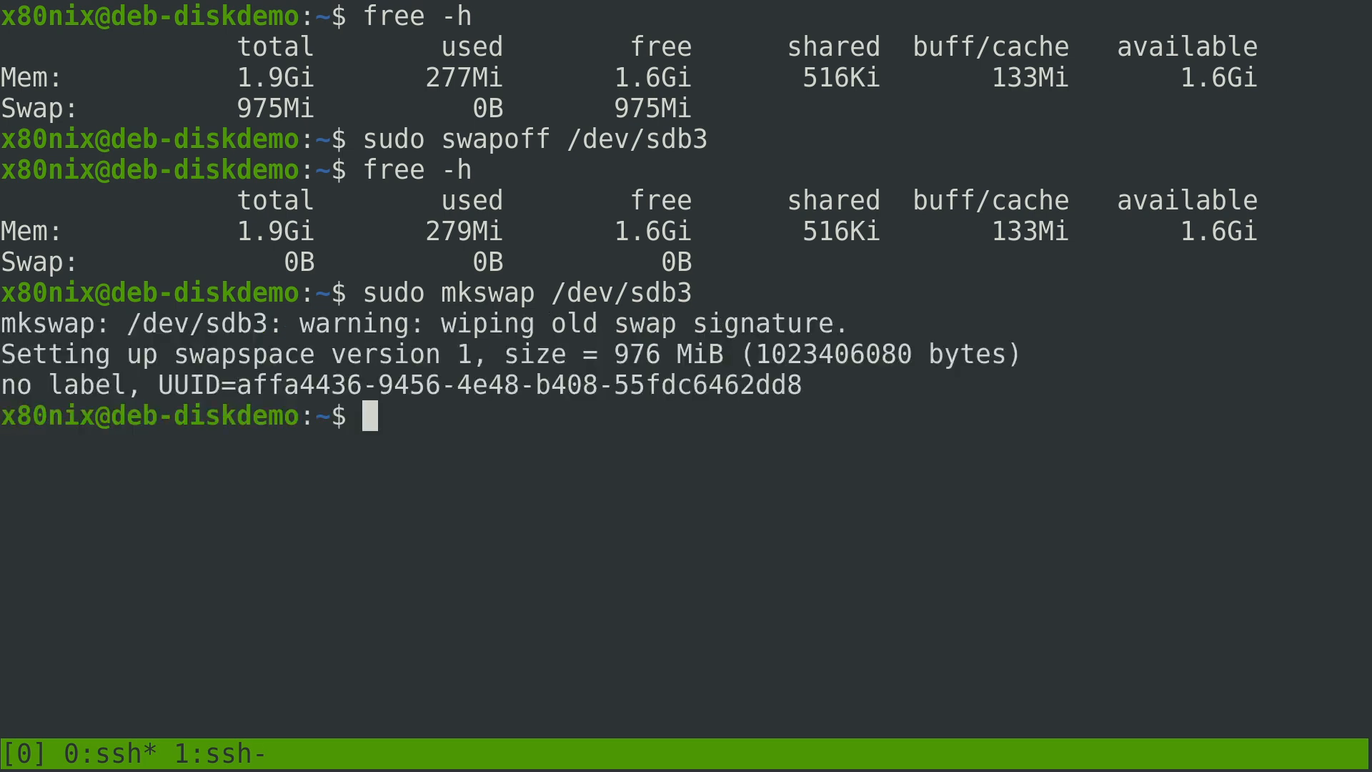
text(sudo swapo)
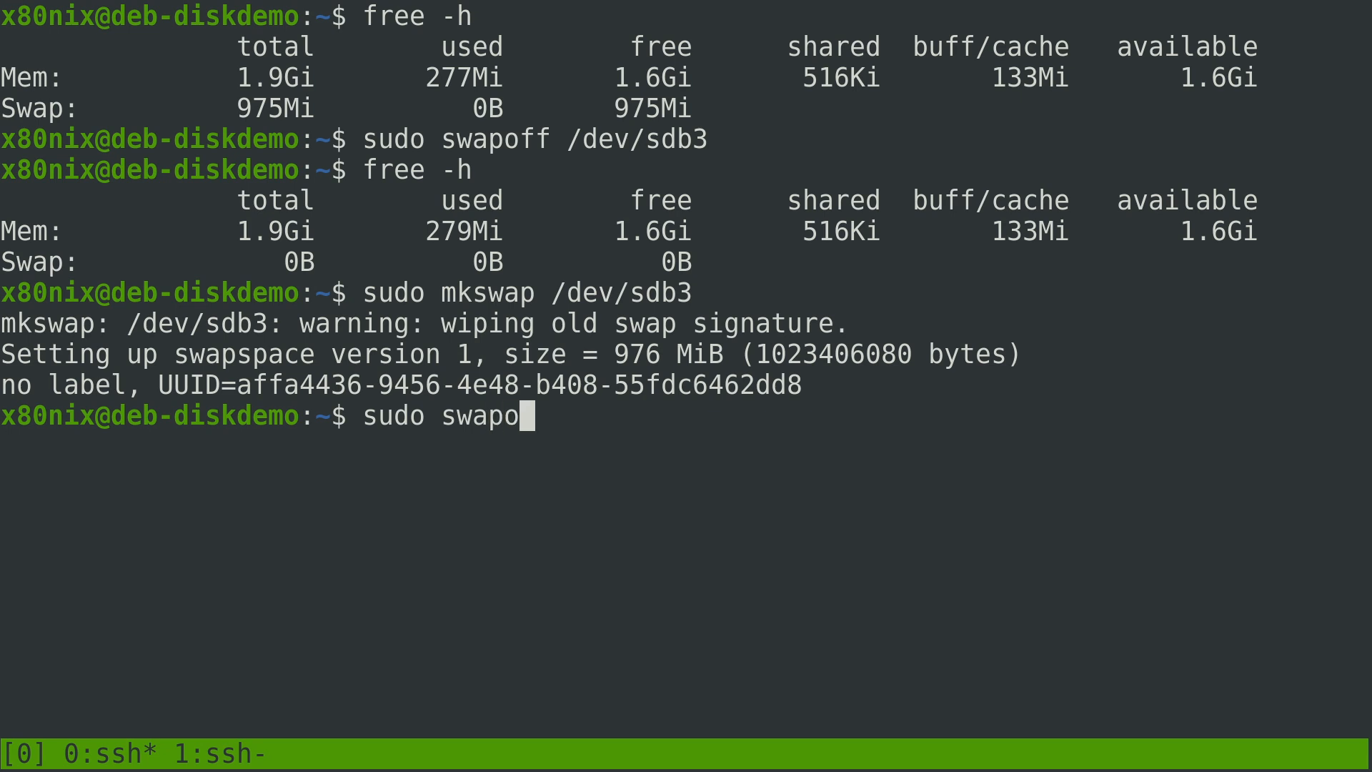
text(n /dev/sd)
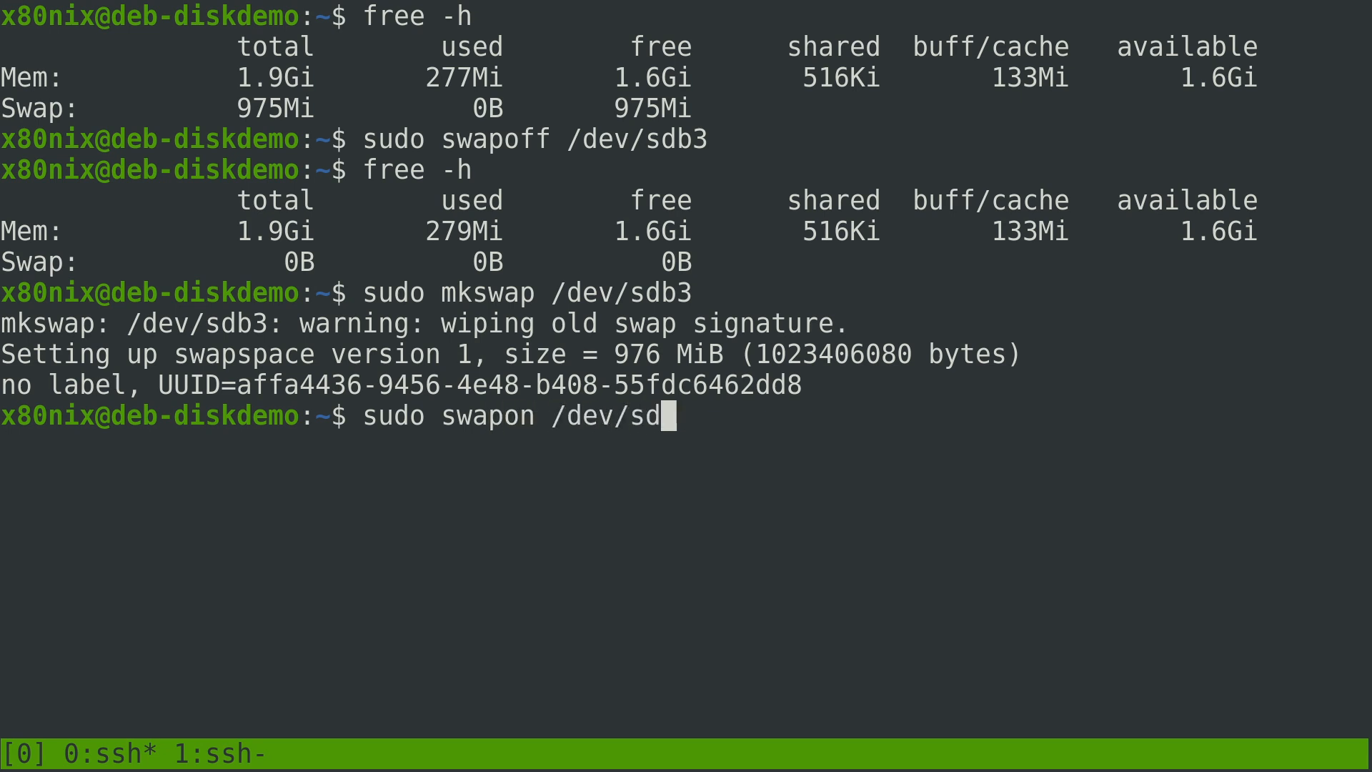
text(b3)
text(free -h)
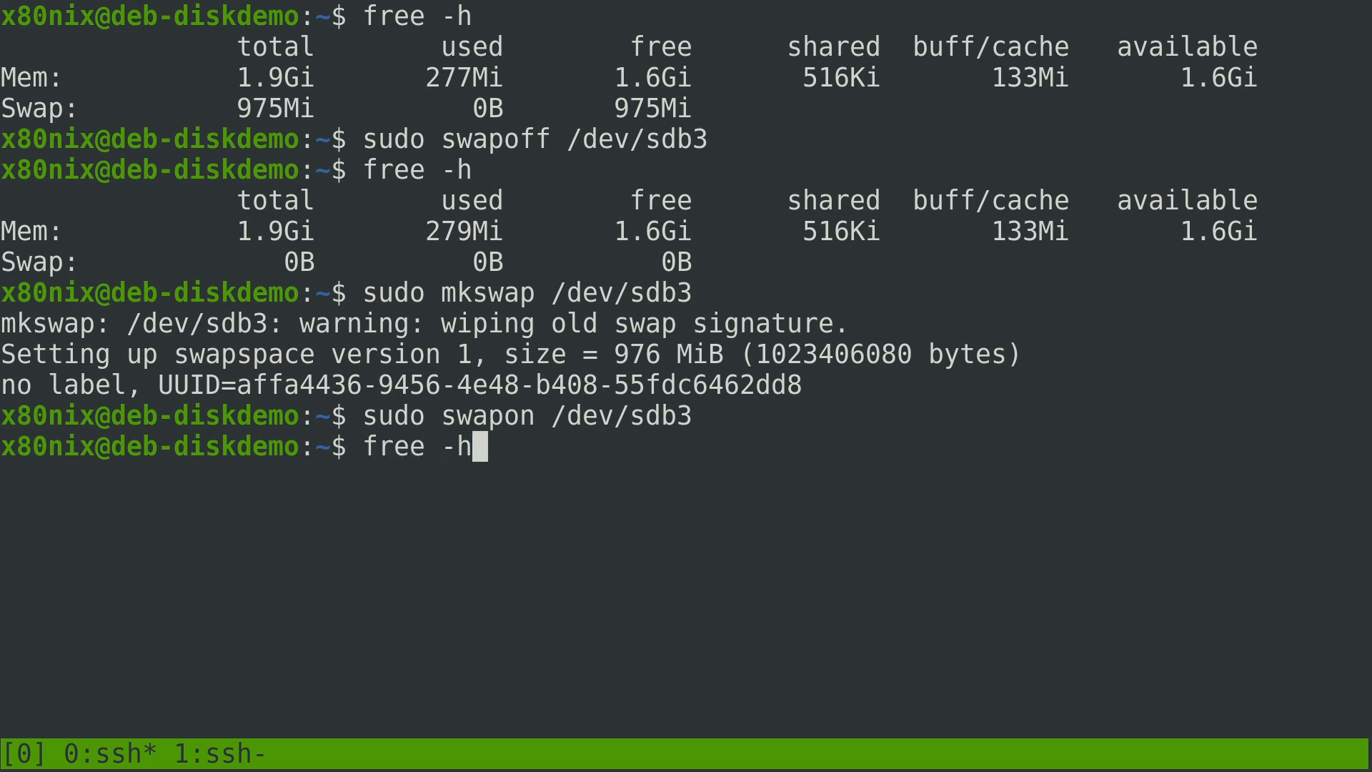
key(Return)
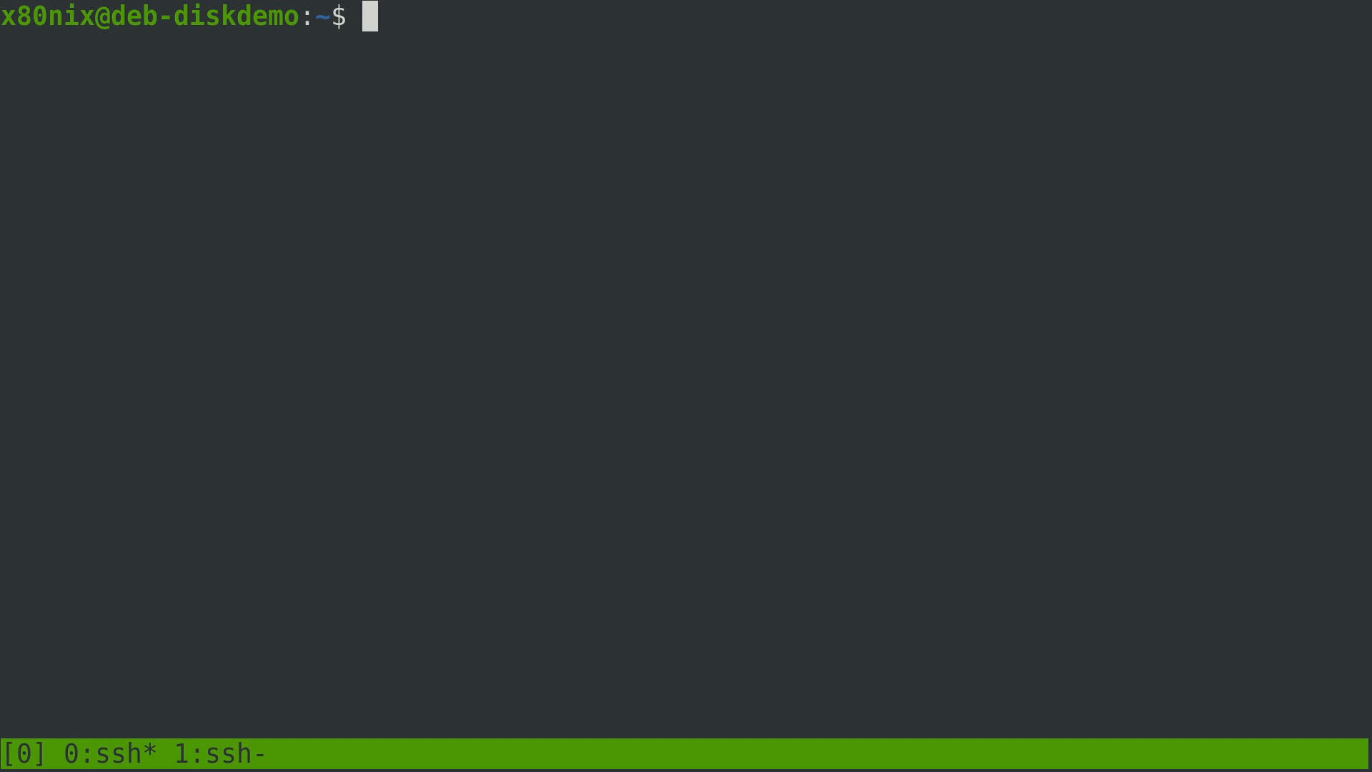
text(su)
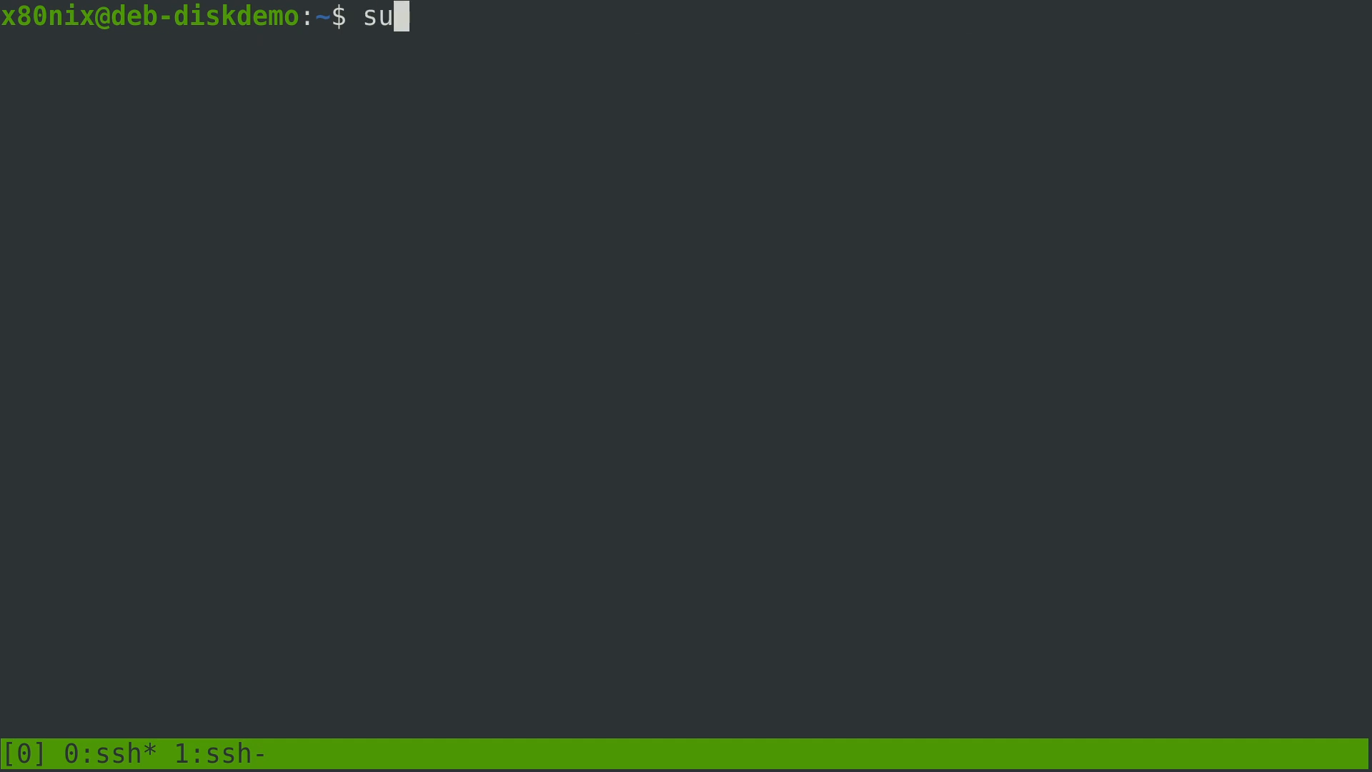
text(do)
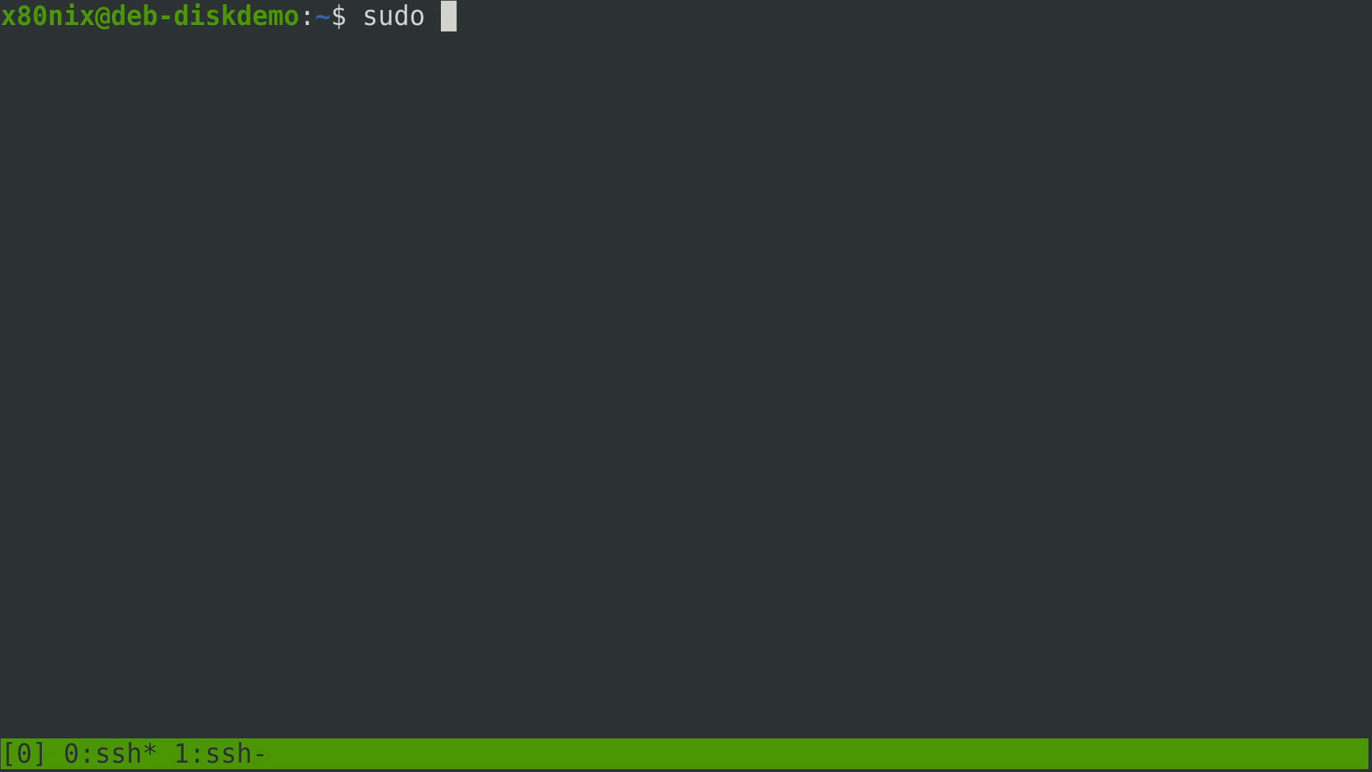
text(blk)
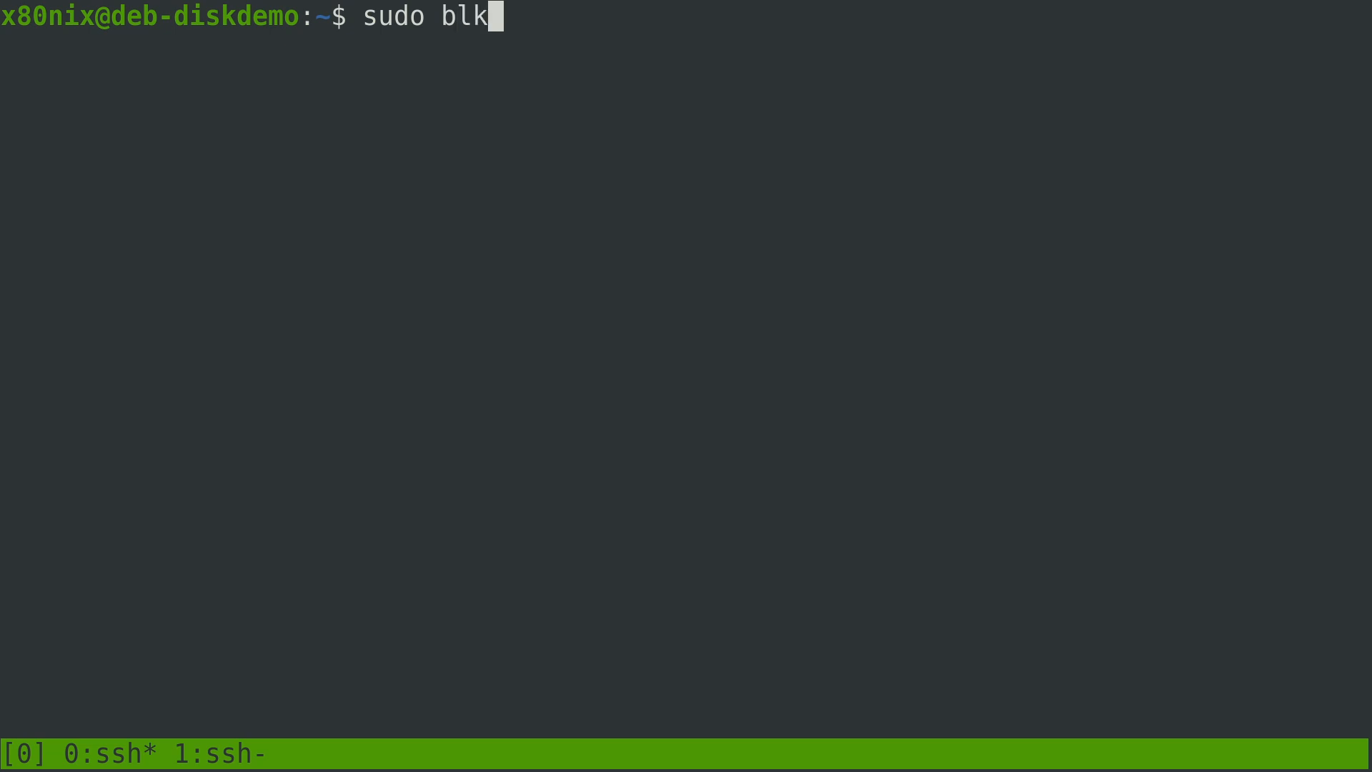
key(Return)
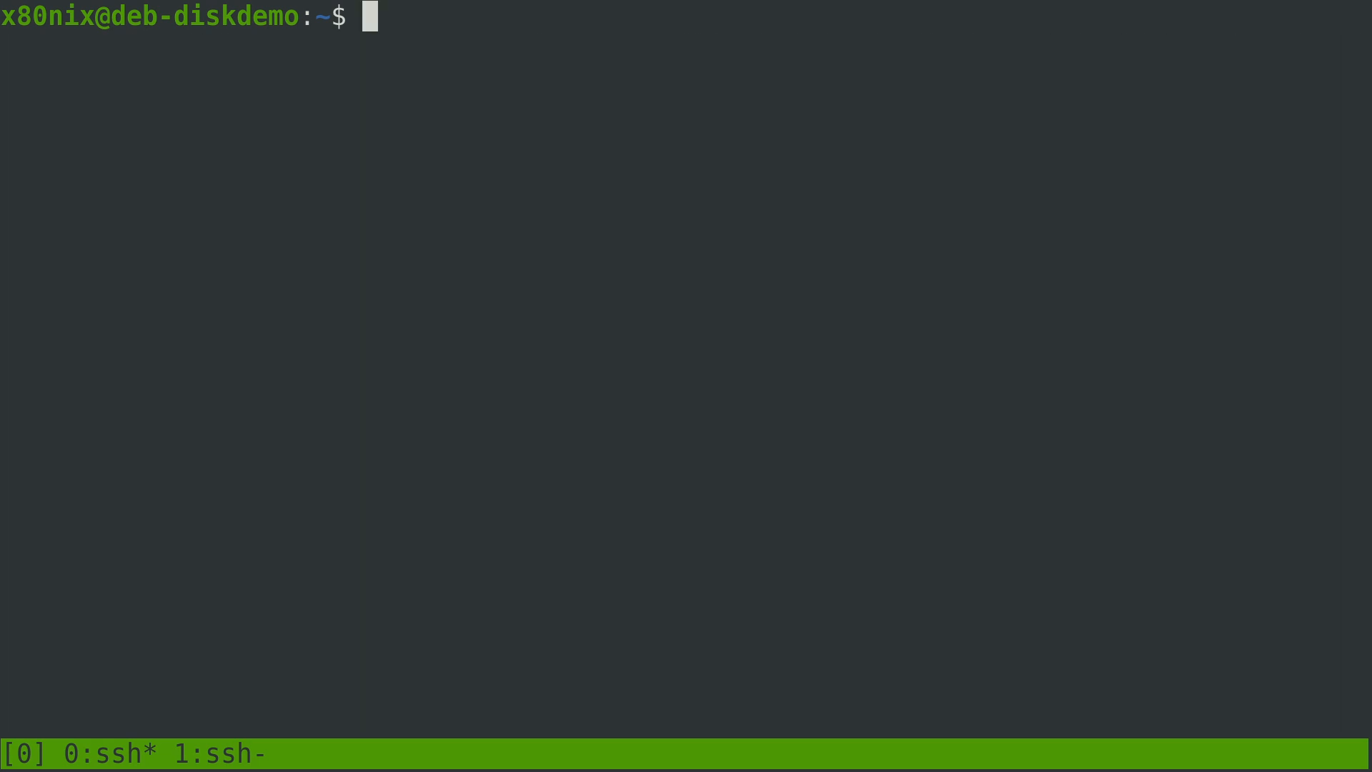
Run lsblk, then start sudo gdisk on /dev/vda, which reports no existing partition table
text(lsbl)
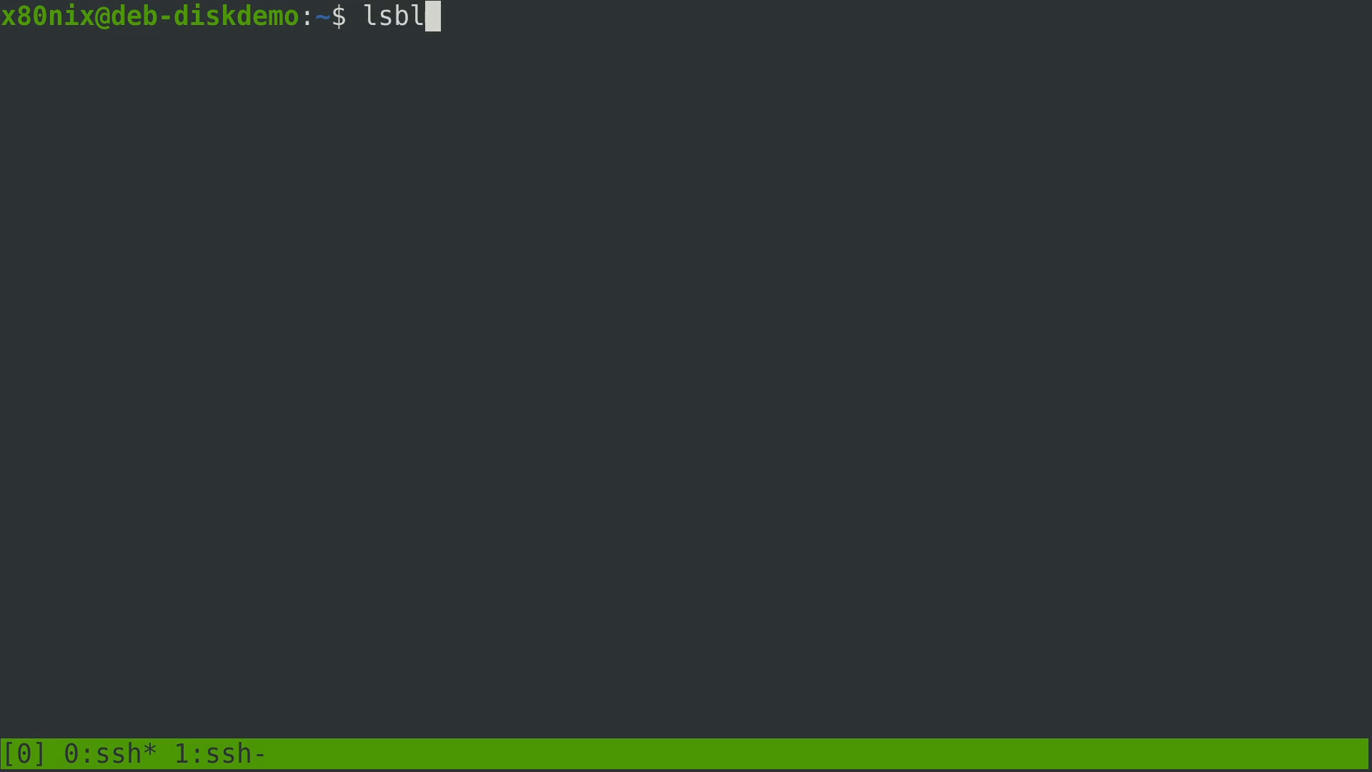
key(Return)
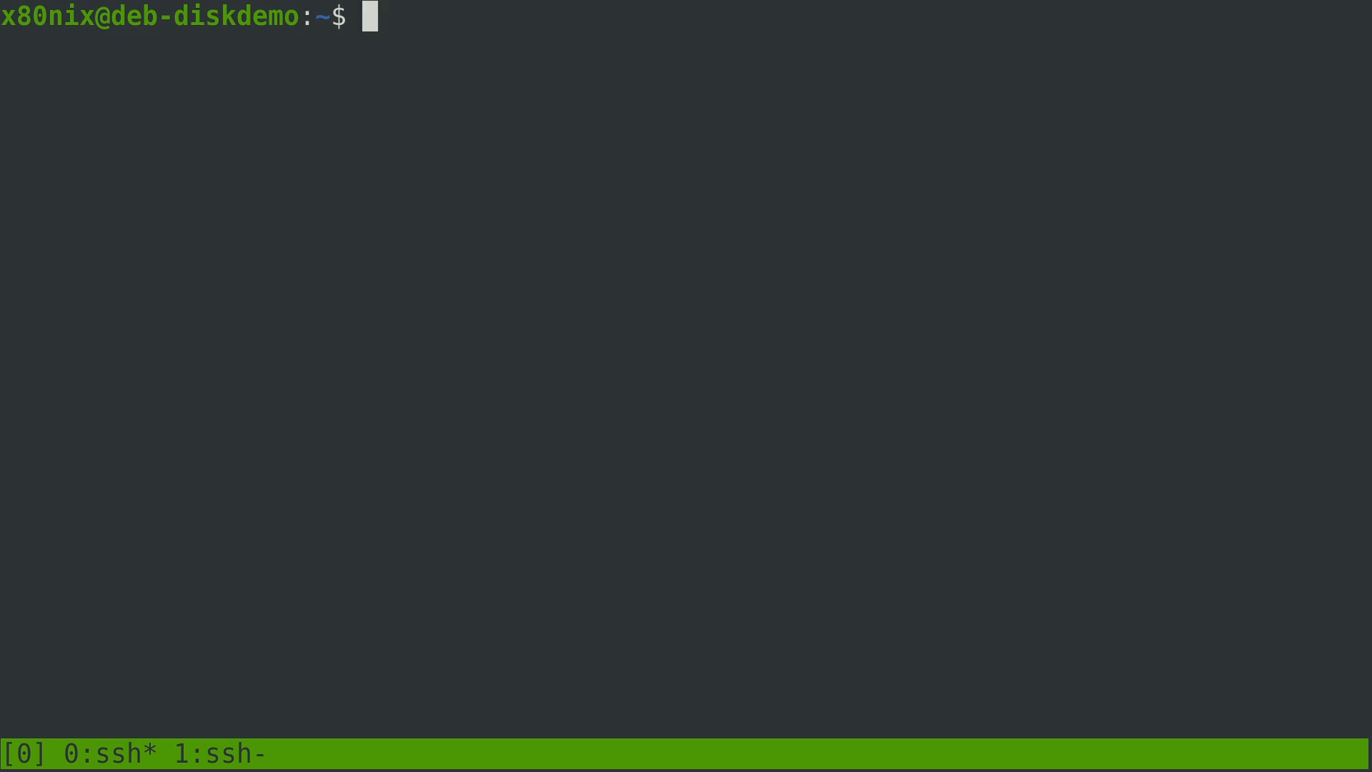
text(sudo gdi)
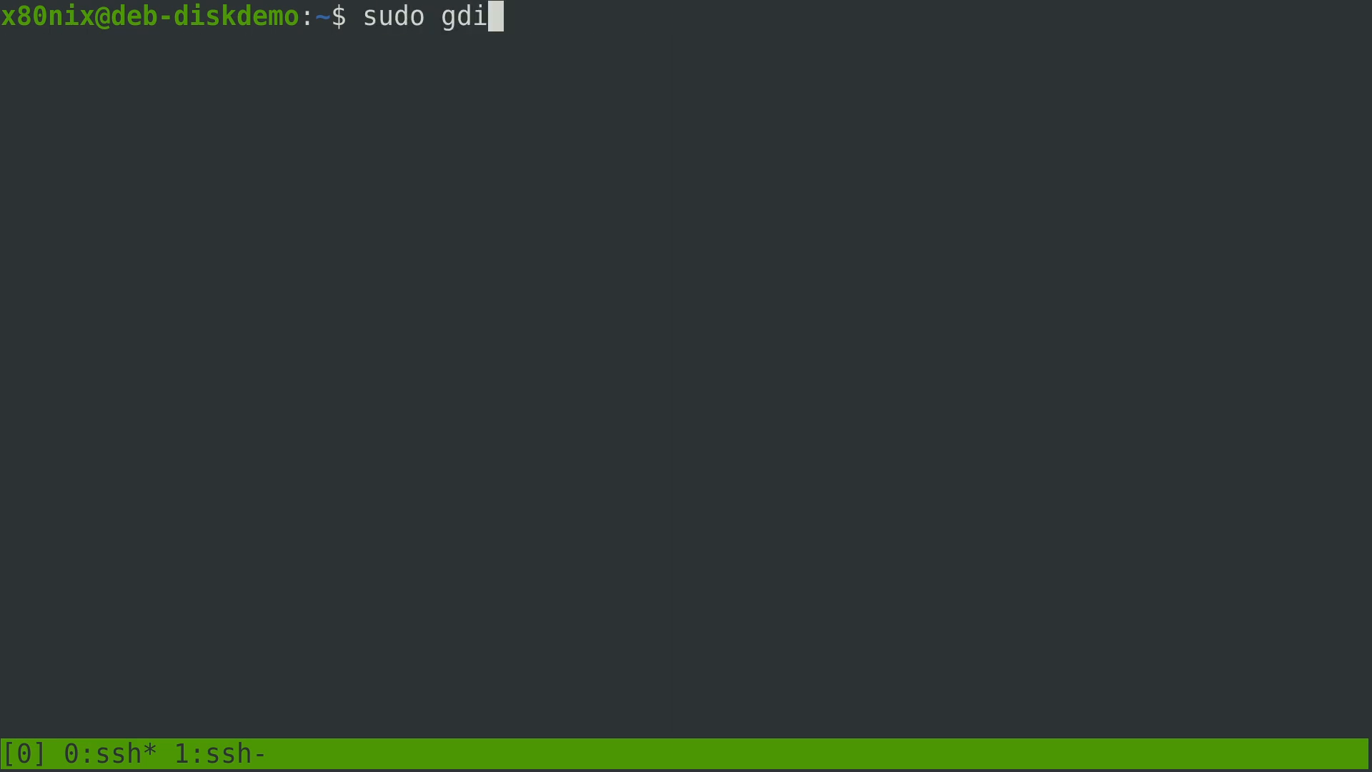
text(sk /de)
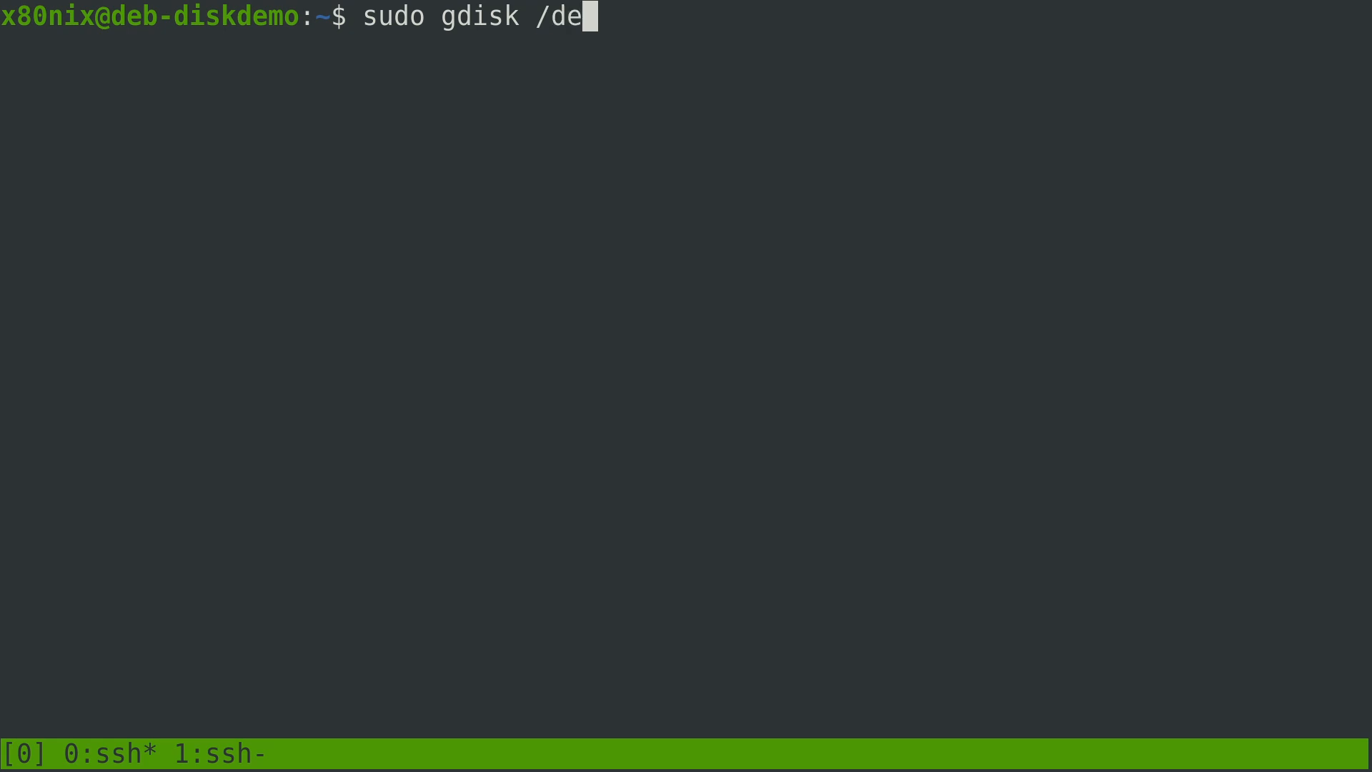
key(Return)
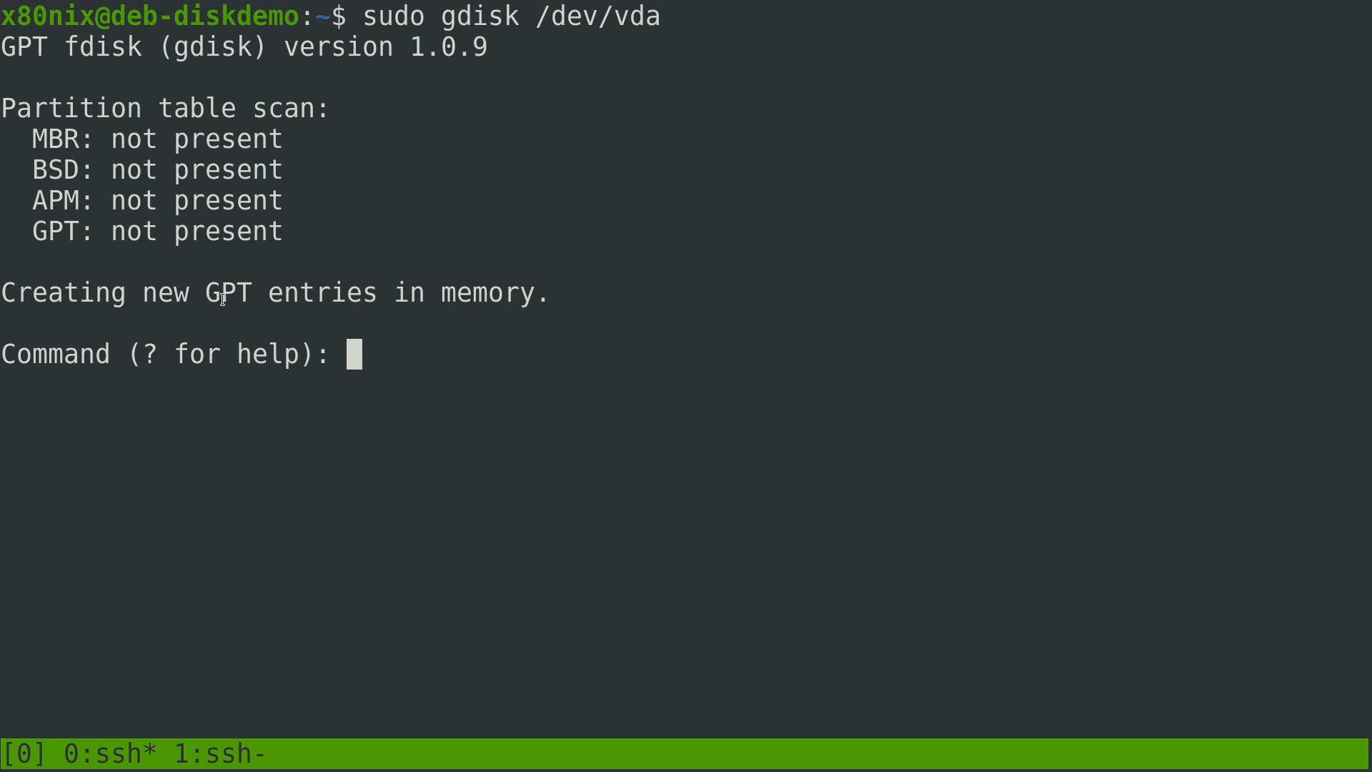
In gdisk, add partition 1 starting at sector 2048 with size +1G
text(?)
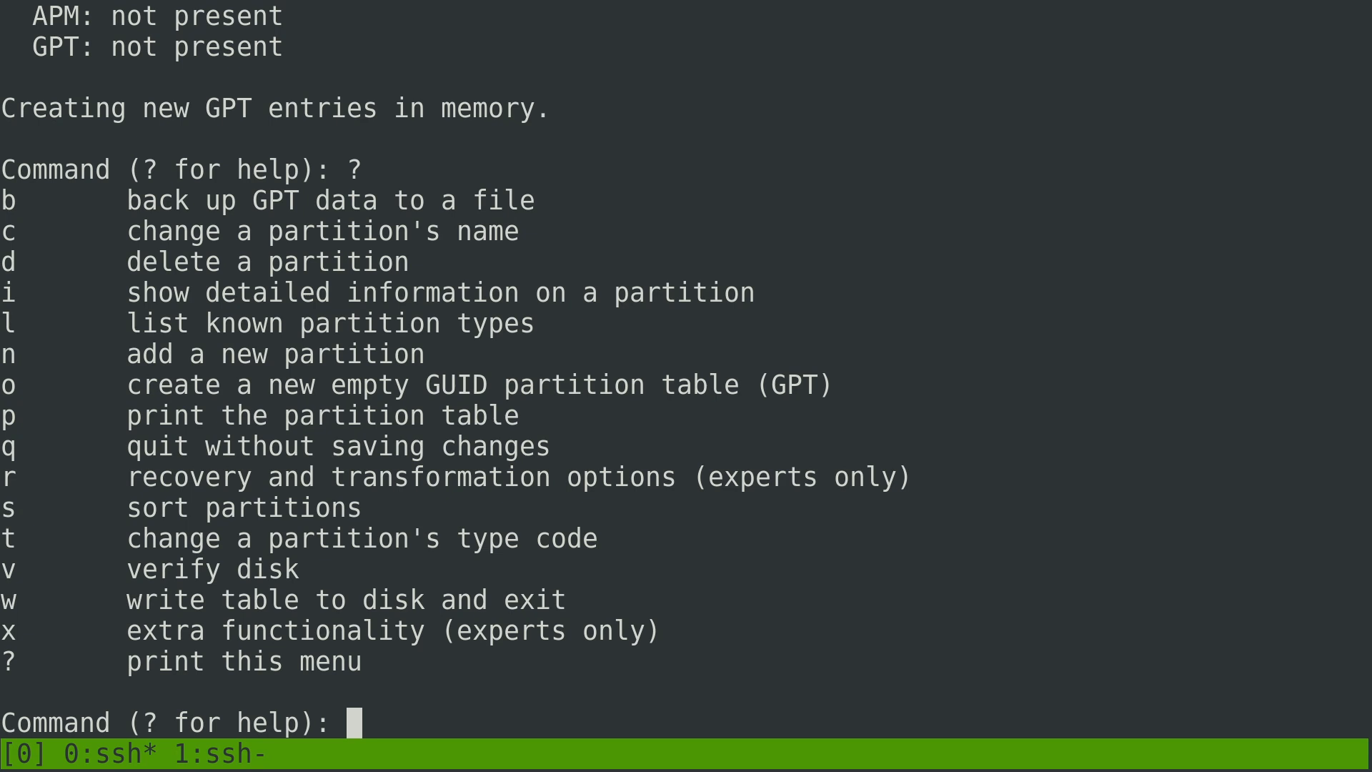
text(n)
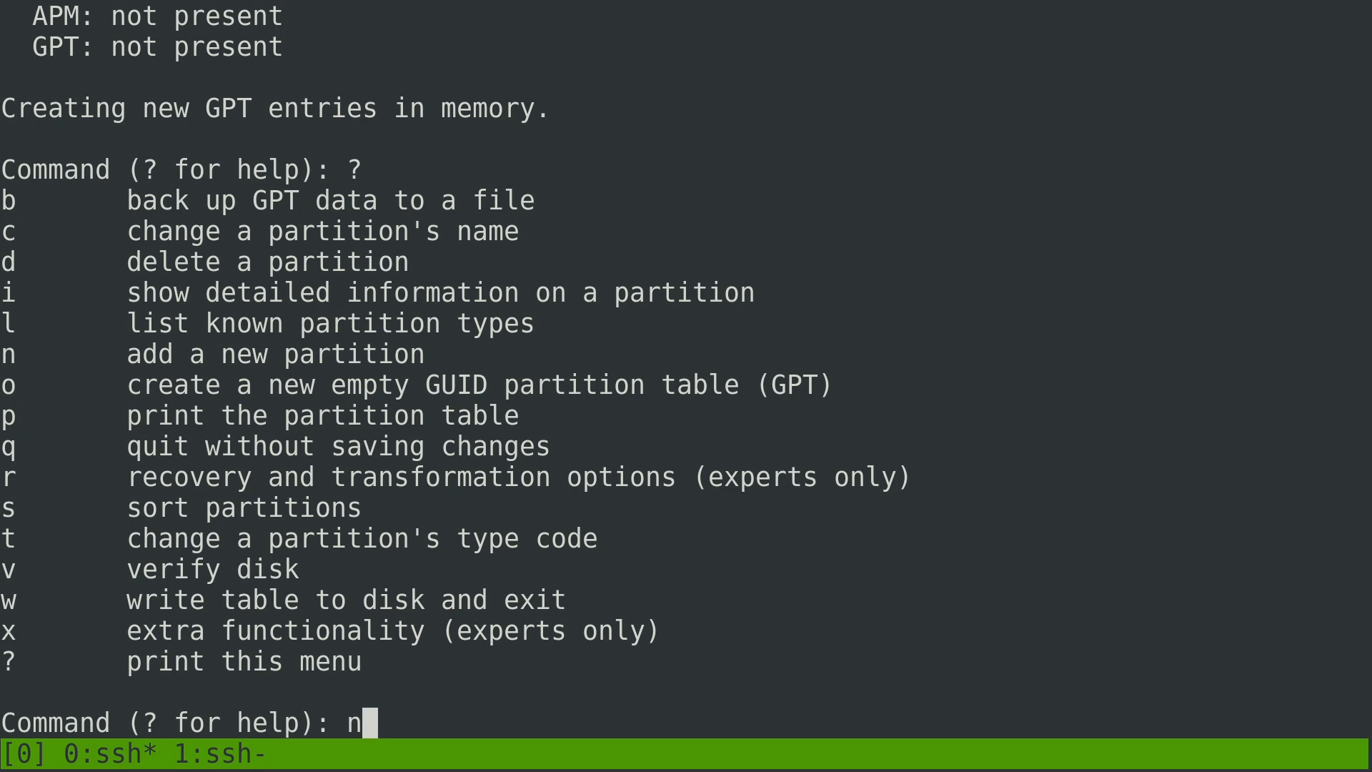
key(Return)
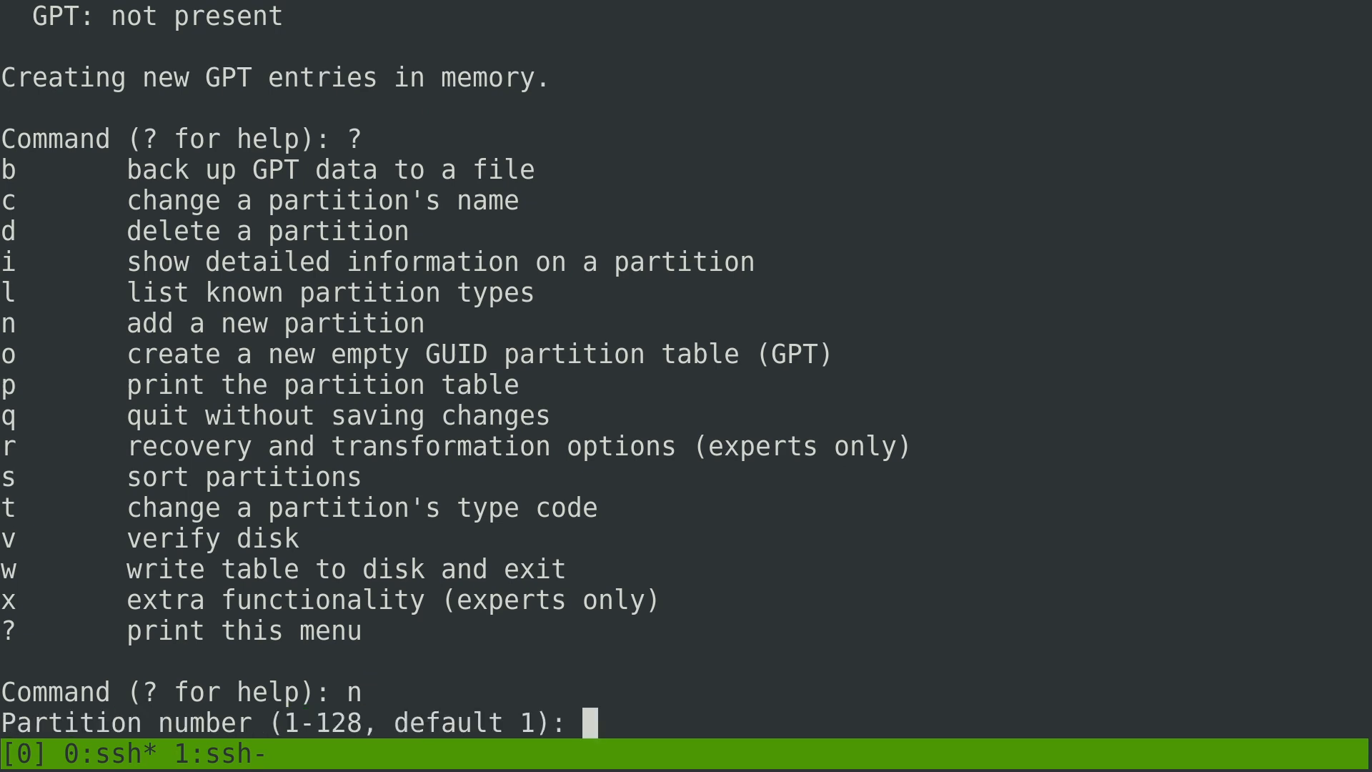
key(Return)
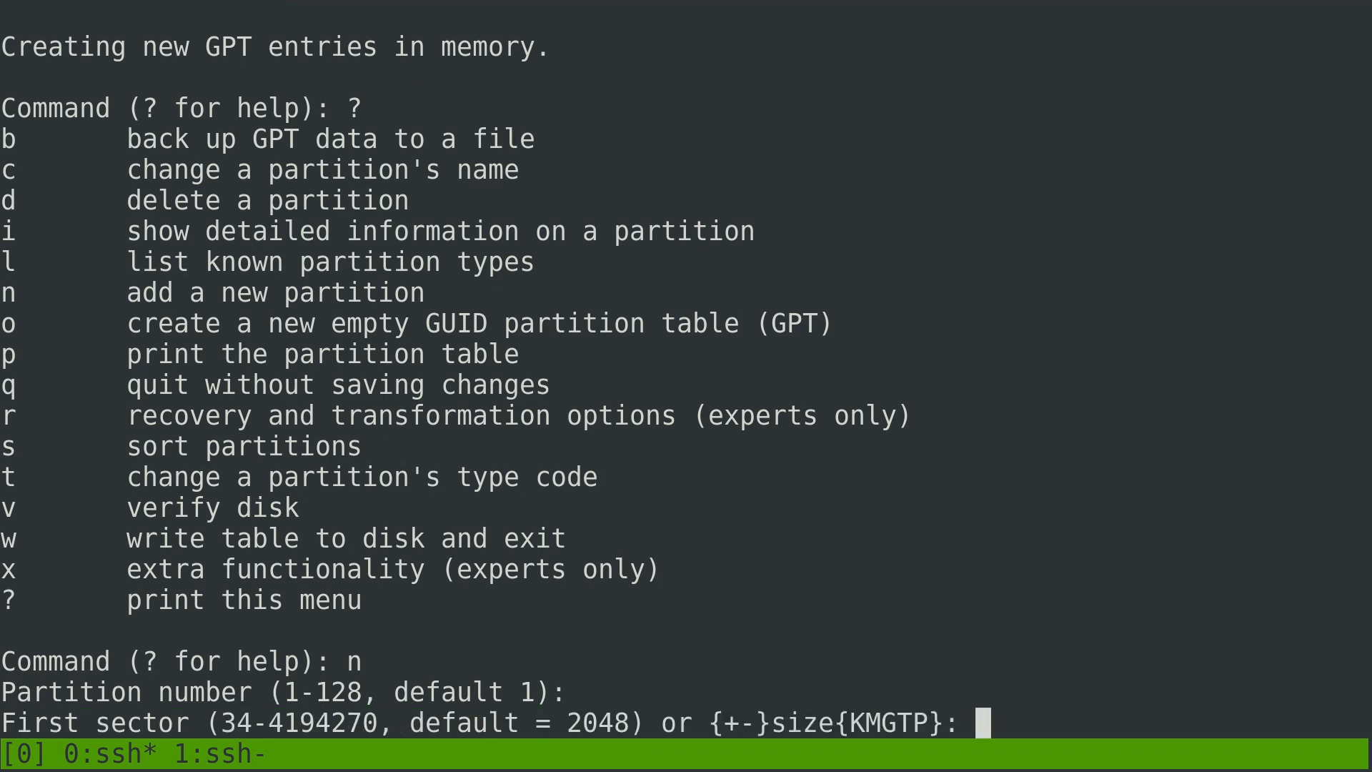
key(Return)
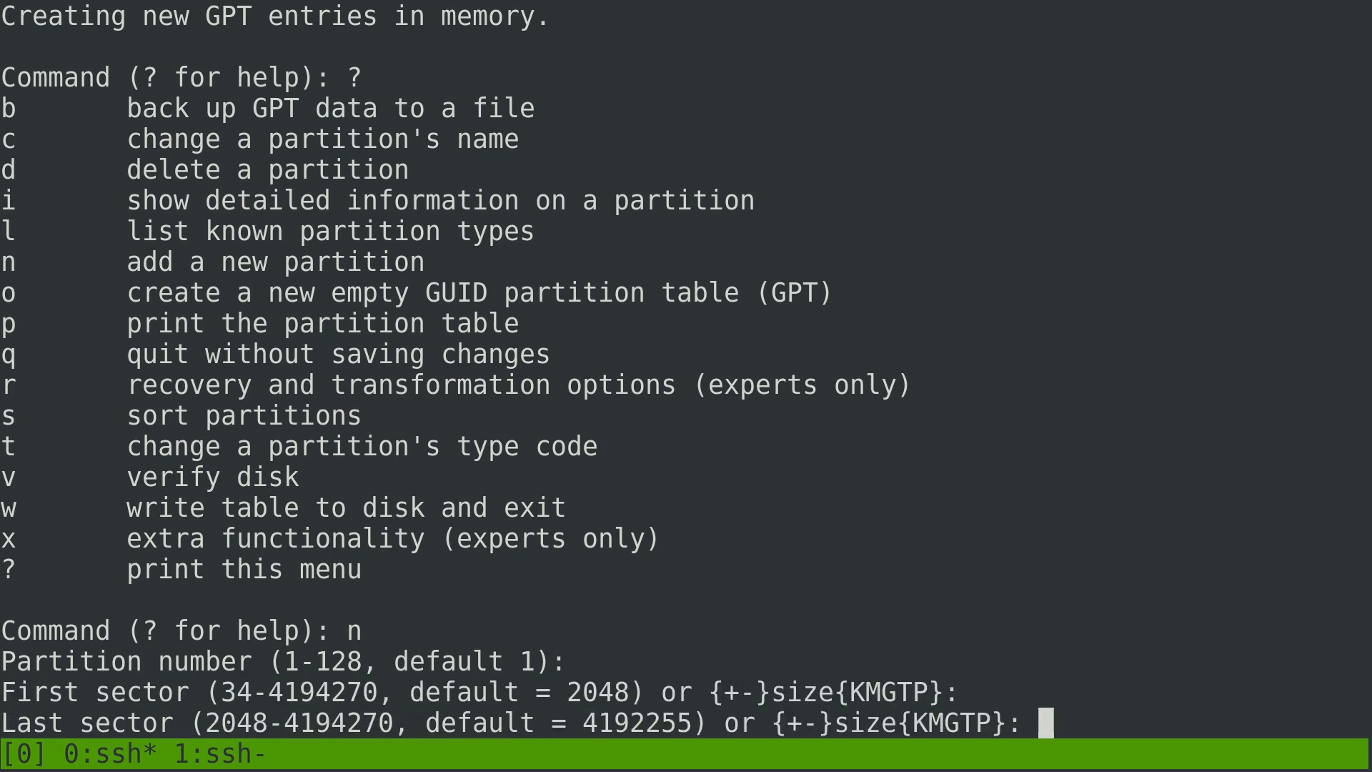
text(+1)
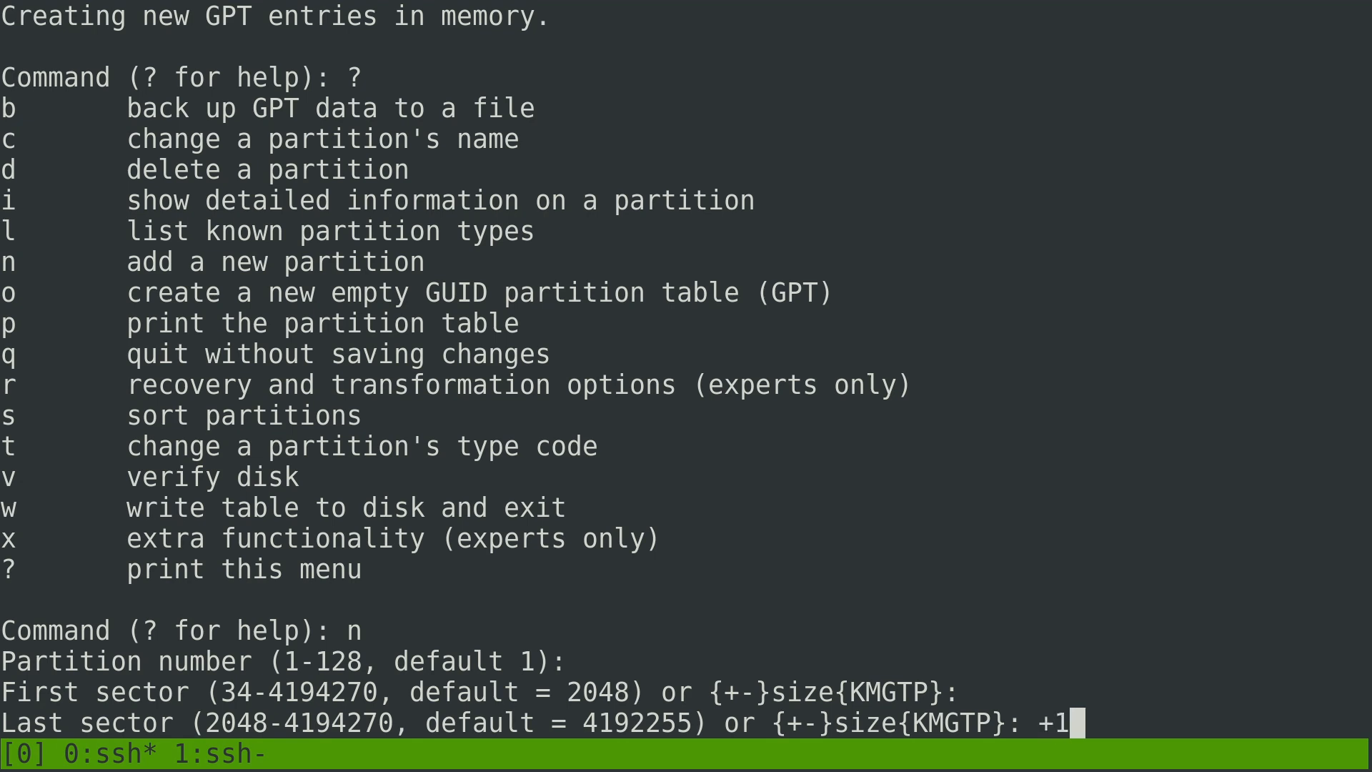
text(G)
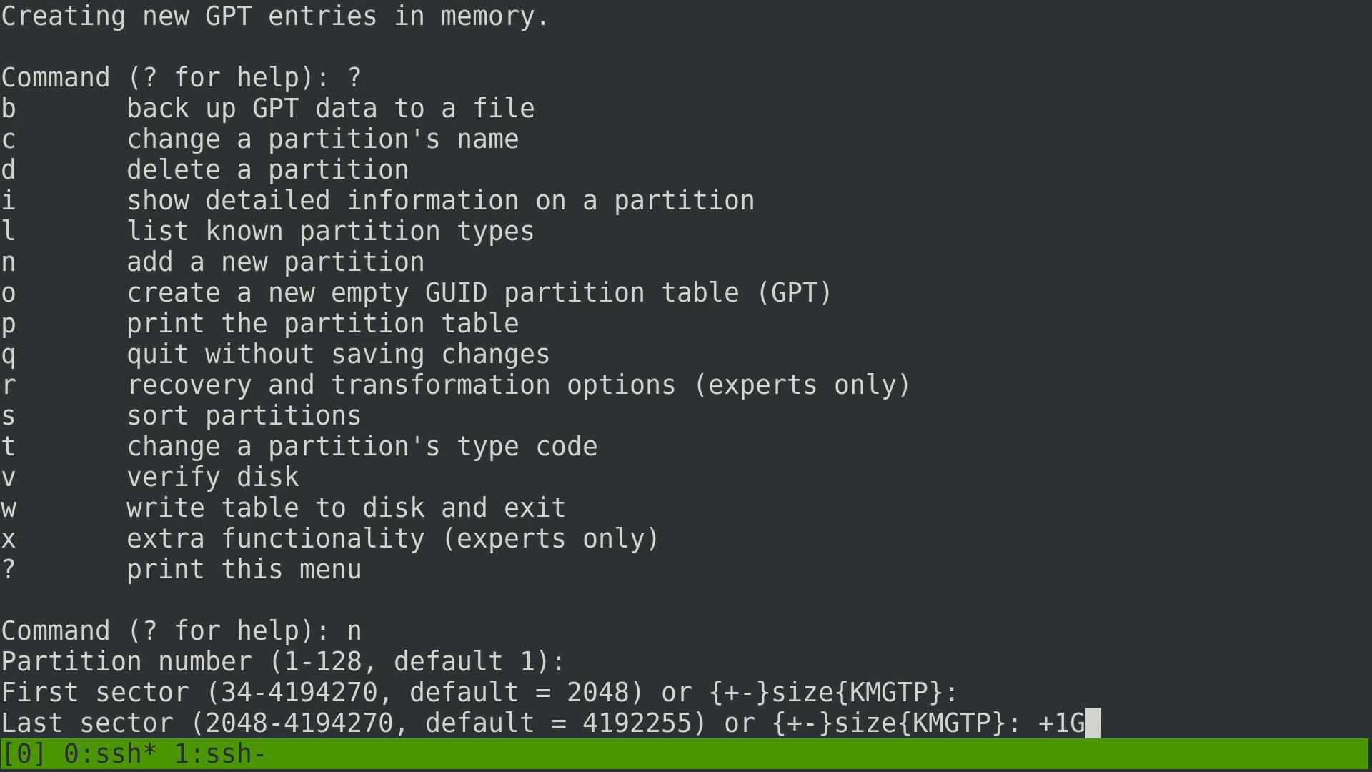
key(Return)
text(83)
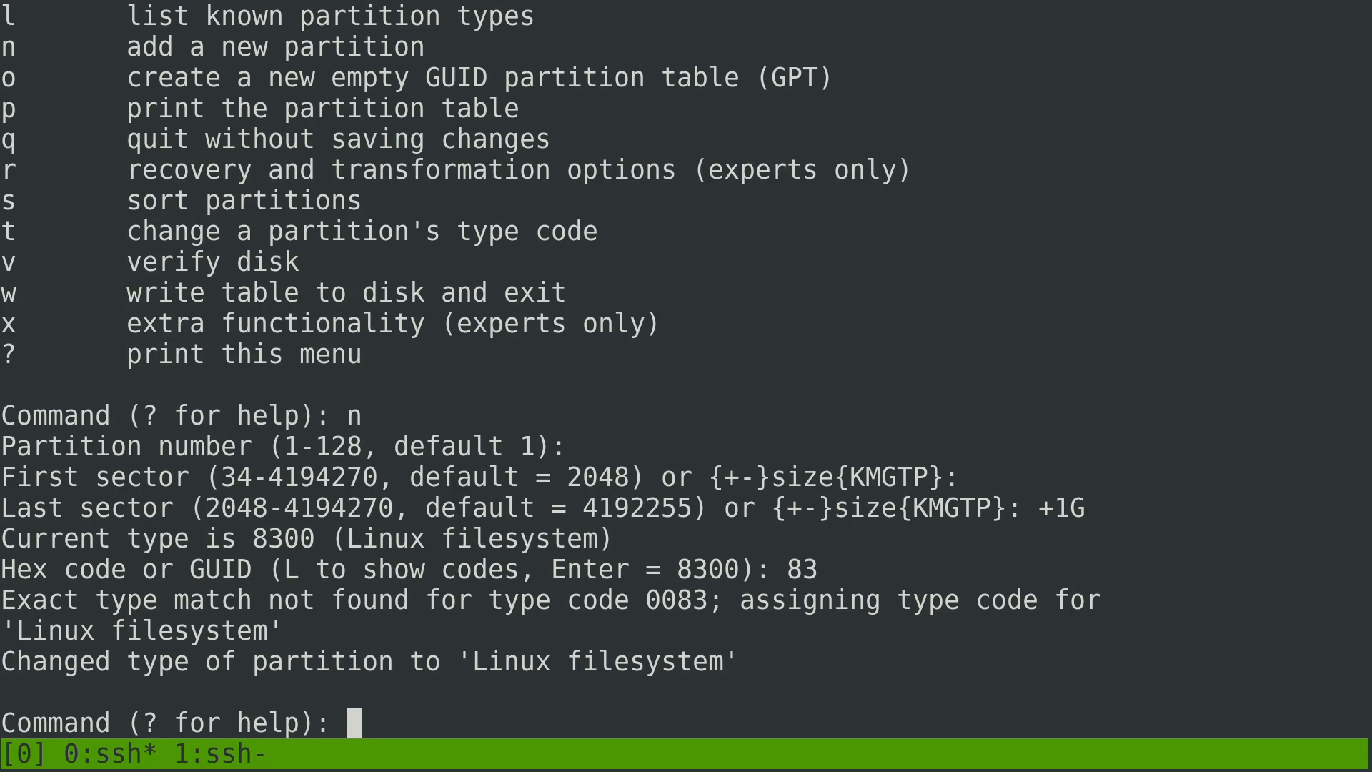
Add partition 2 filling the remaining space with type code 83 (Linux filesystem)
text(n)
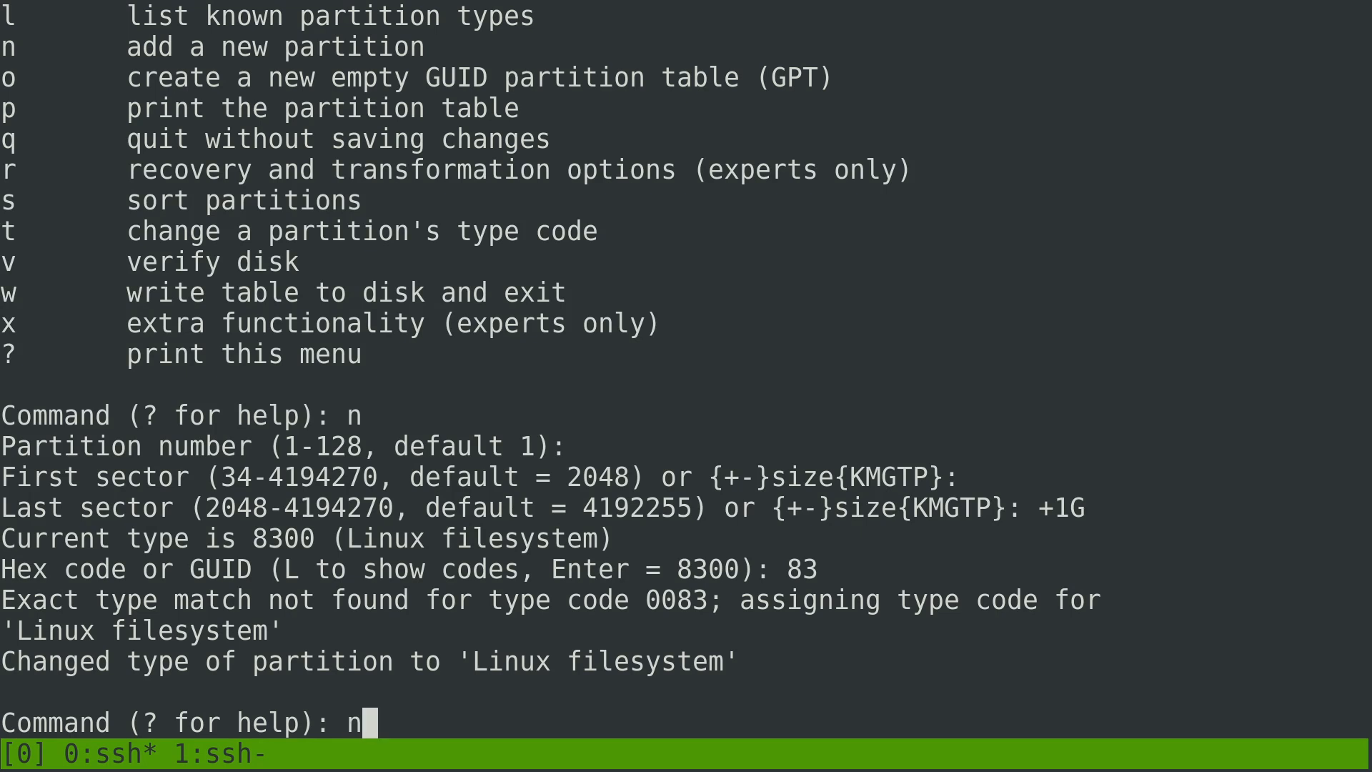
key(Return)
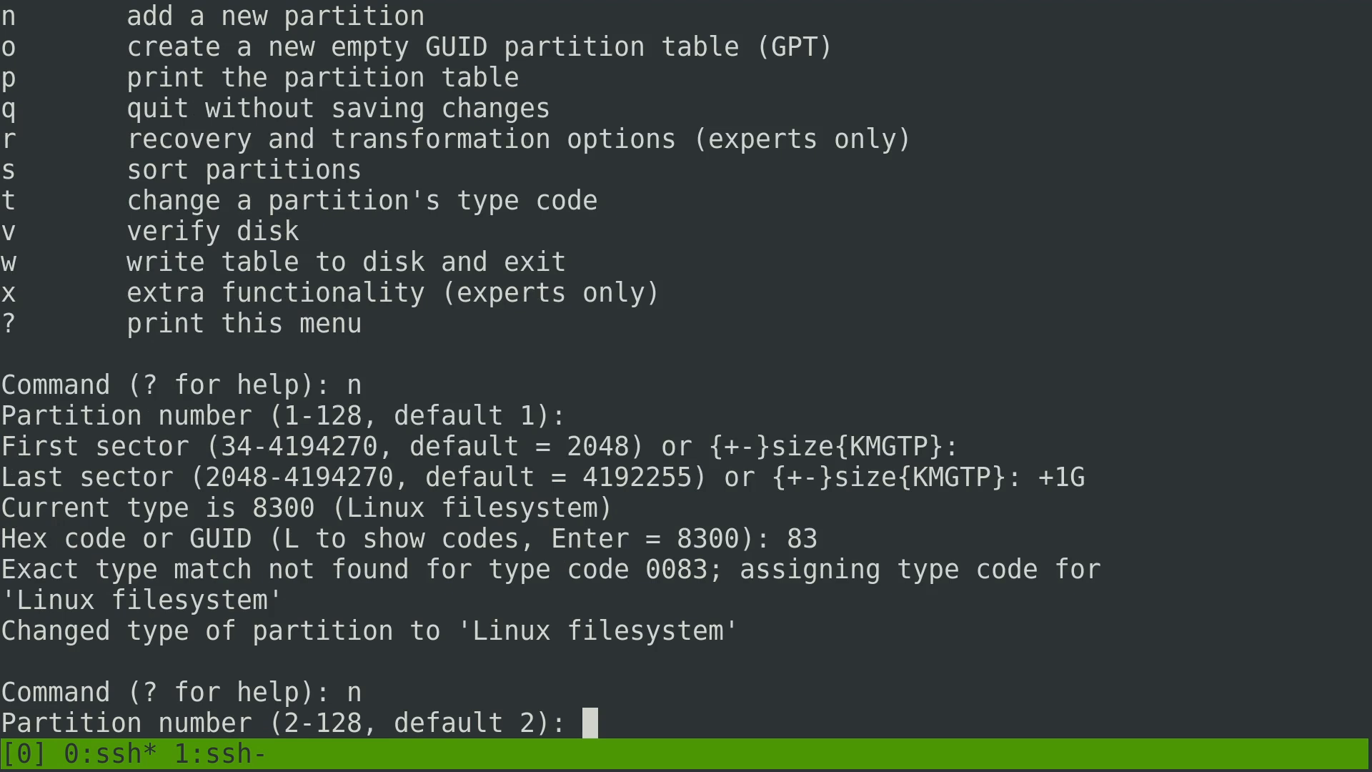
key(Return)
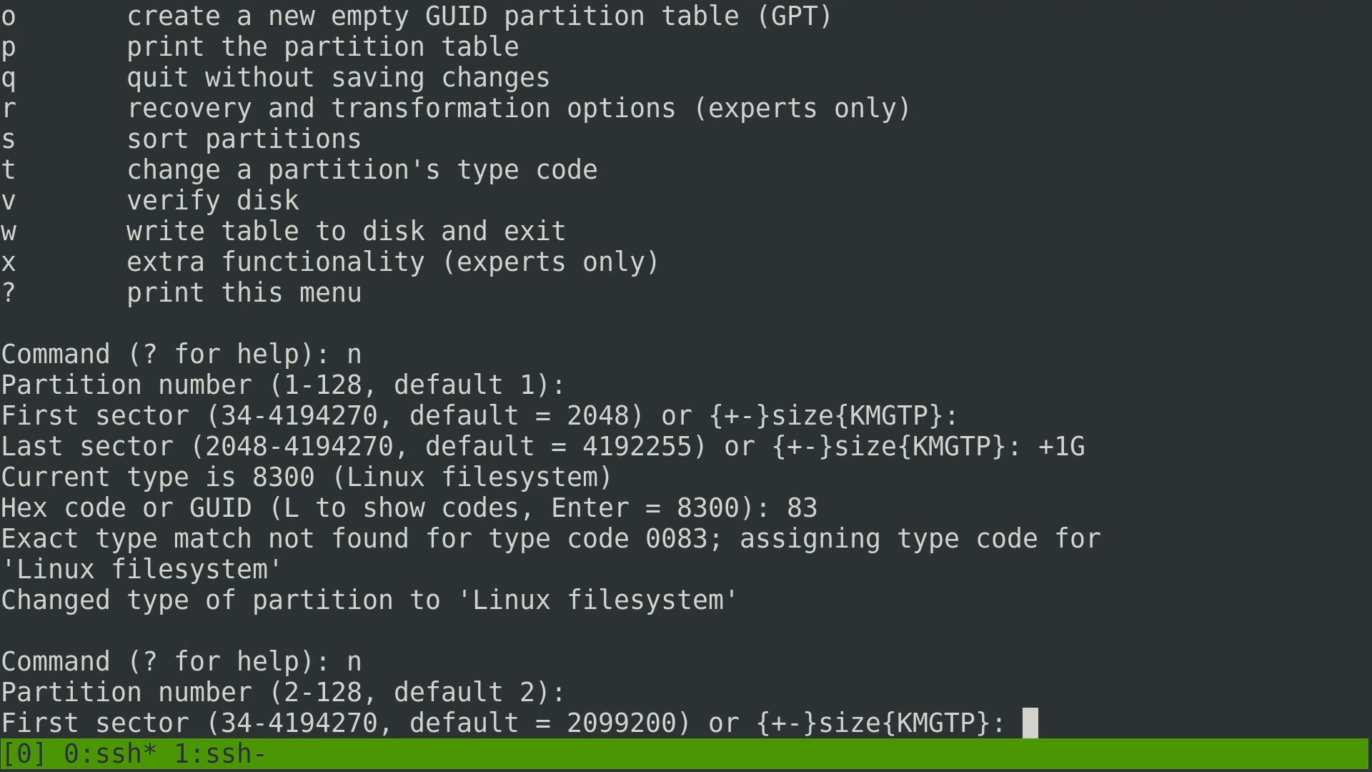
key(Return)
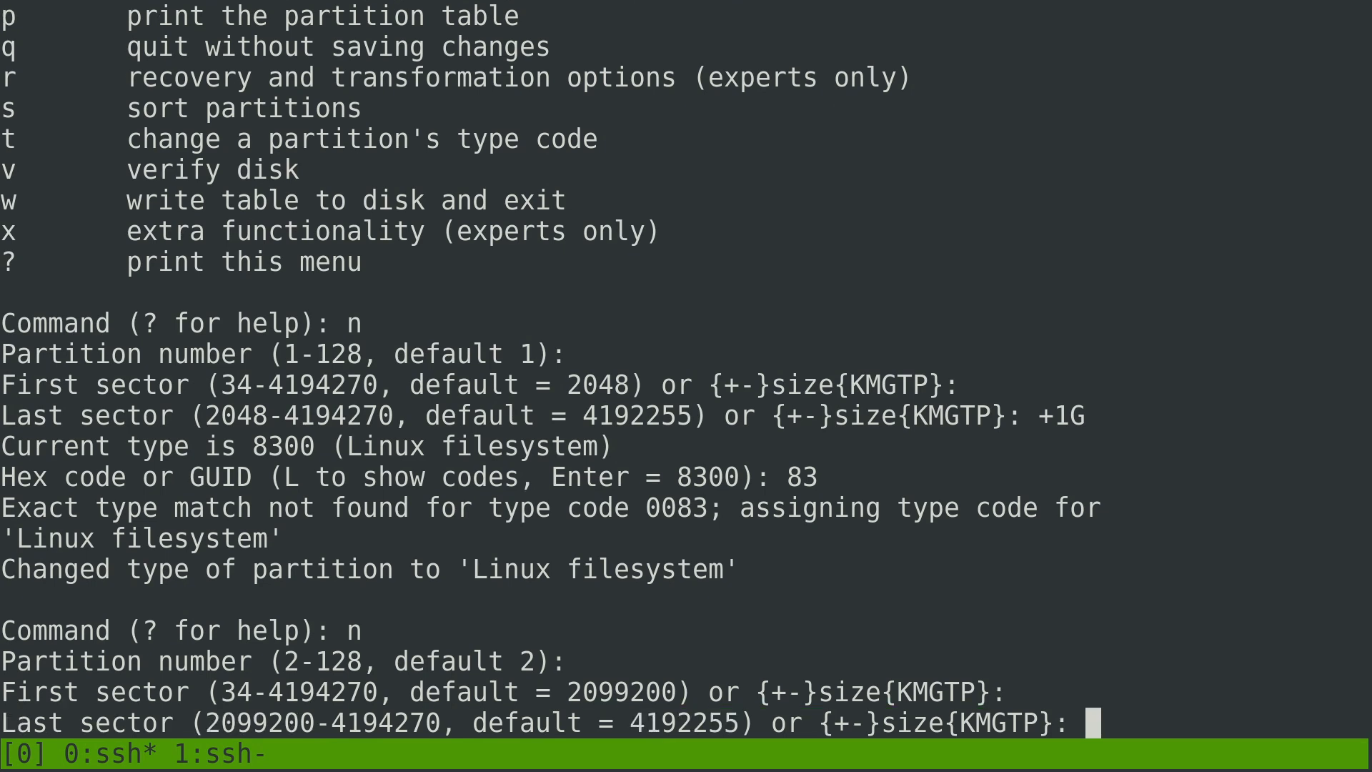
key(Return)
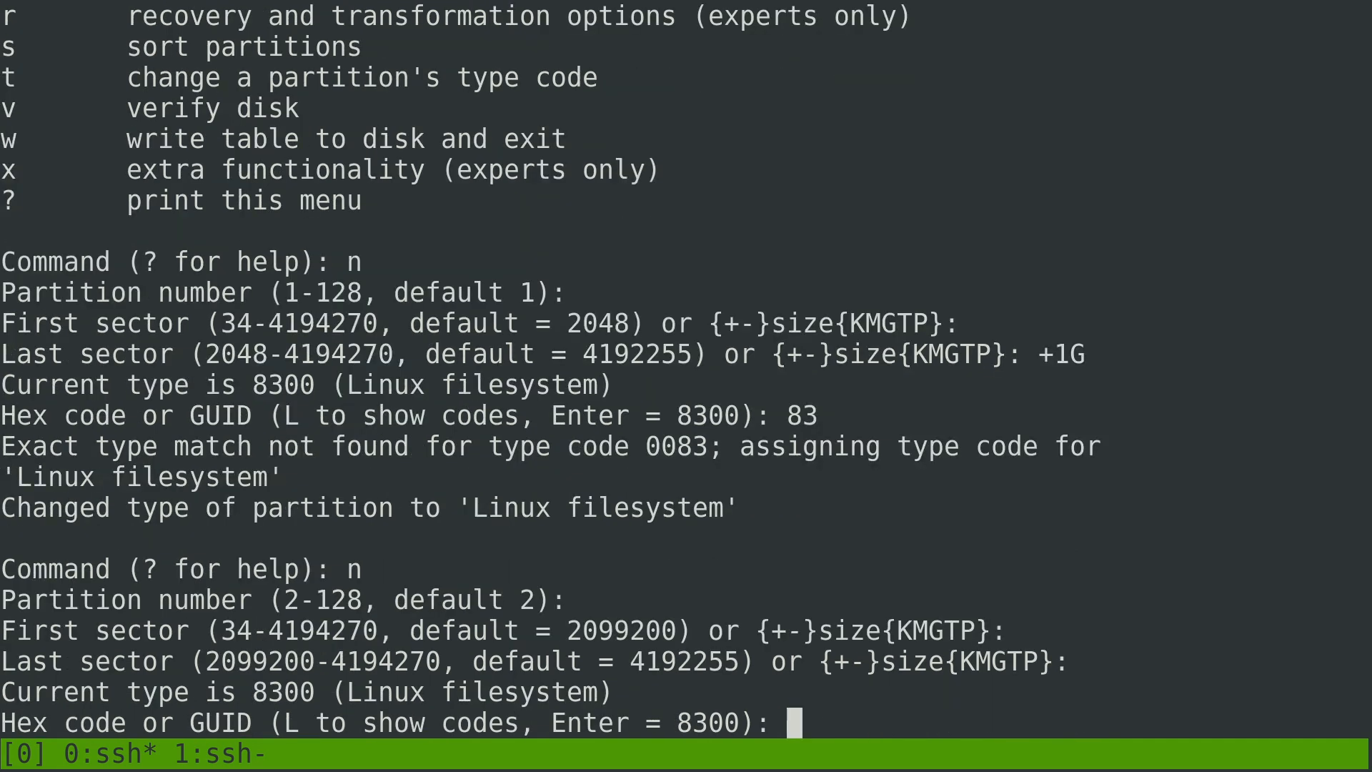
text(83)
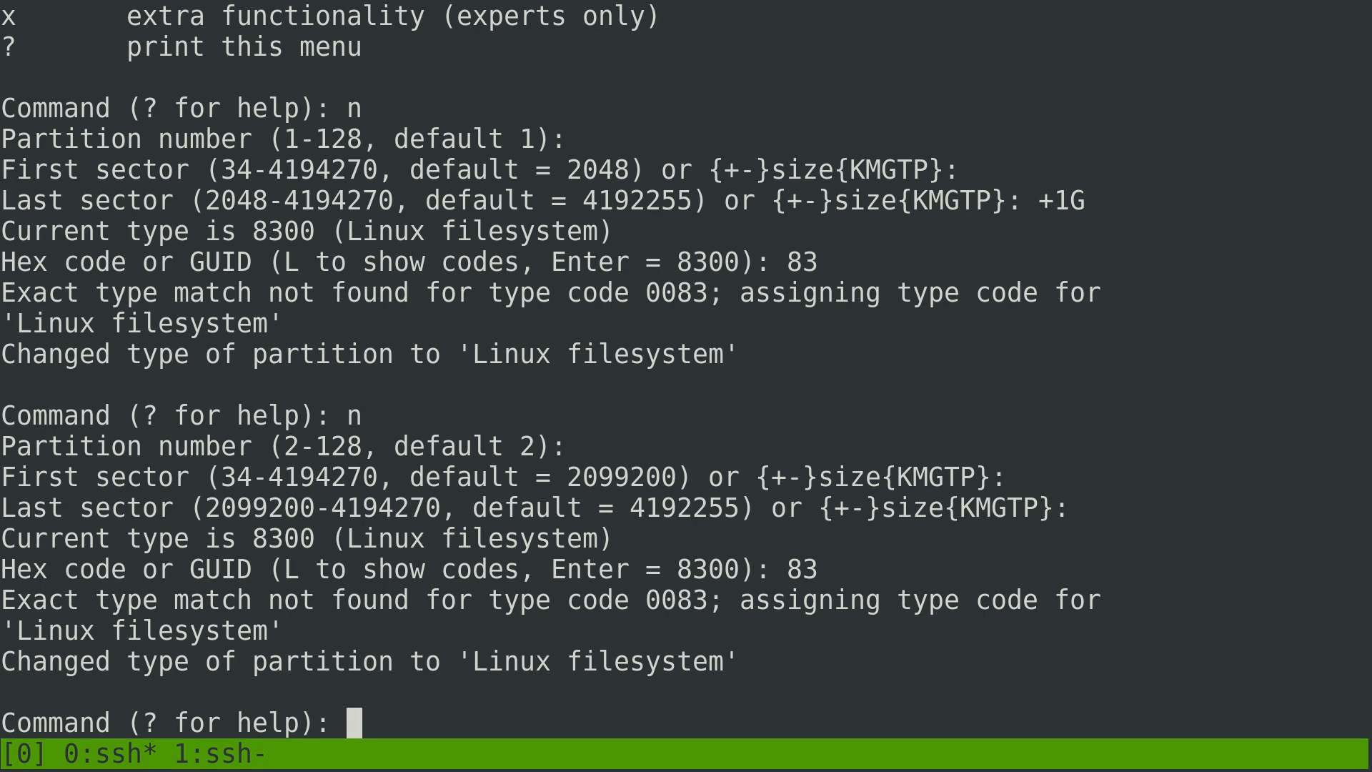
Write the new GPT partition table to /dev/vda and exit gdisk
text(w)
text(y)
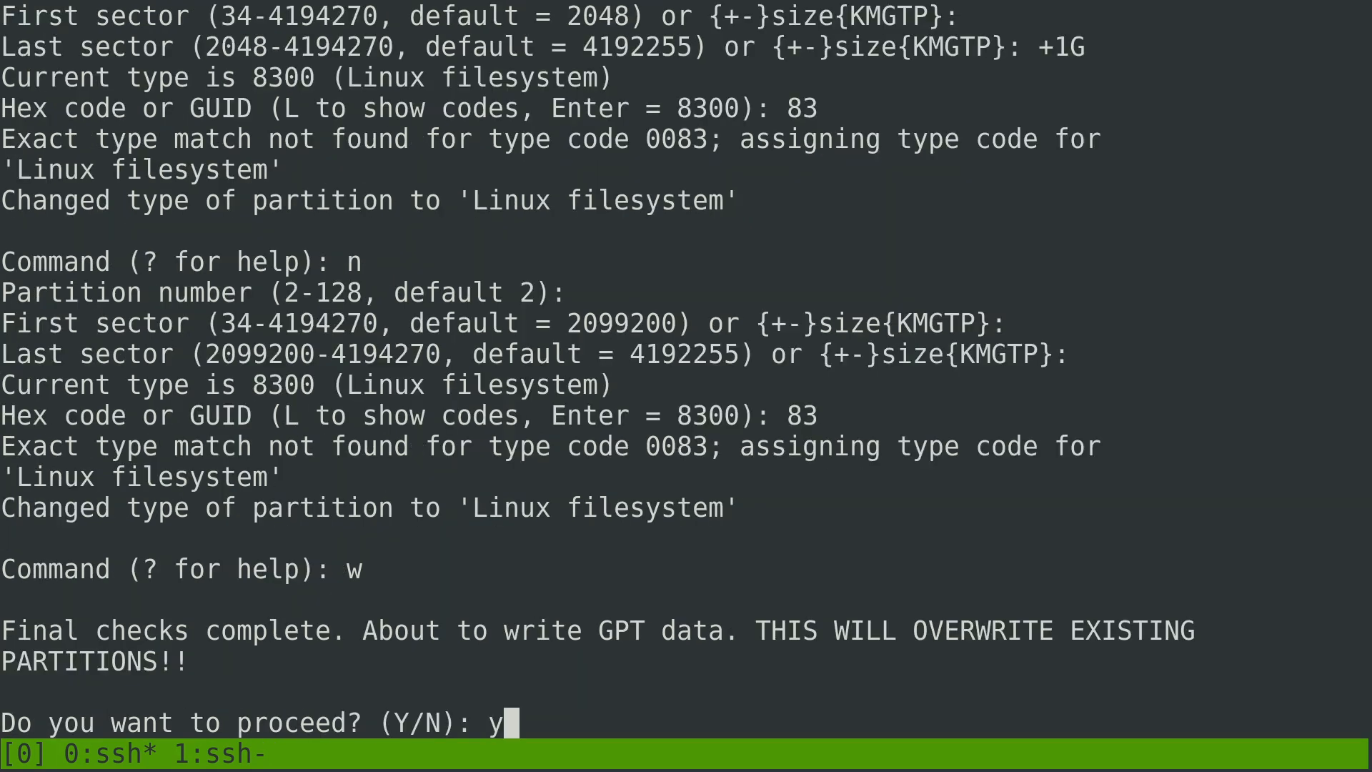
key(Return)
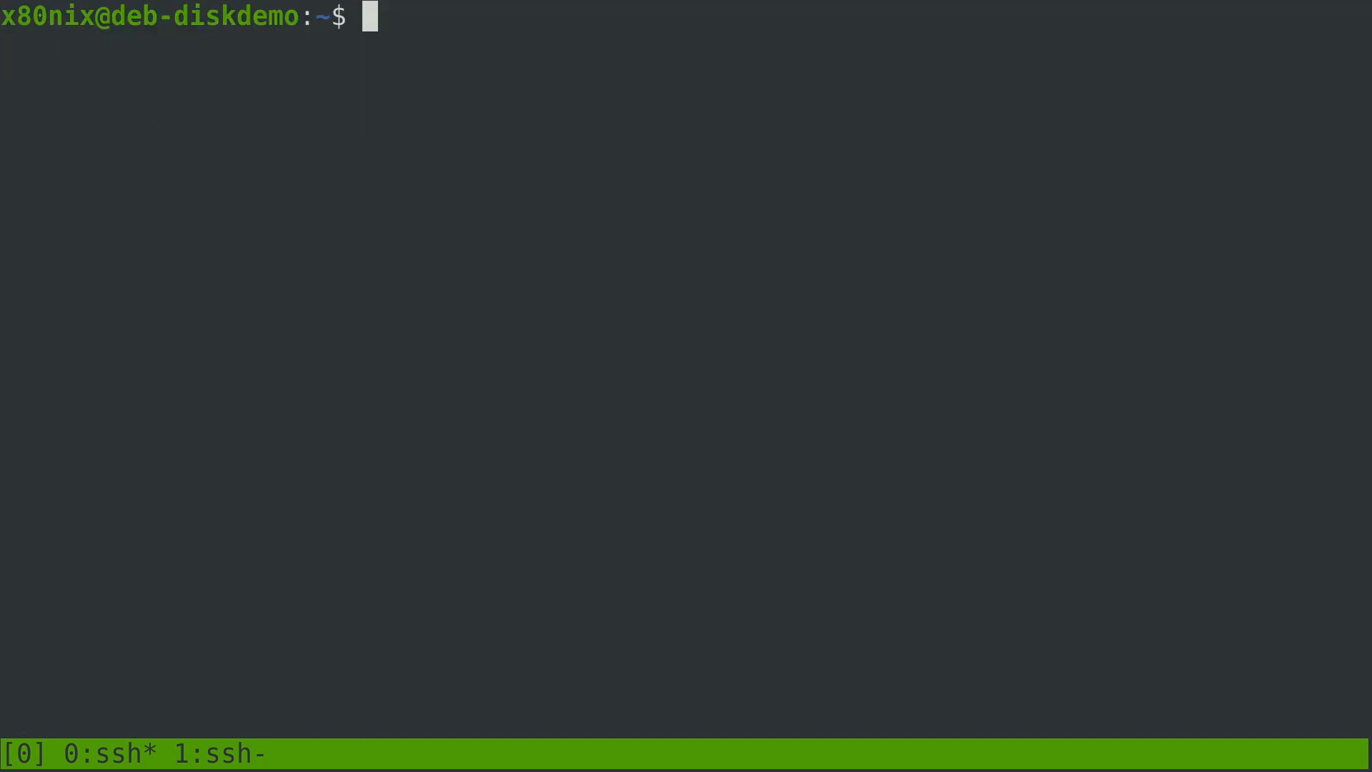
List block devices with lsblk to confirm vda1 and vda2 exist
text(lsblk)
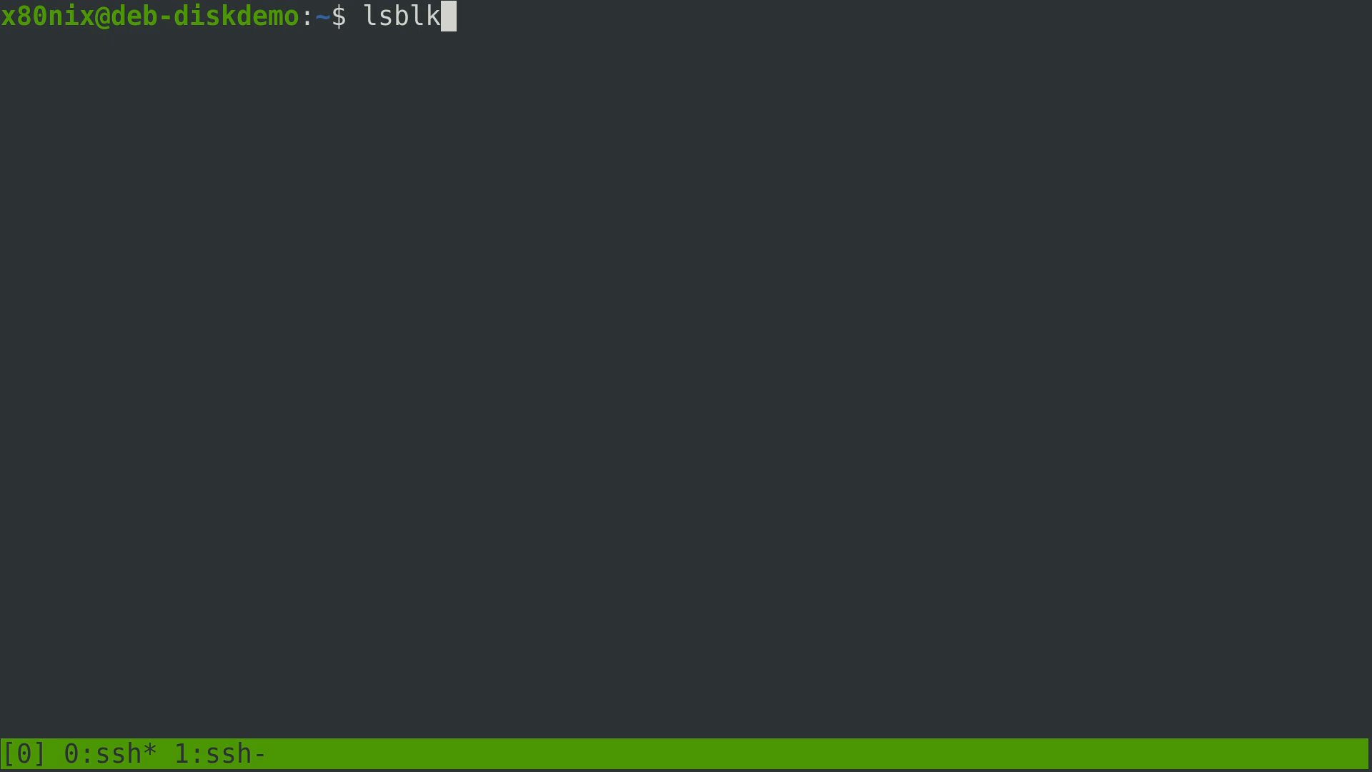
key(Return)
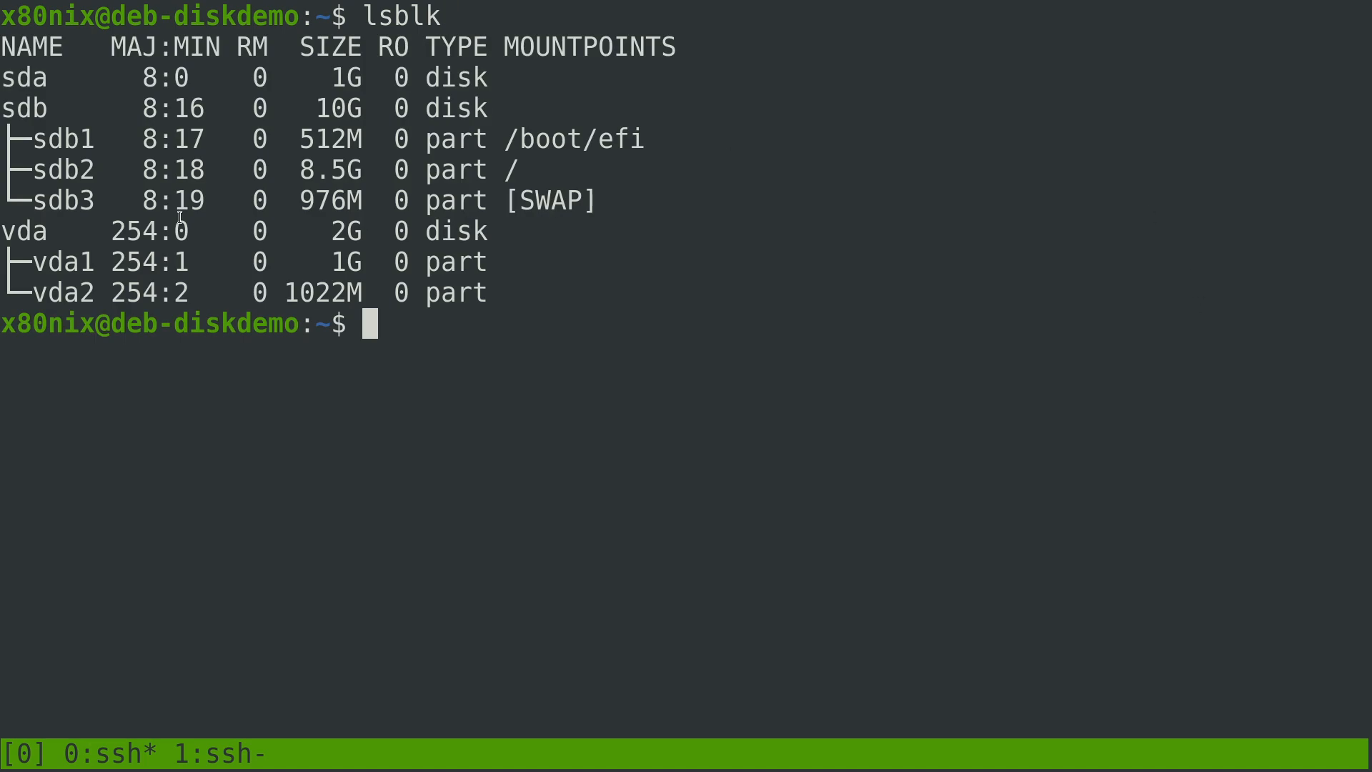
mouse_move(740, 451)
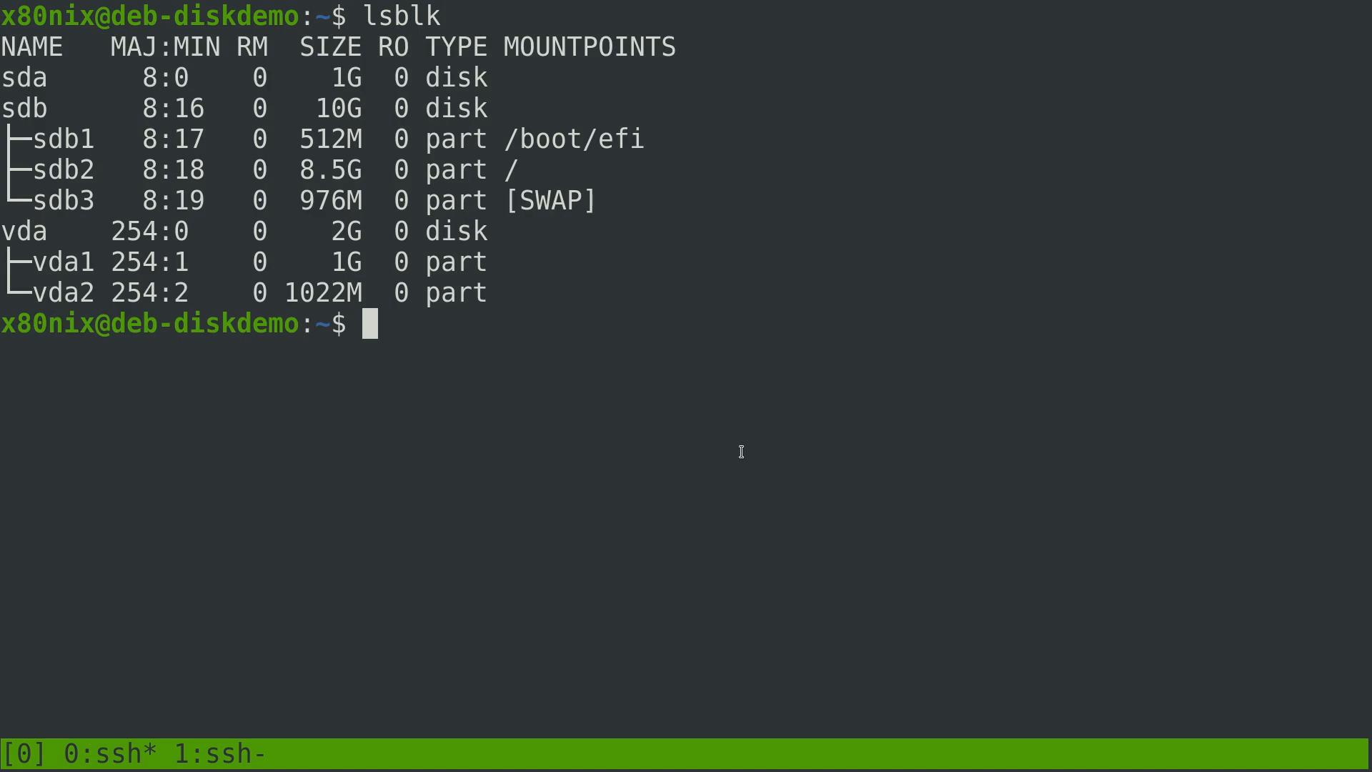
mouse_move(948, 544)
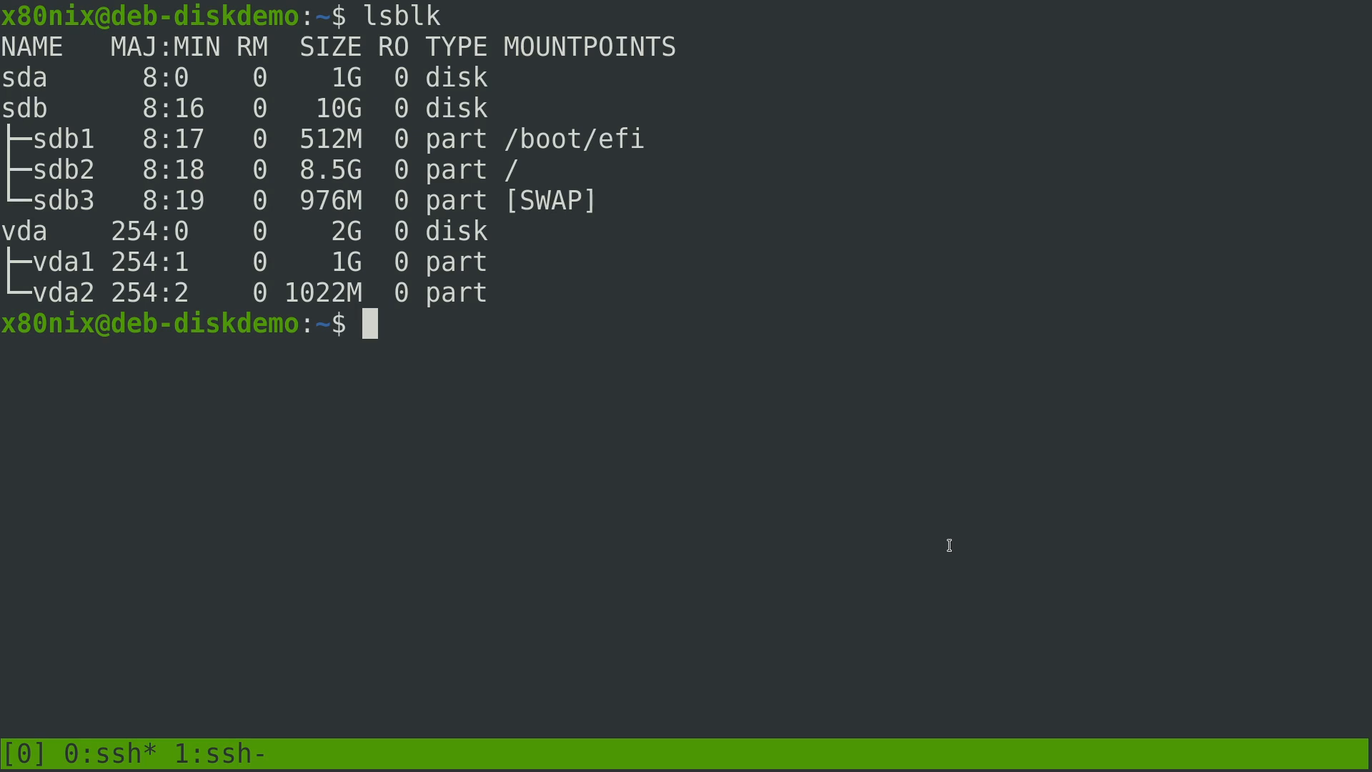
Format /dev/vda1 as ext4 with sudo mkfs.ext4
text(sudo)
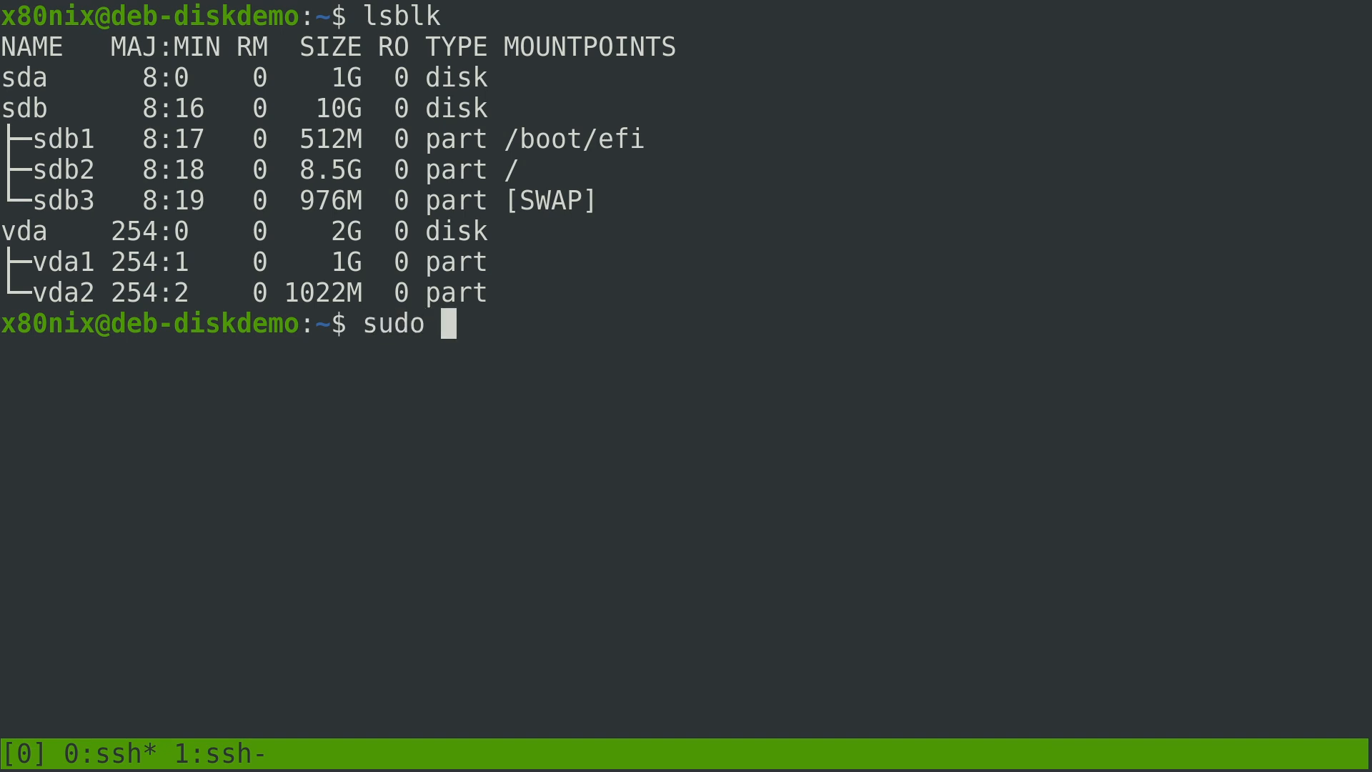
text(mkfs.e)
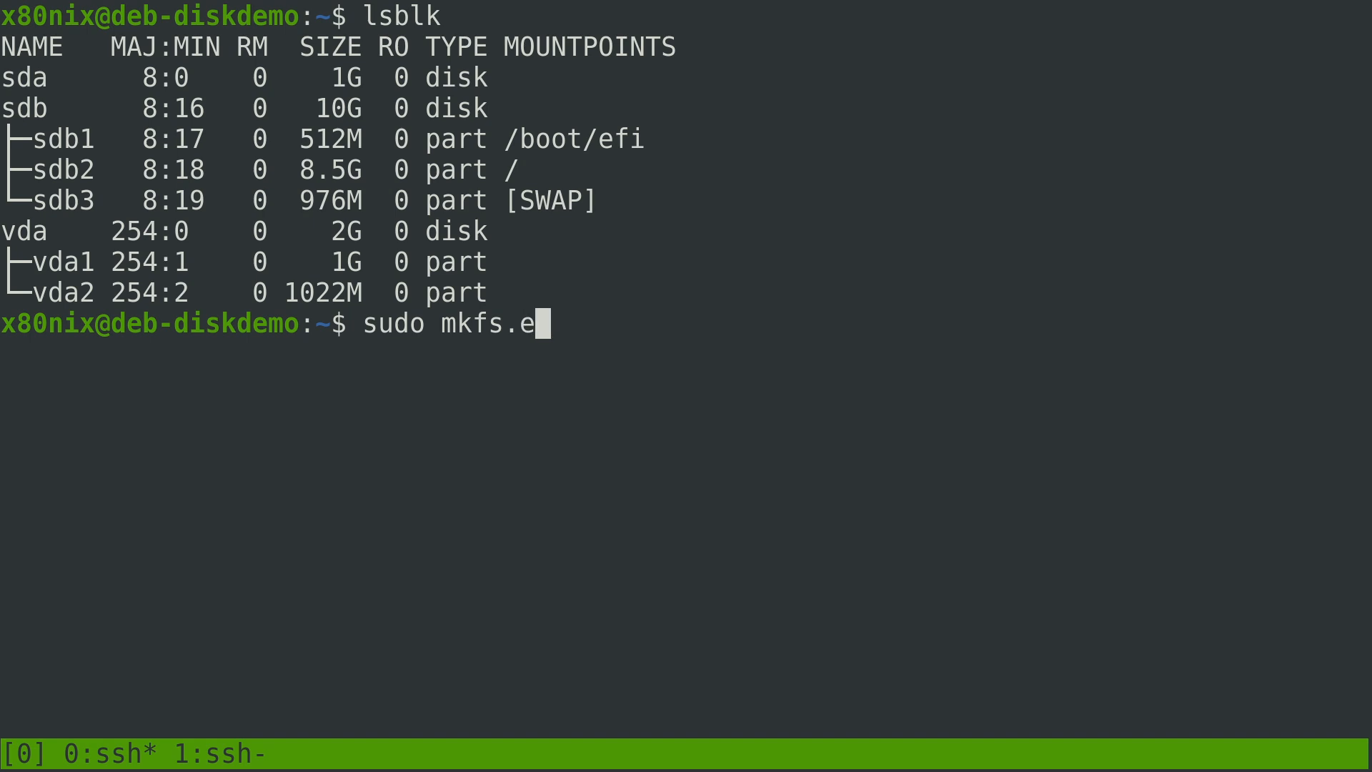
text(xt4)
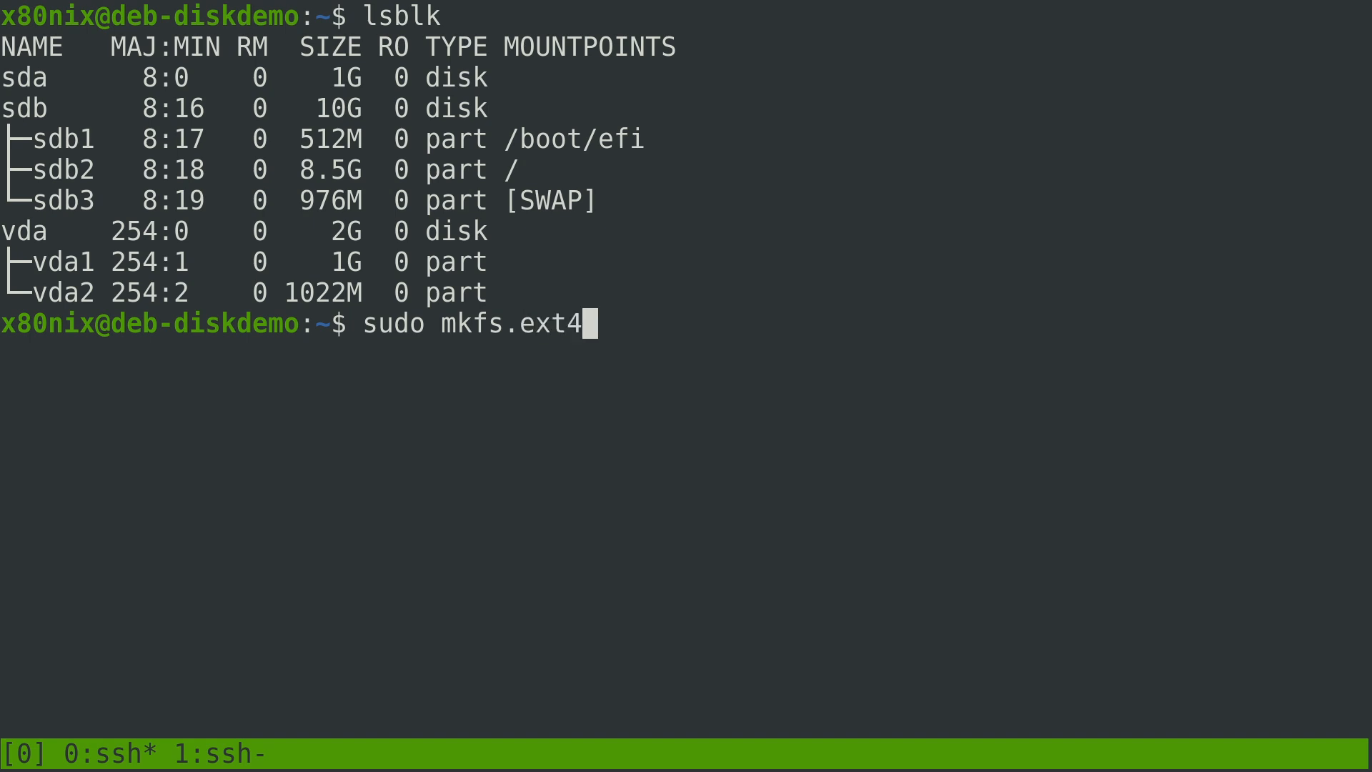
text(/dev/v)
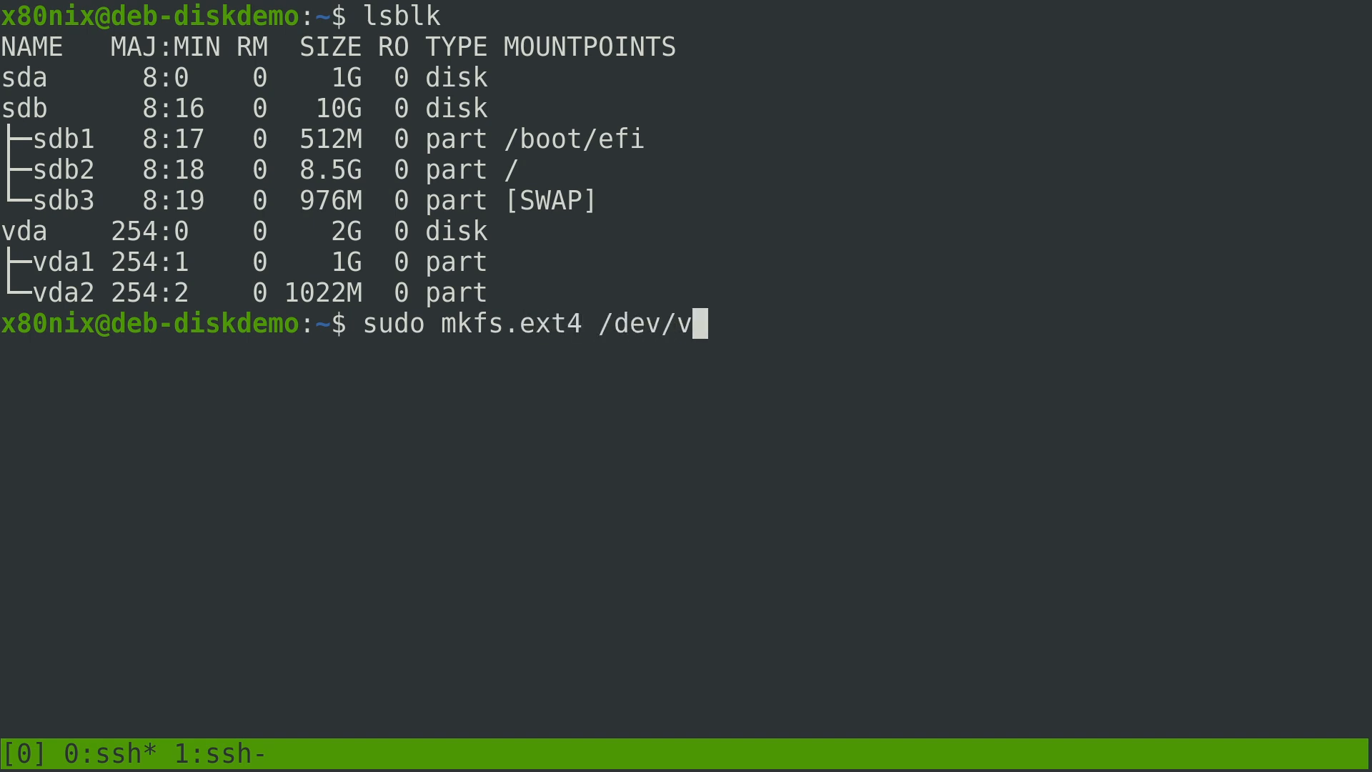
key(Return)
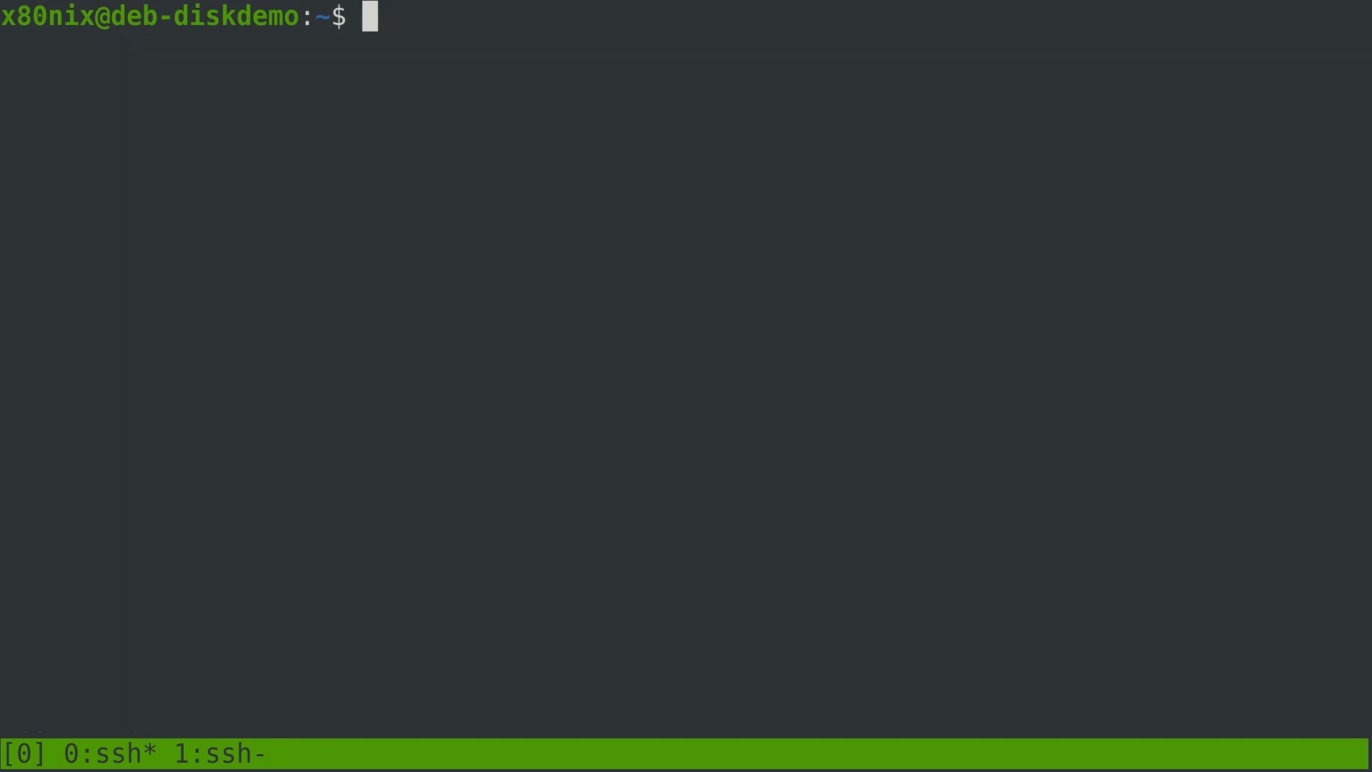
Discard the mistyped 'sduo' line and enter sudo mkfs.xfs /dev/vda2 to format the second partition
text(sduo)
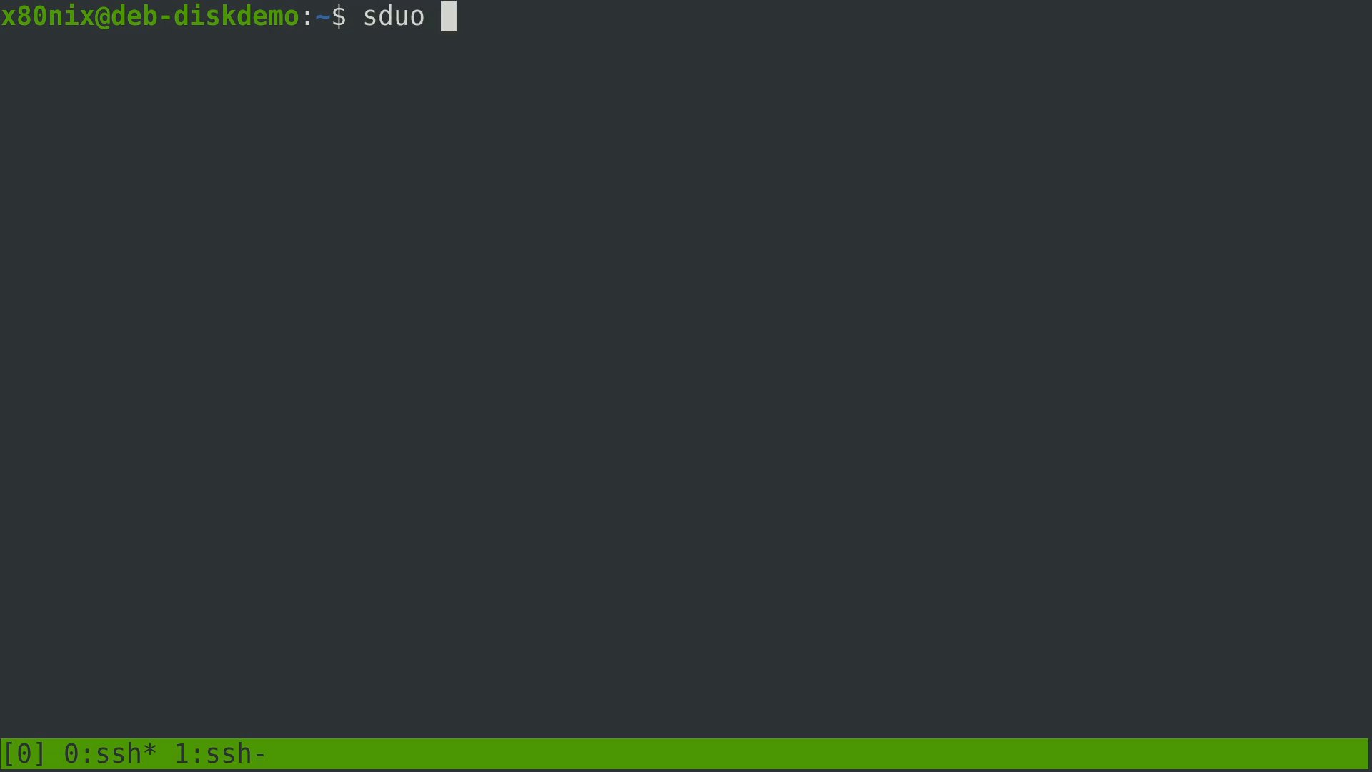
key(ctrl+u)
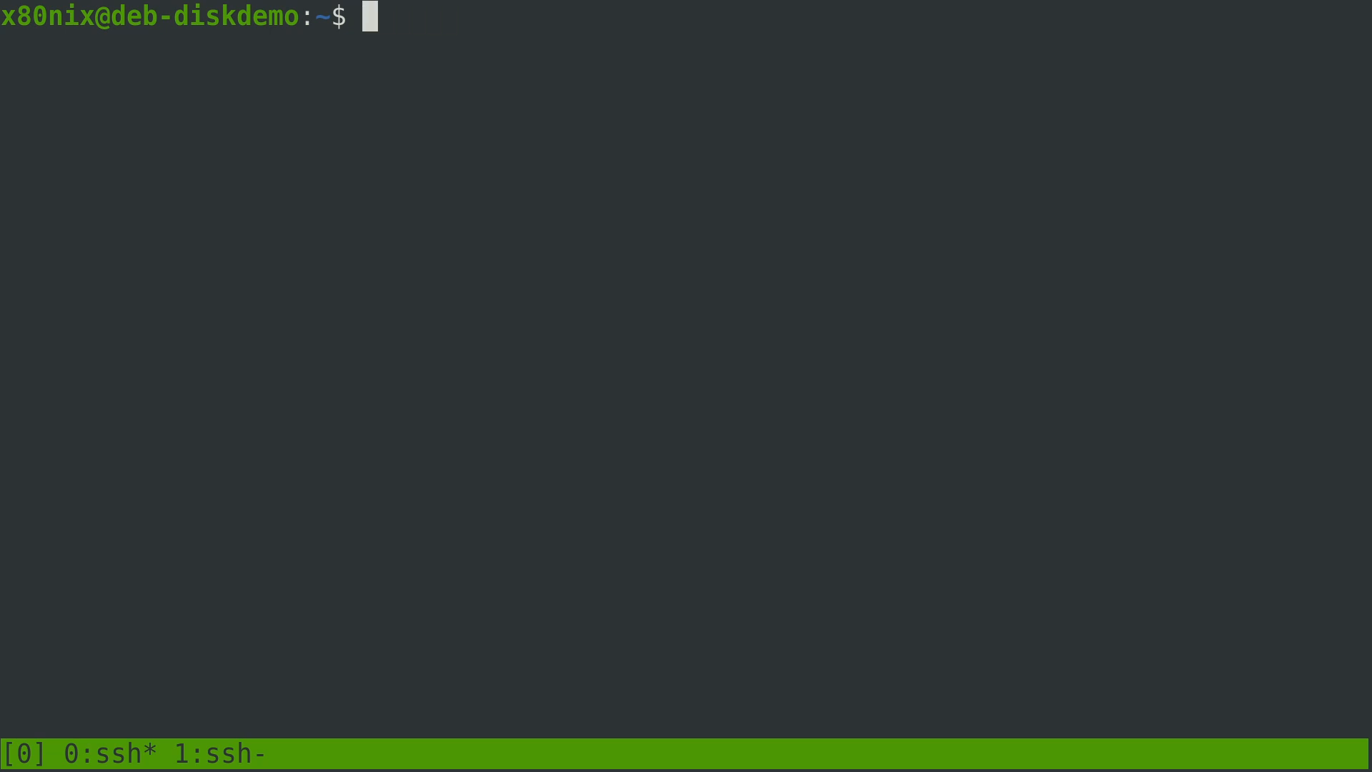
text(sudo mk)
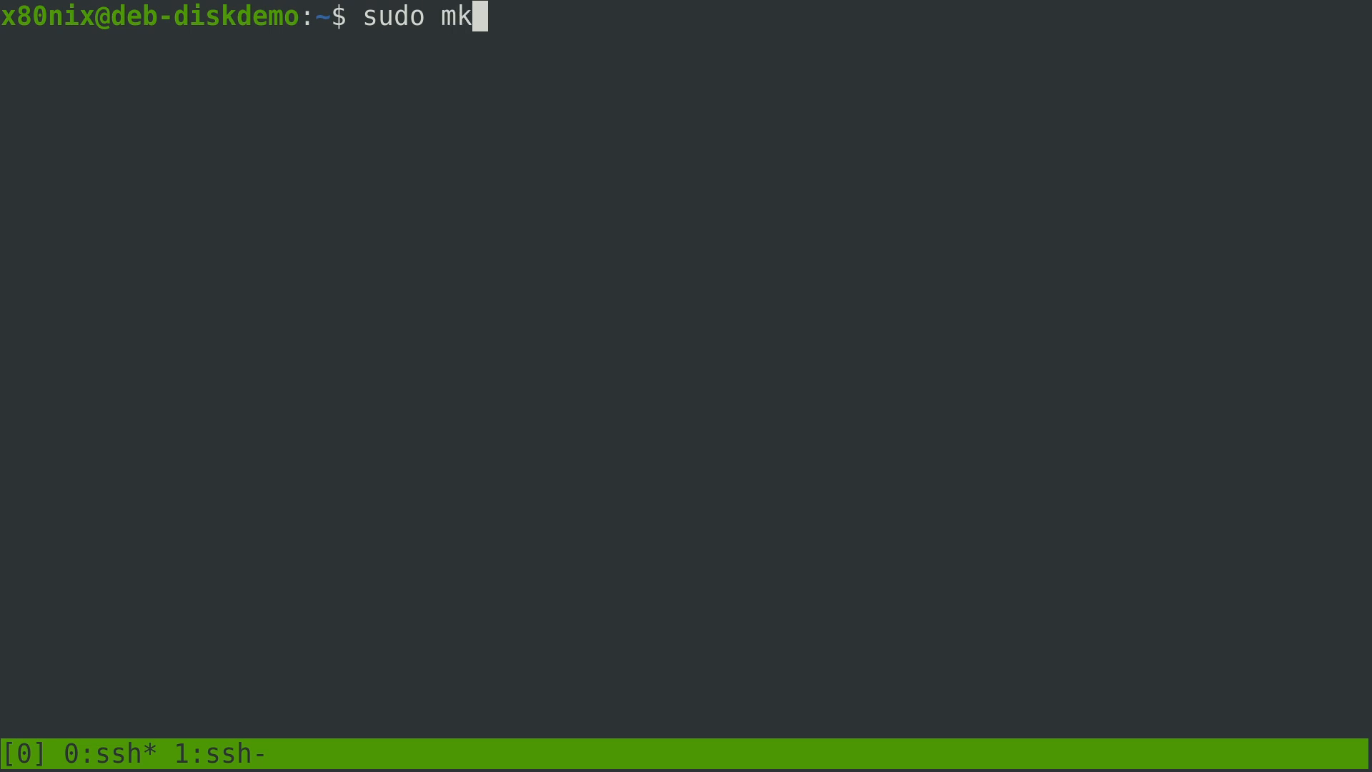
text(fs.)
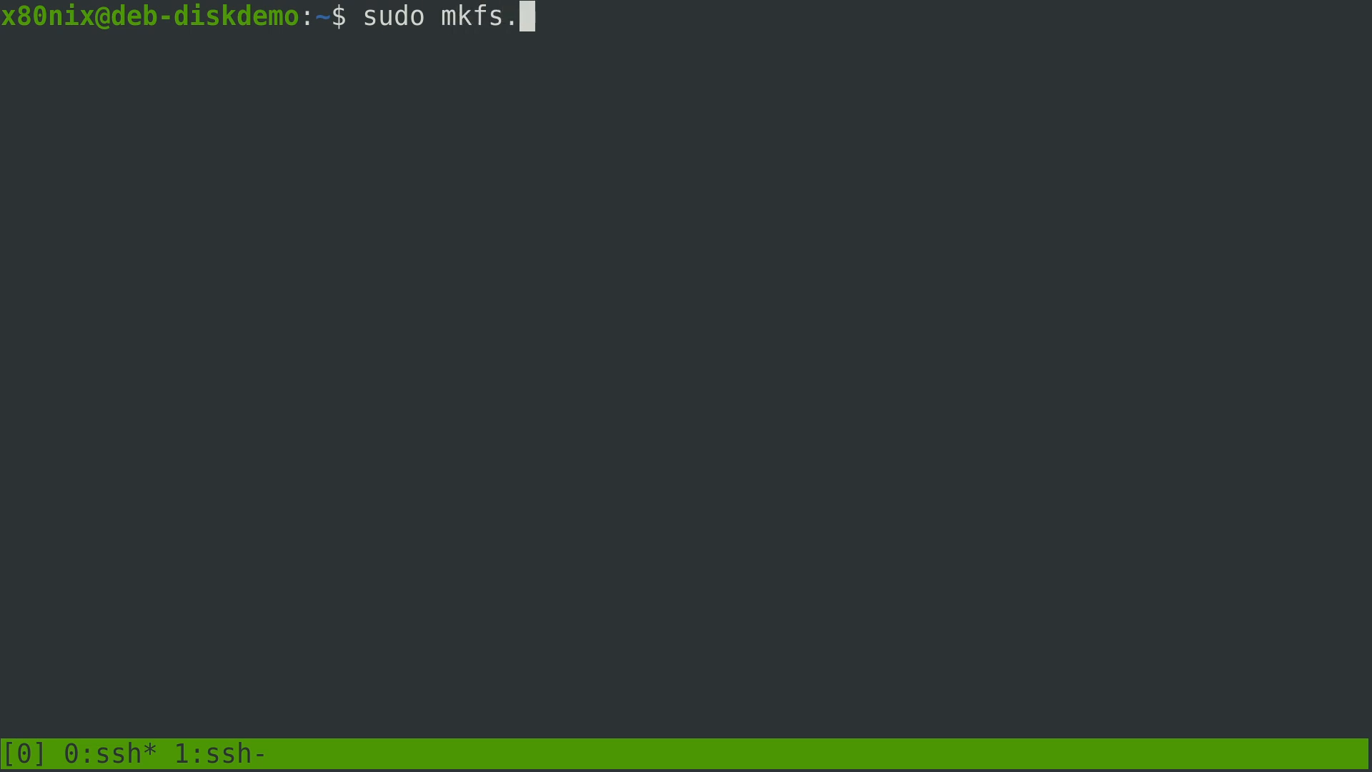
text(xfs /de)
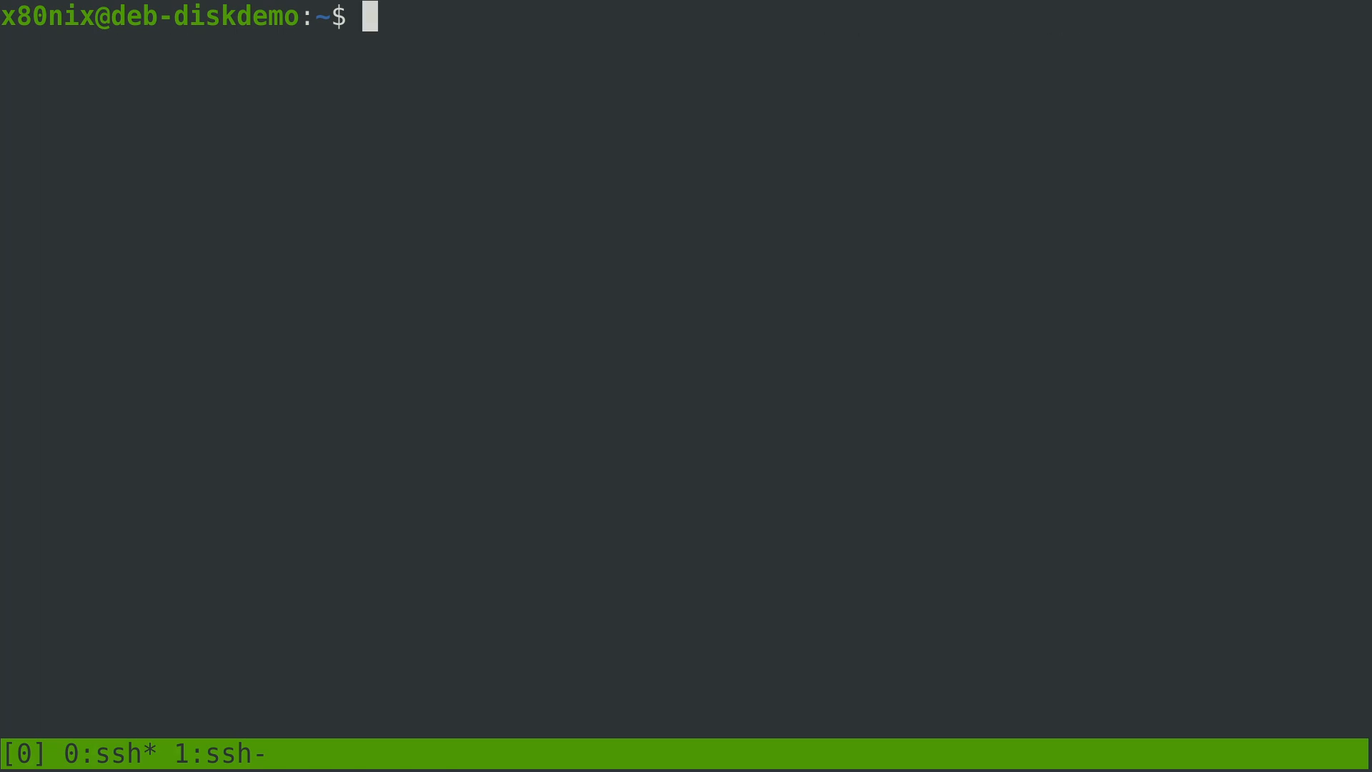
Mount /dev/vda1 at ext4_part/ with sudo mount
text(sudo mount)
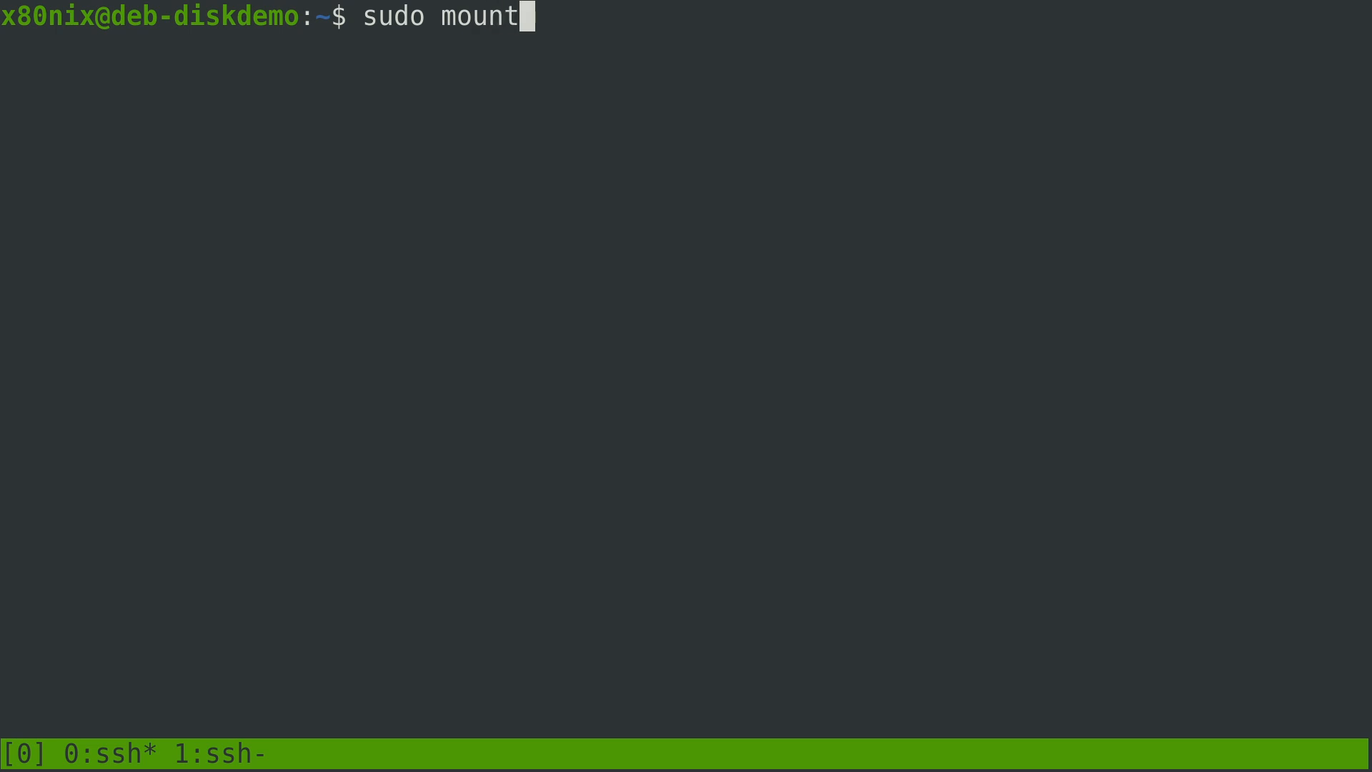
text(/d)
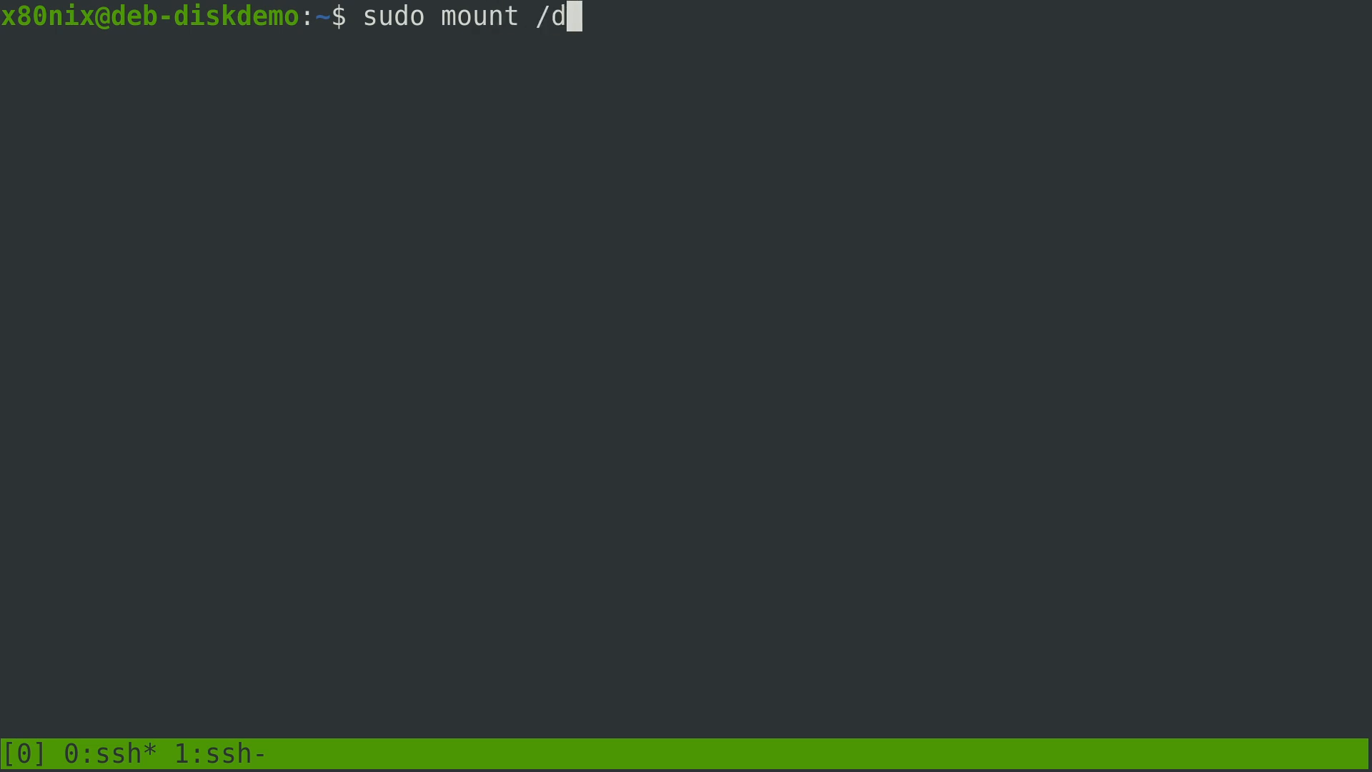
text(ev/vda)
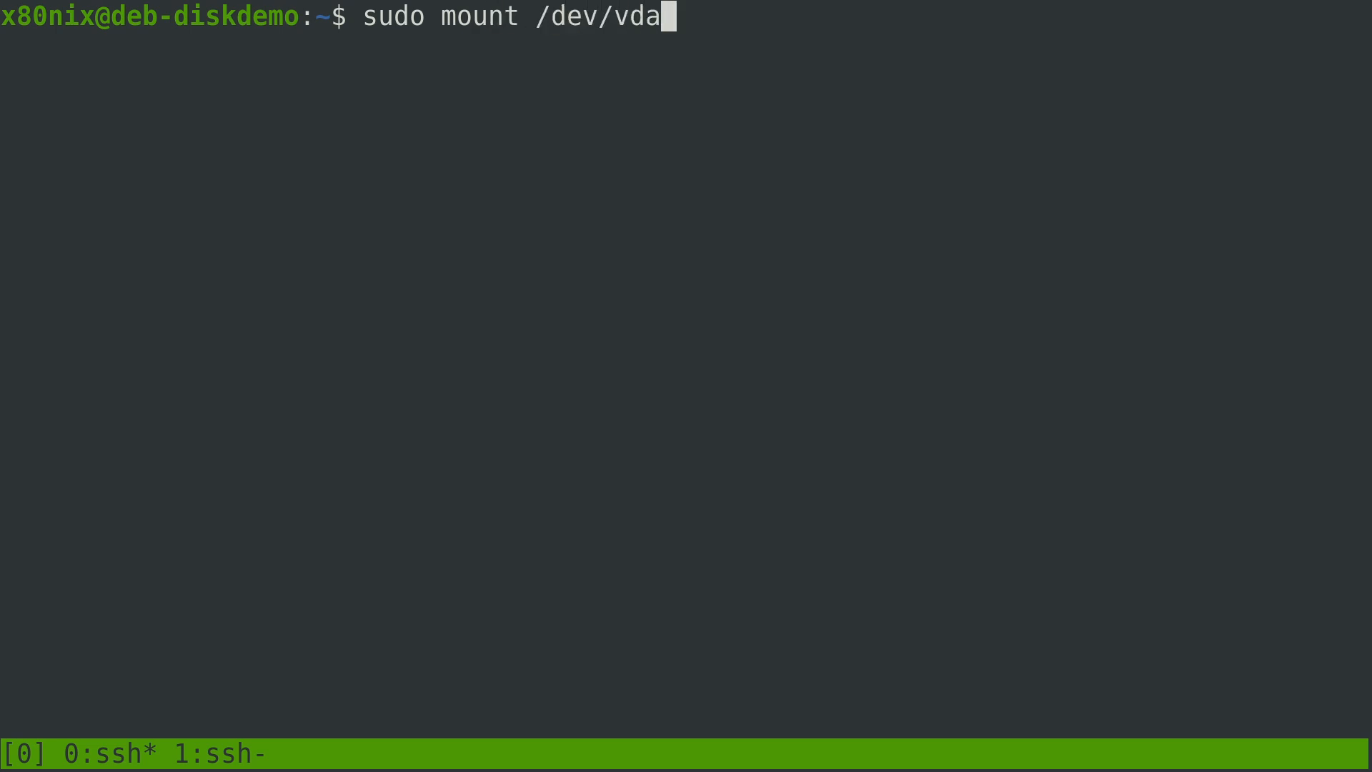
text(1 ext)
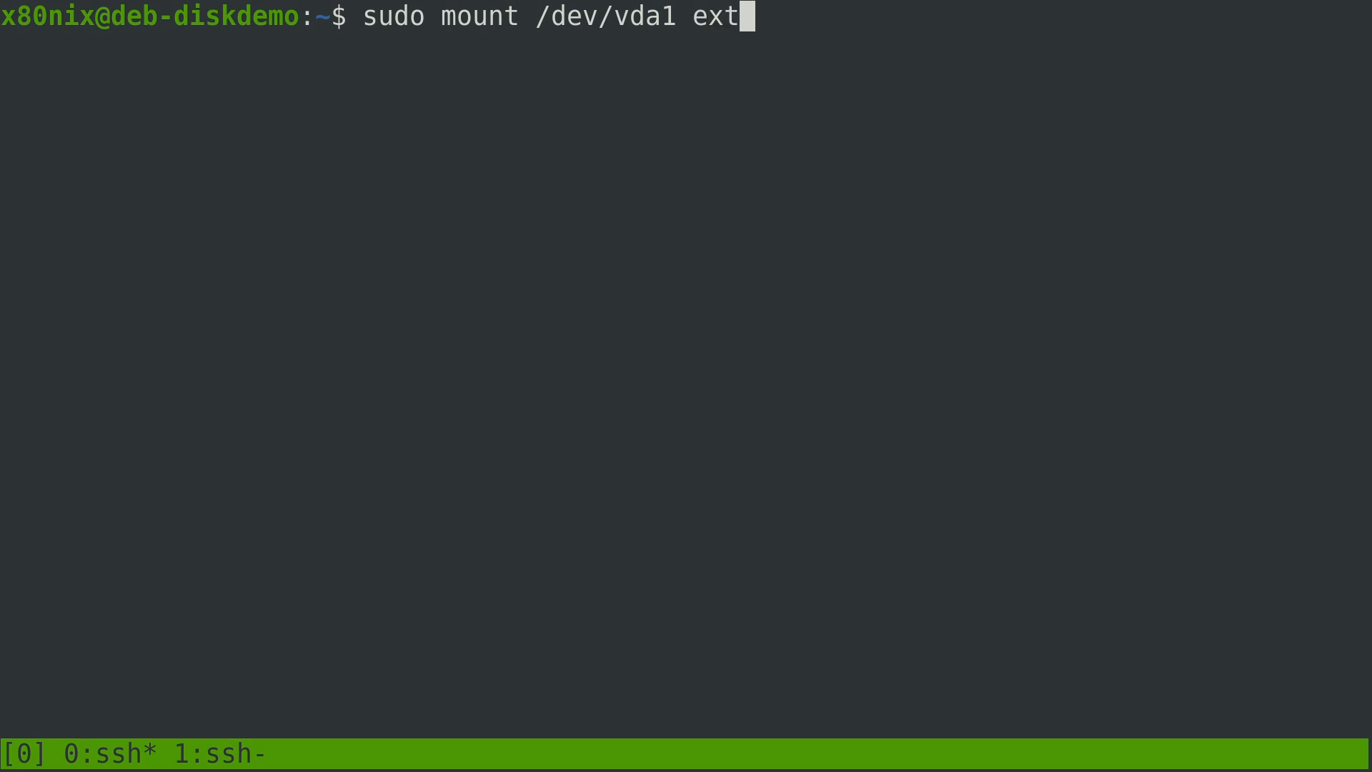
key(Return)
text(sudo mount /de)
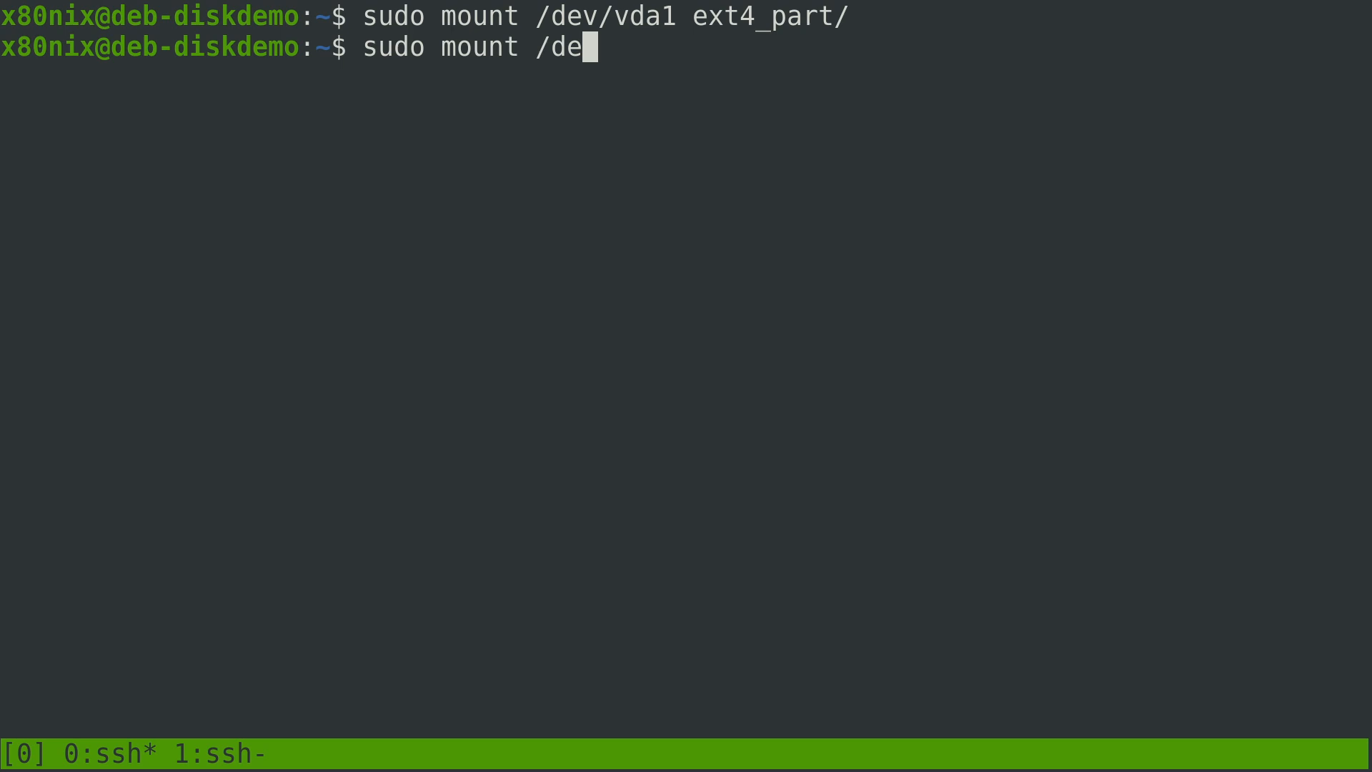
Mount /dev/vda2 at xfs_part/ with sudo mount
text(v/vda2)
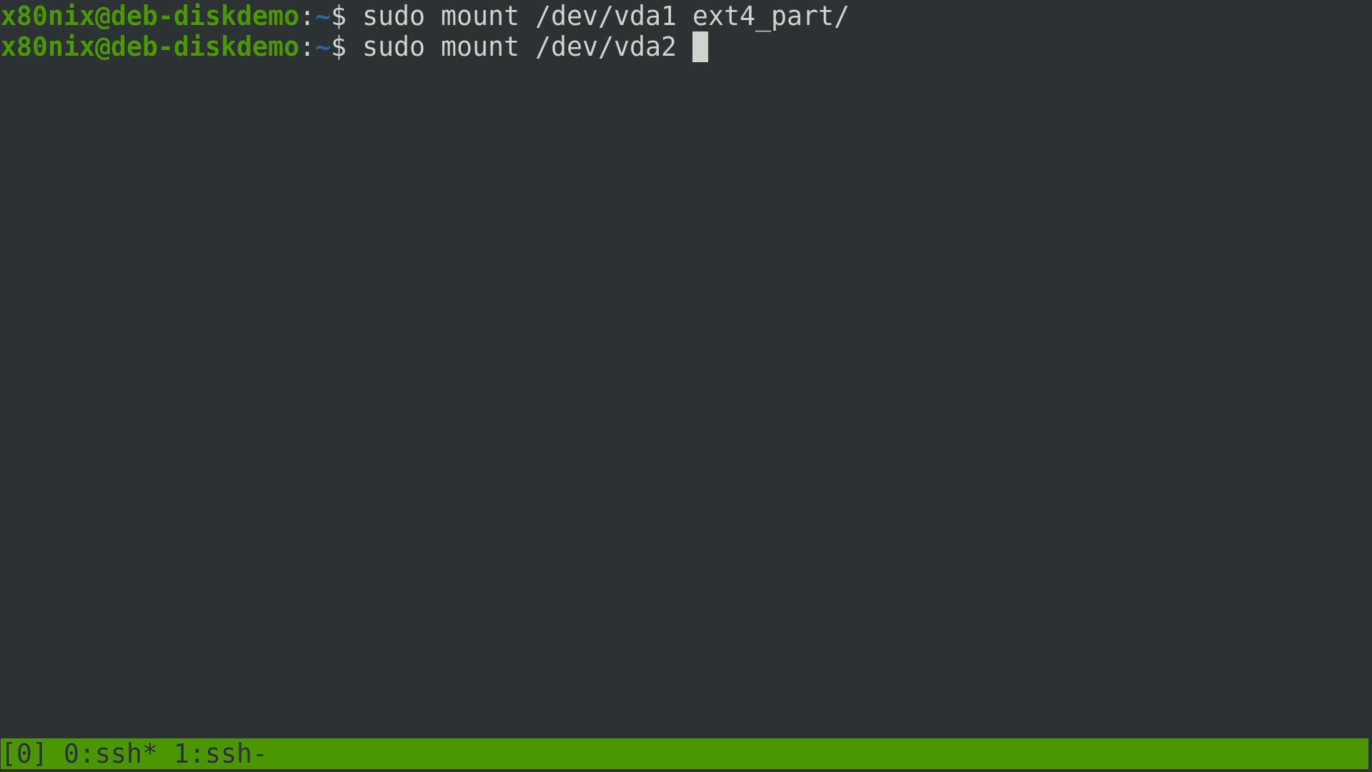
text(xfs)
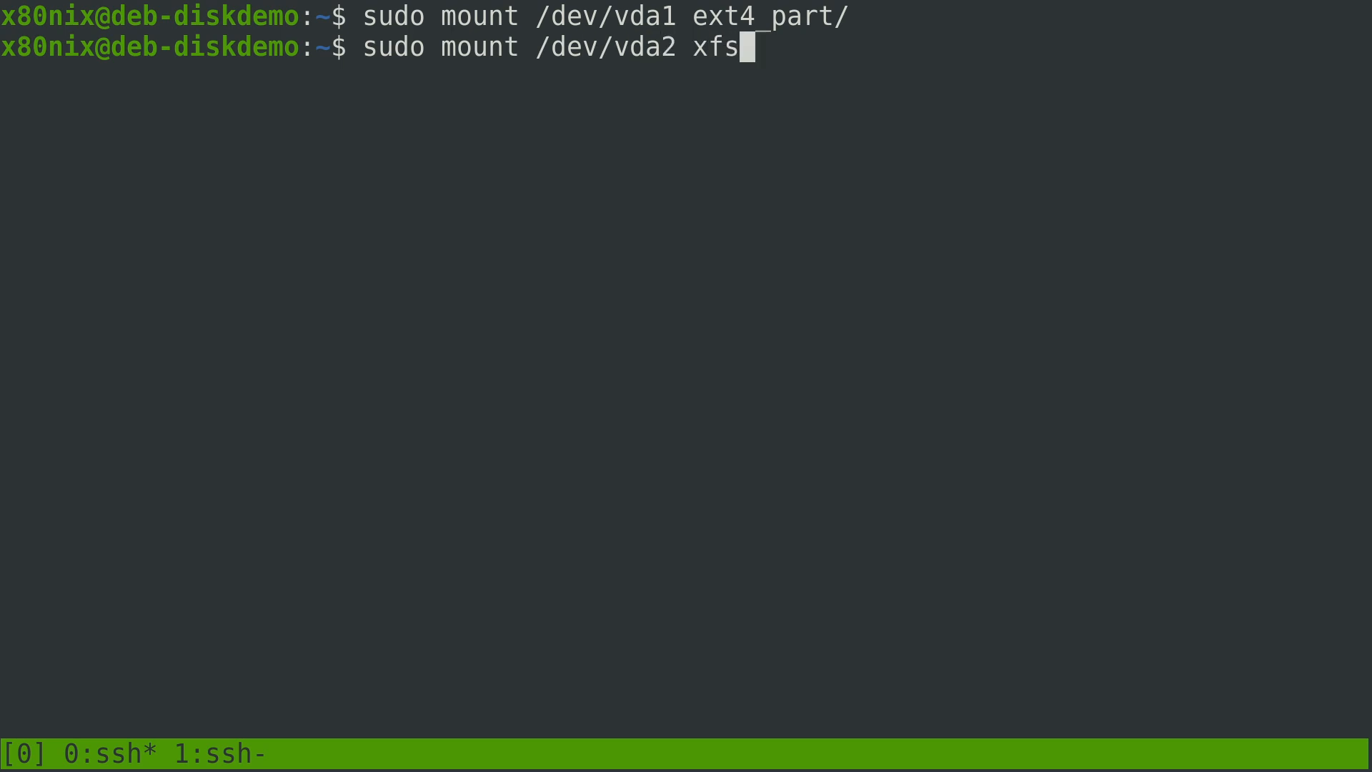
text(_part/)
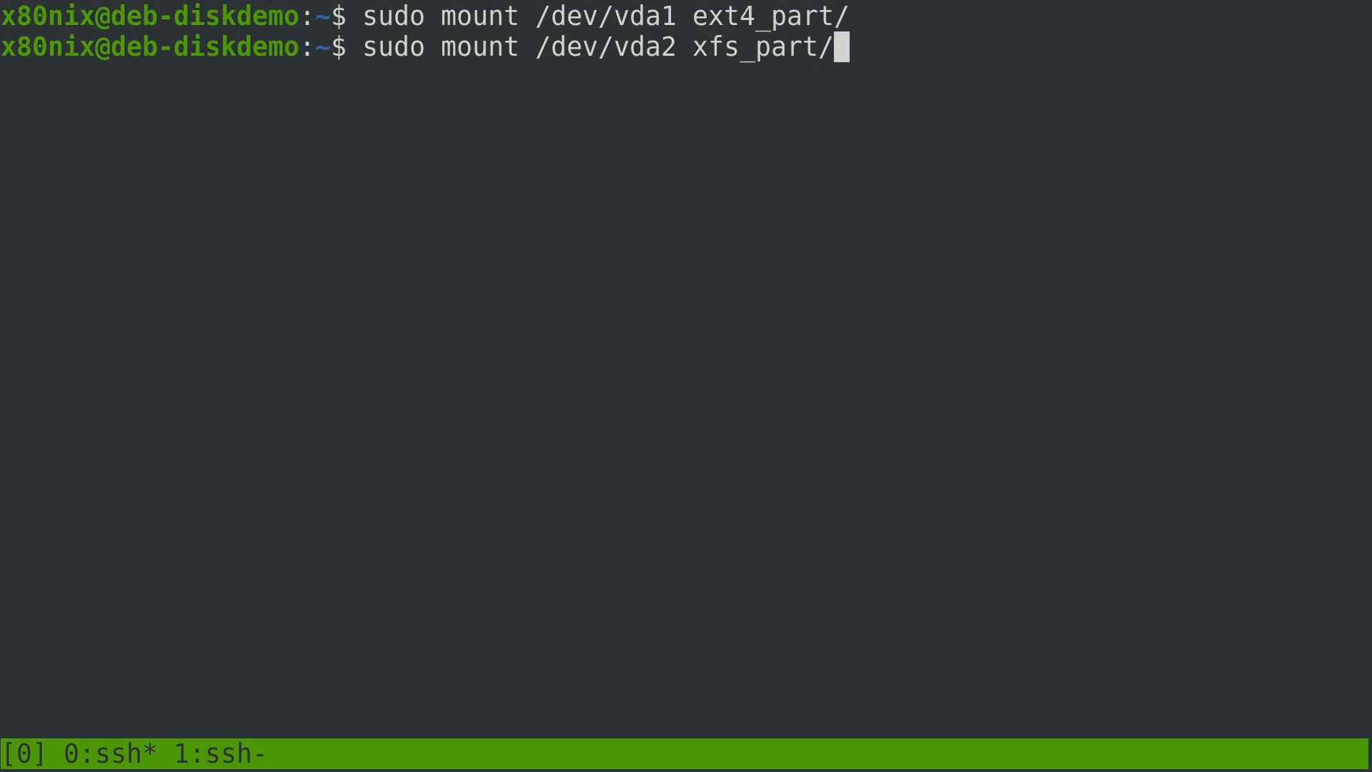
key(Return)
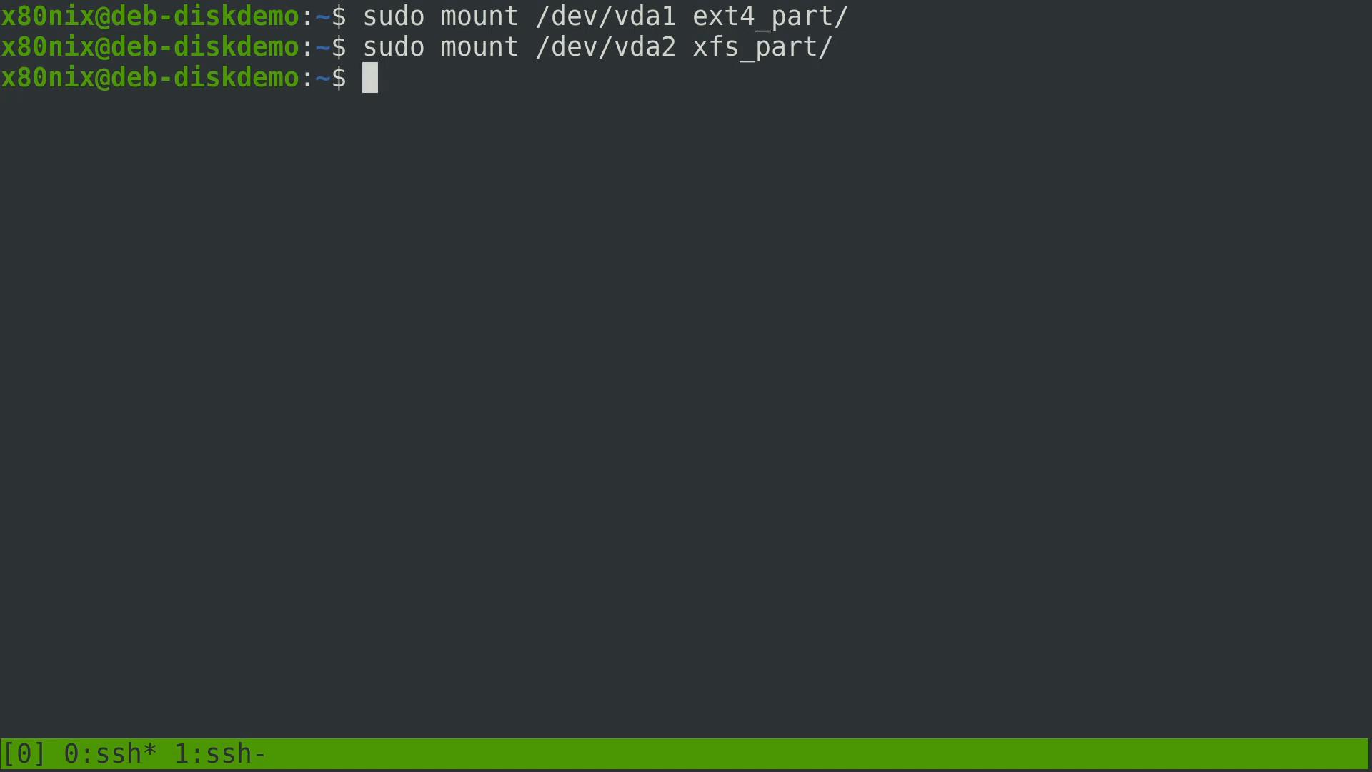
Show the mounted filesystems and their types with df -hT
text(df -h)
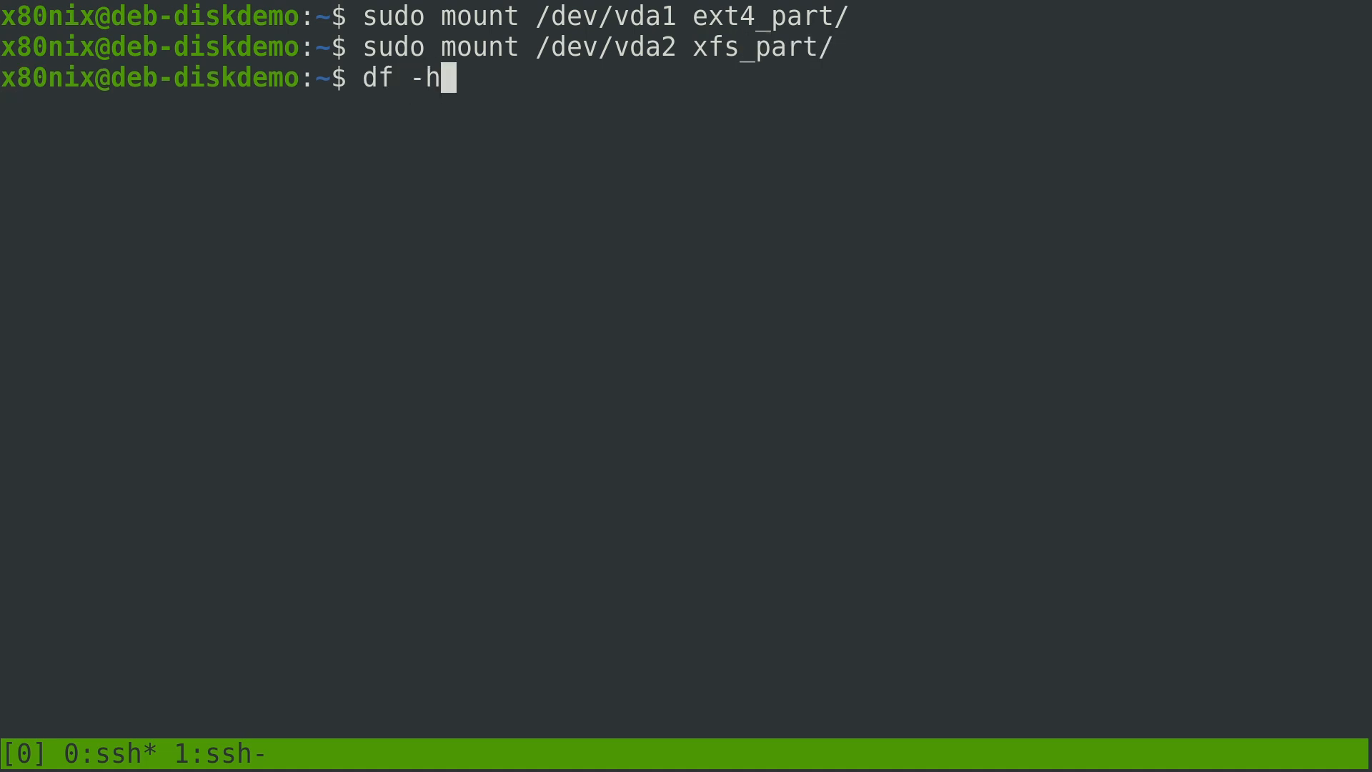
key(Return)
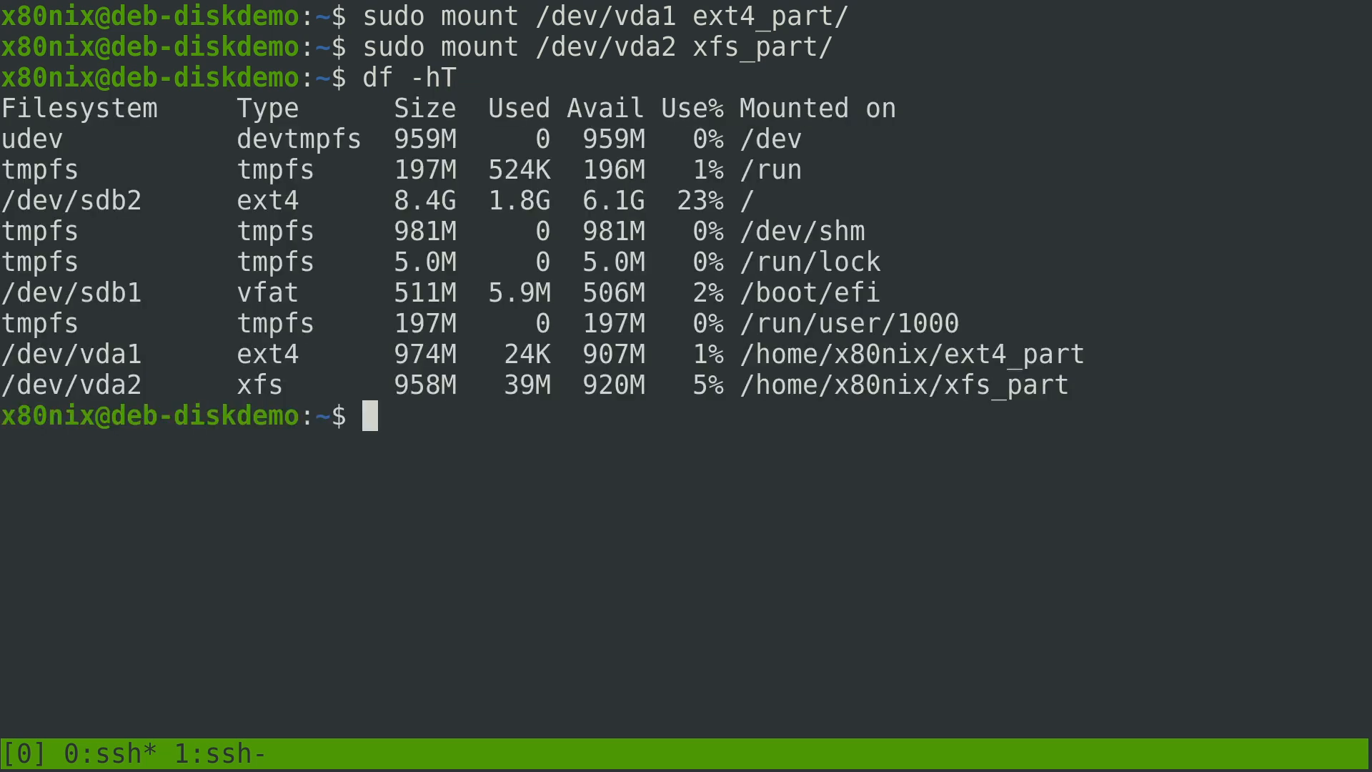